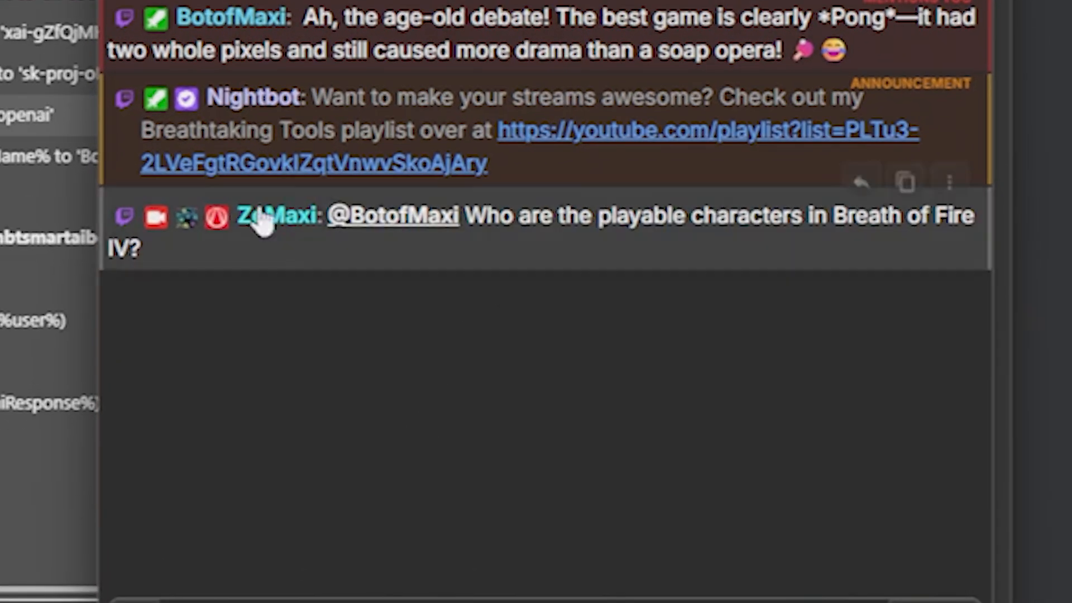
mouse_move(353, 314)
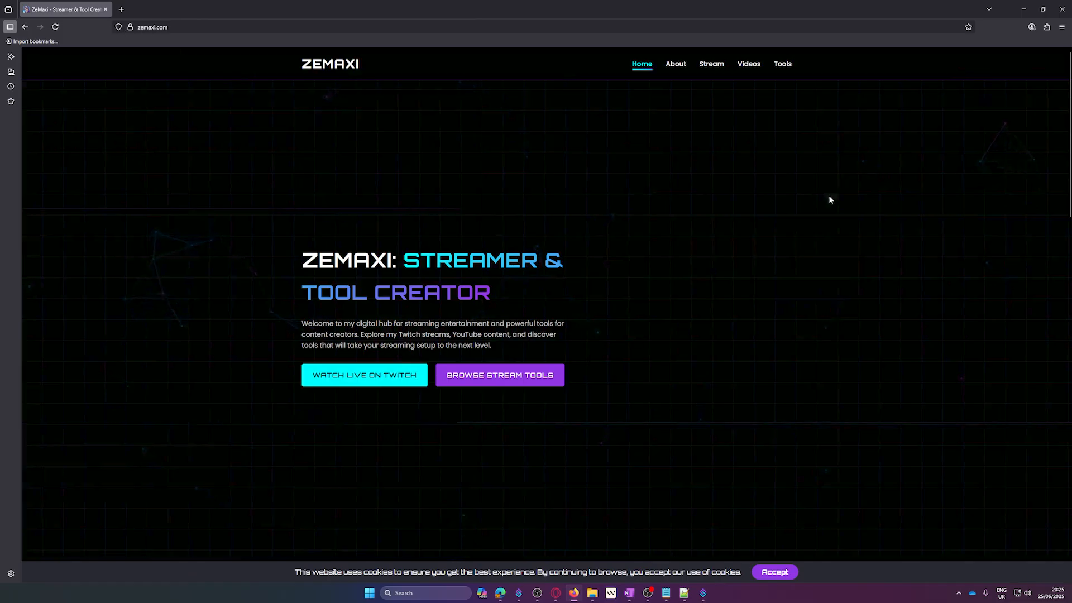
mouse_move(439, 195)
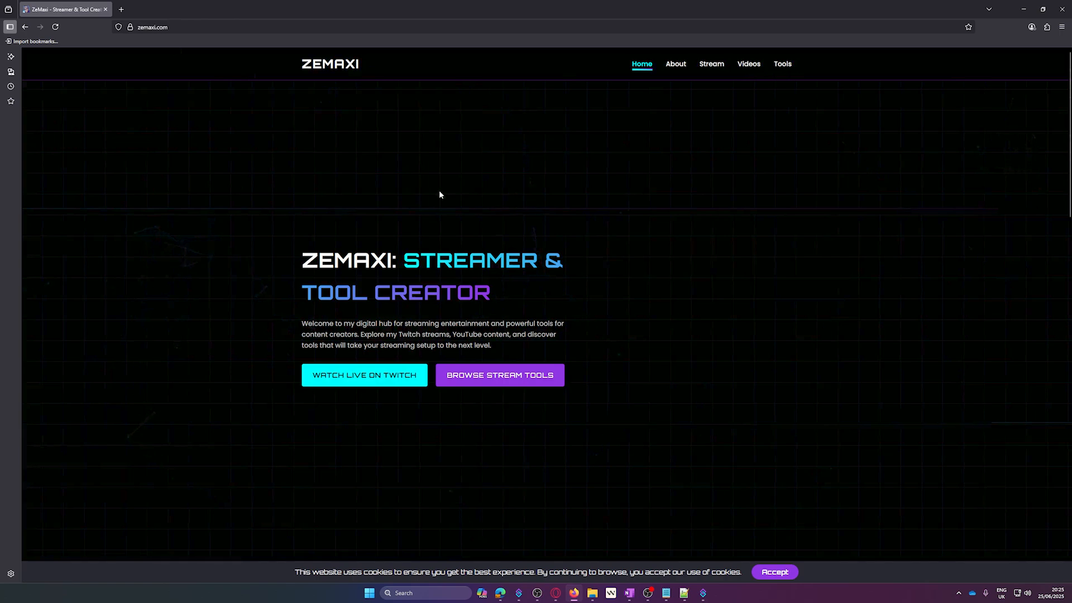
- Browse ZeMaxi's tools catalogue and open the free Smart AI Bot's Ko-fi download page
scroll("down", 3)
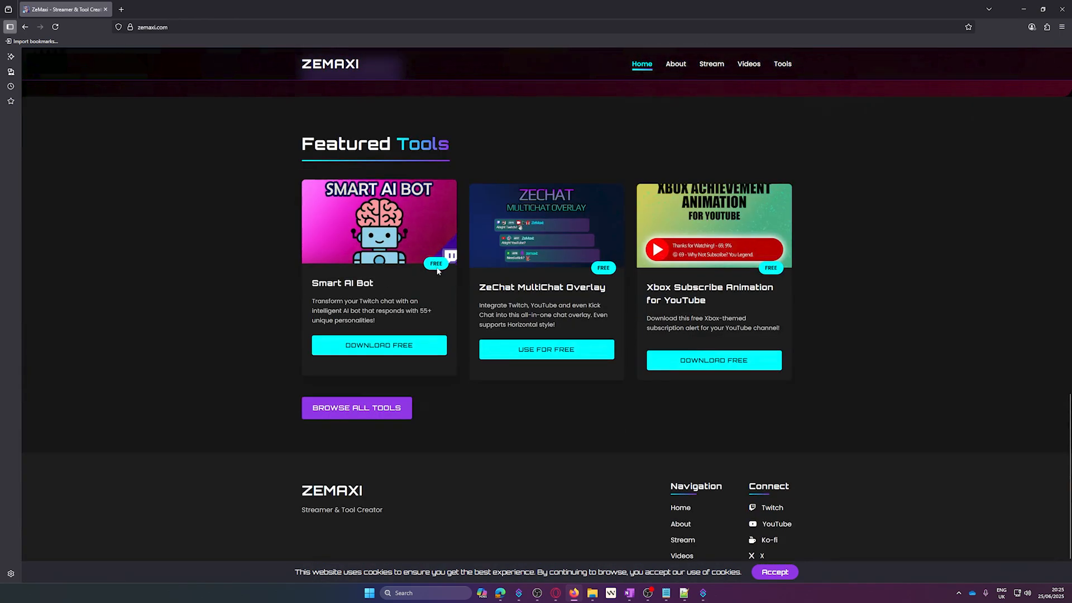
mouse_move(441, 307)
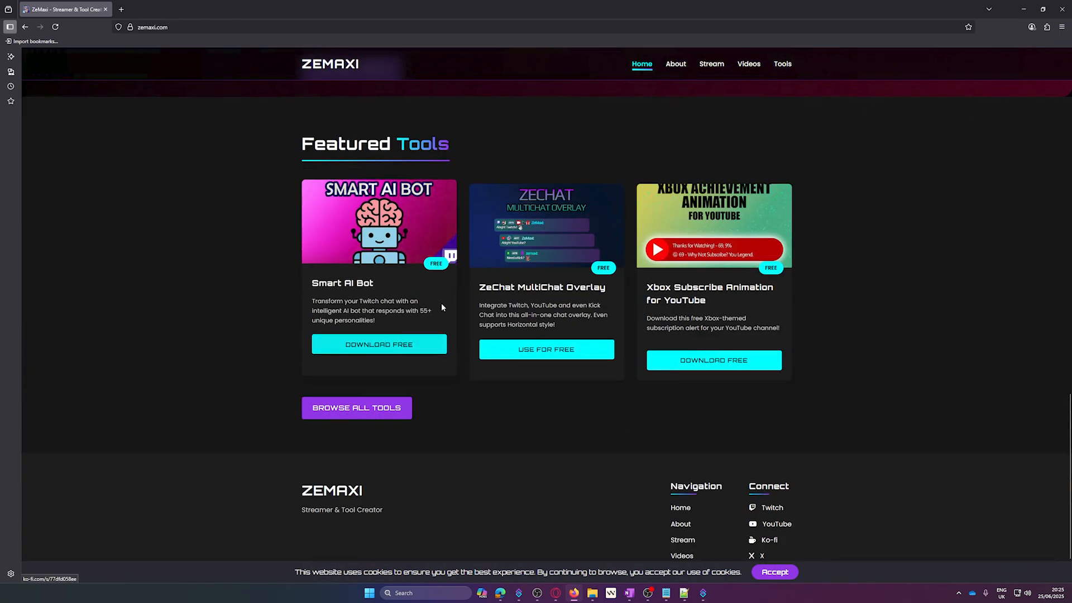
left_click(782, 64)
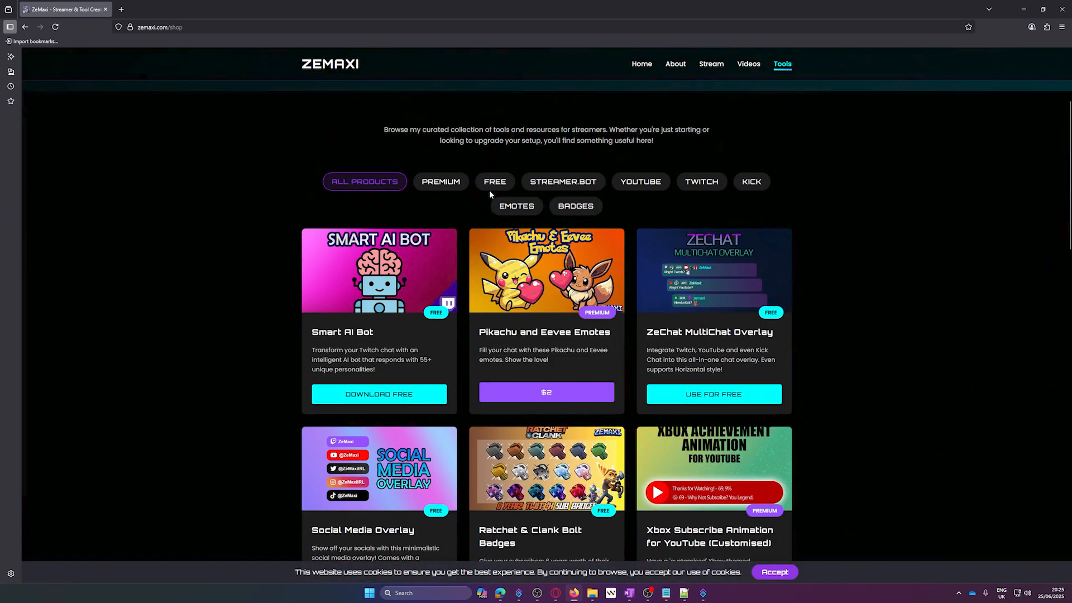
left_click(563, 180)
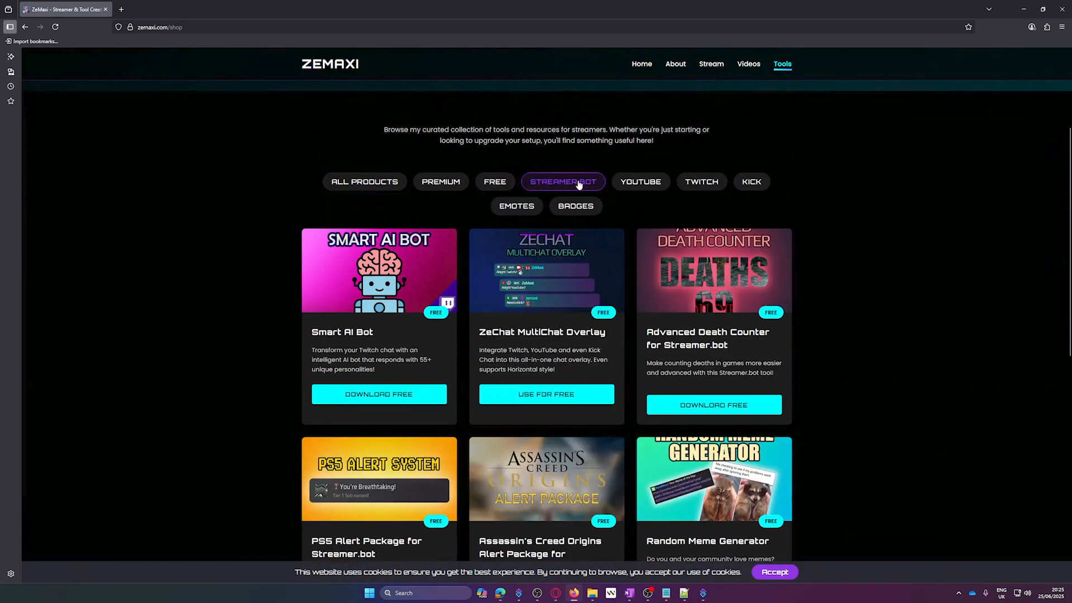
left_click(363, 181)
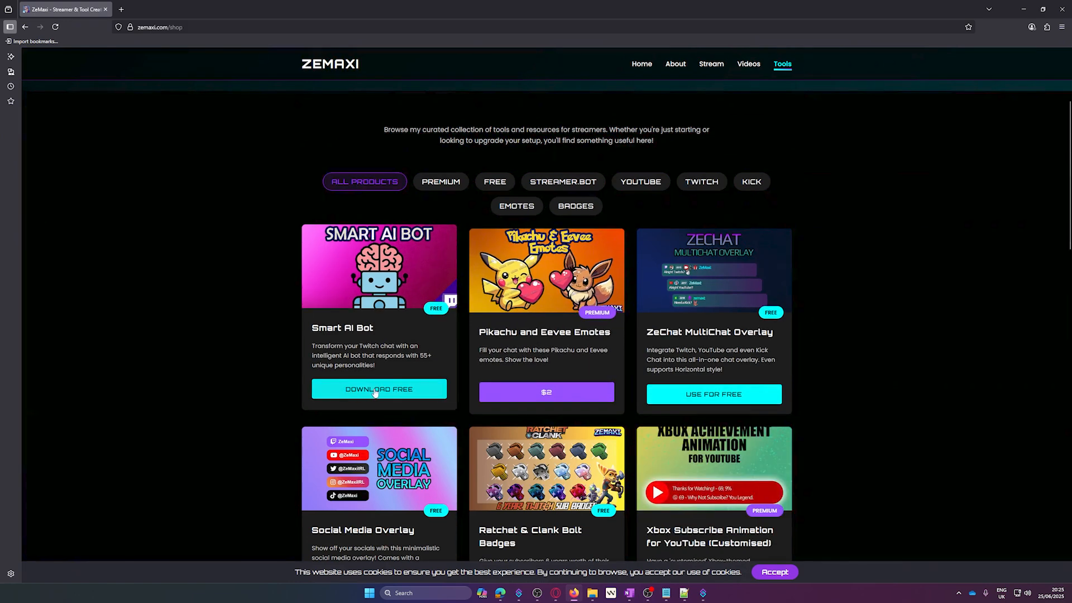
left_click(378, 388)
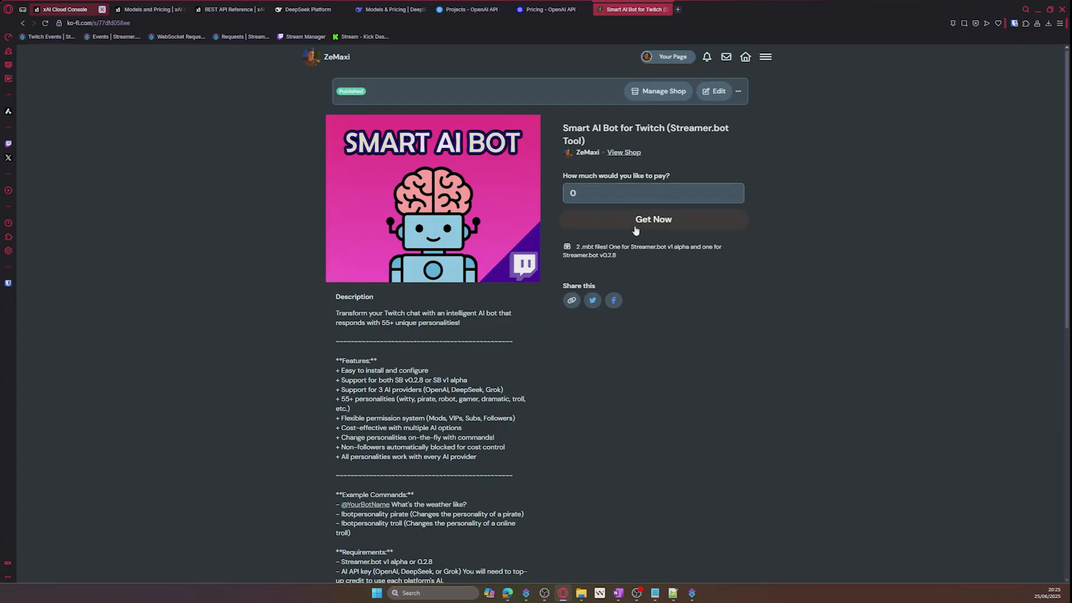
- Get the Smart AI Bot free via Ko-fi checkout and view its two .mbt files
left_click(652, 219)
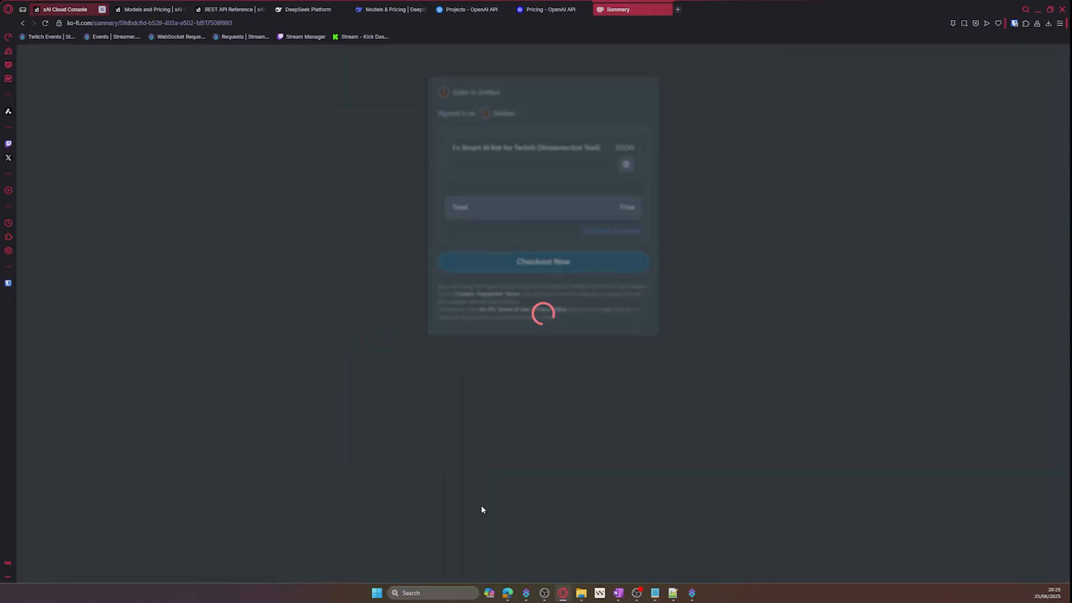
left_click(542, 262)
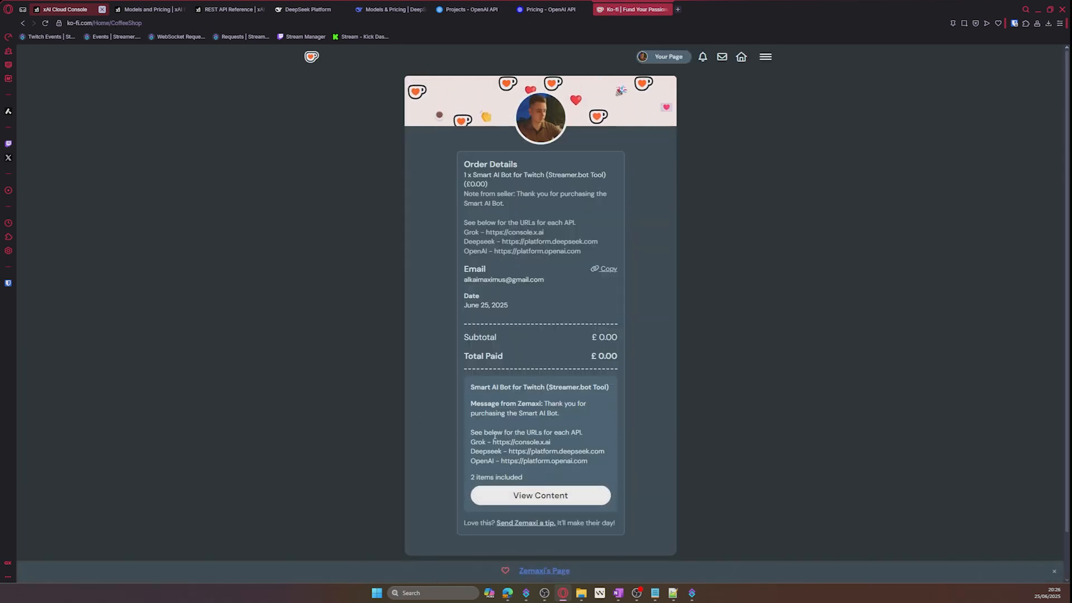
left_click(540, 495)
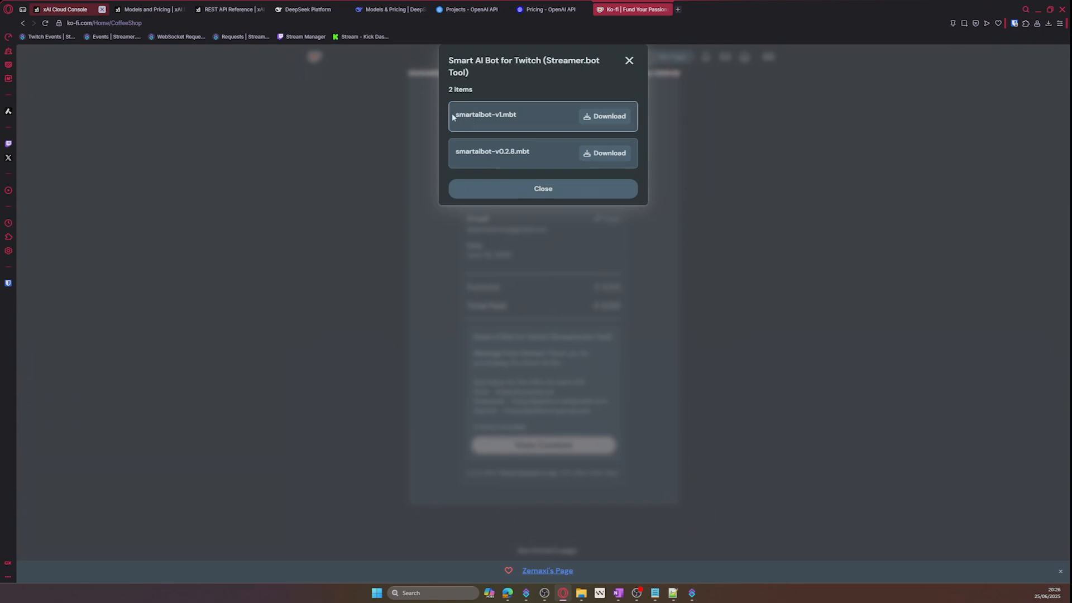
mouse_move(520, 138)
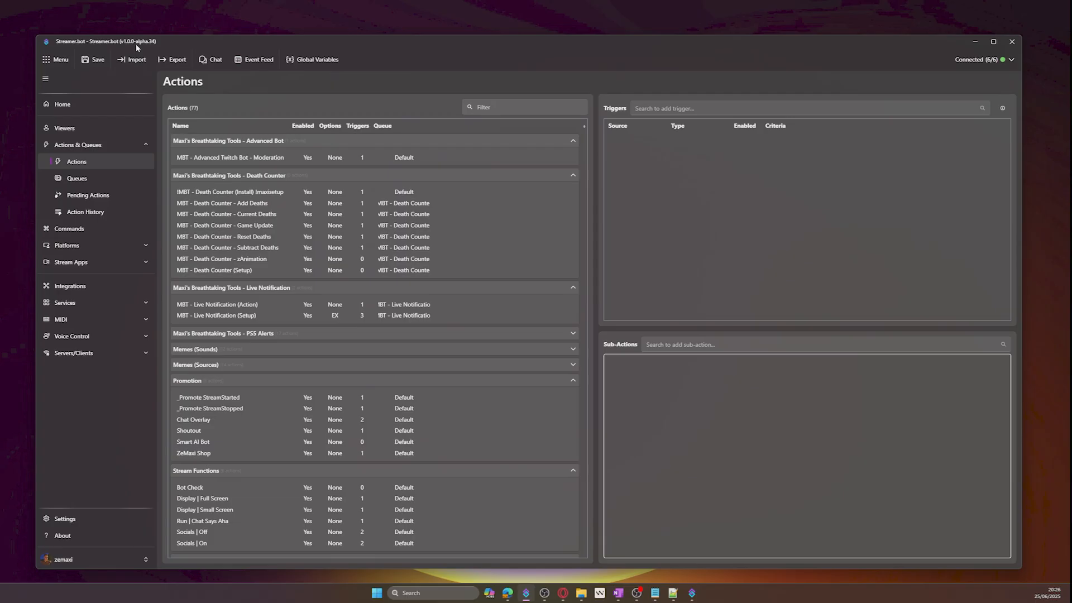
- Open Streamer.bot's Import dialog from the toolbar
left_click(137, 60)
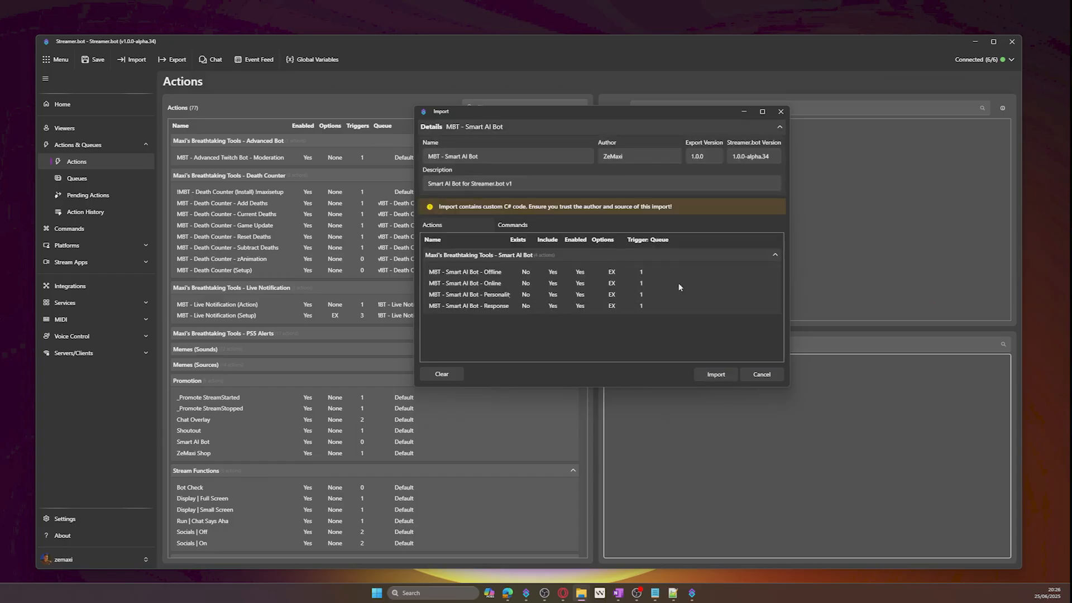
mouse_move(554, 348)
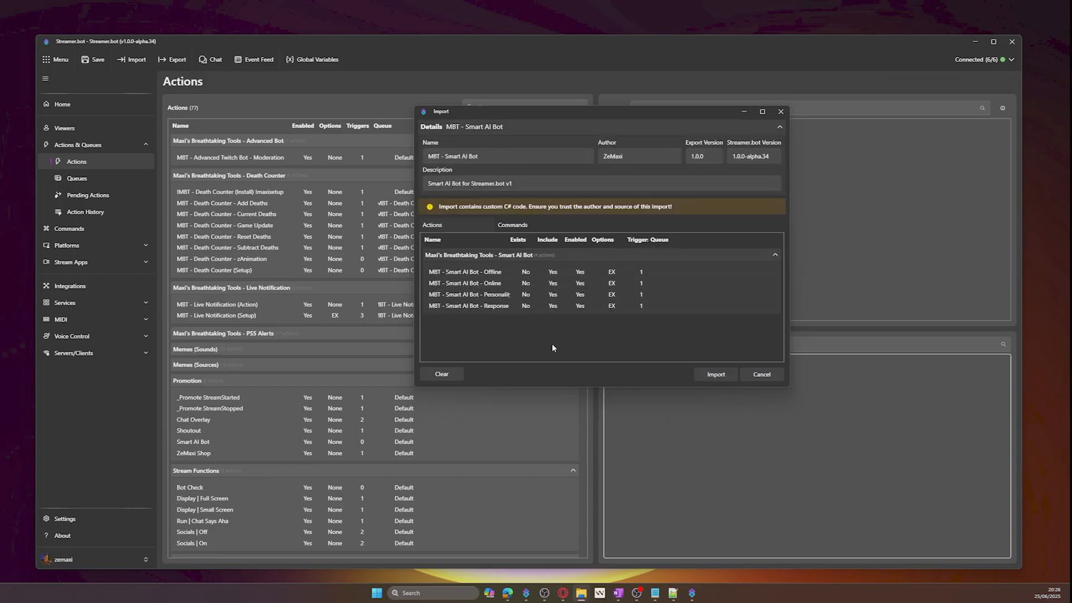
- Open smartaibot-v1.mbt in Notepad, select all its text, and return to Import
right_click(677, 195)
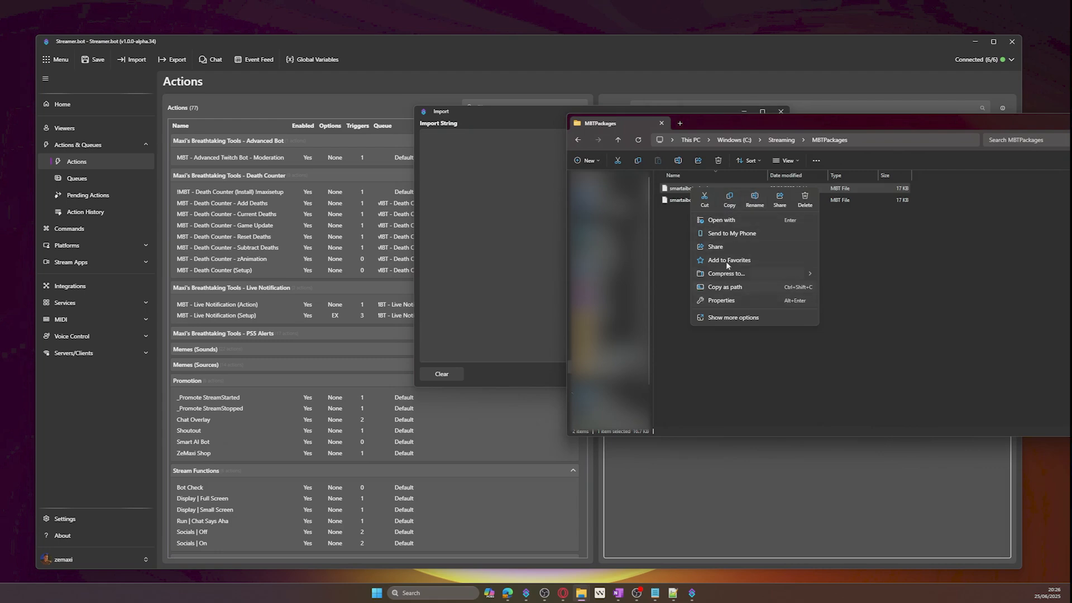
left_click(722, 220)
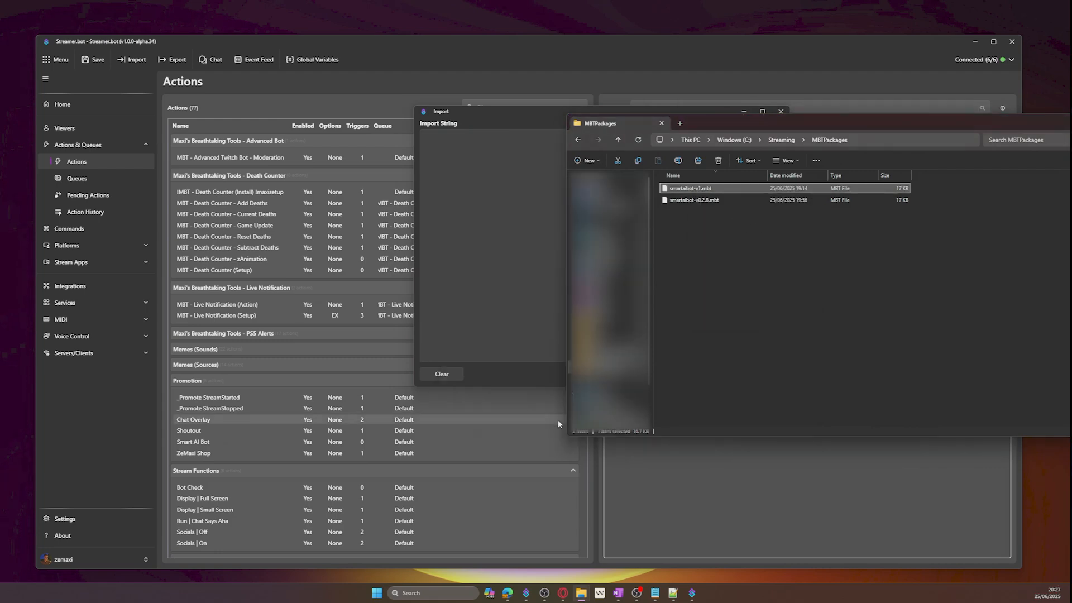
double_click(690, 188)
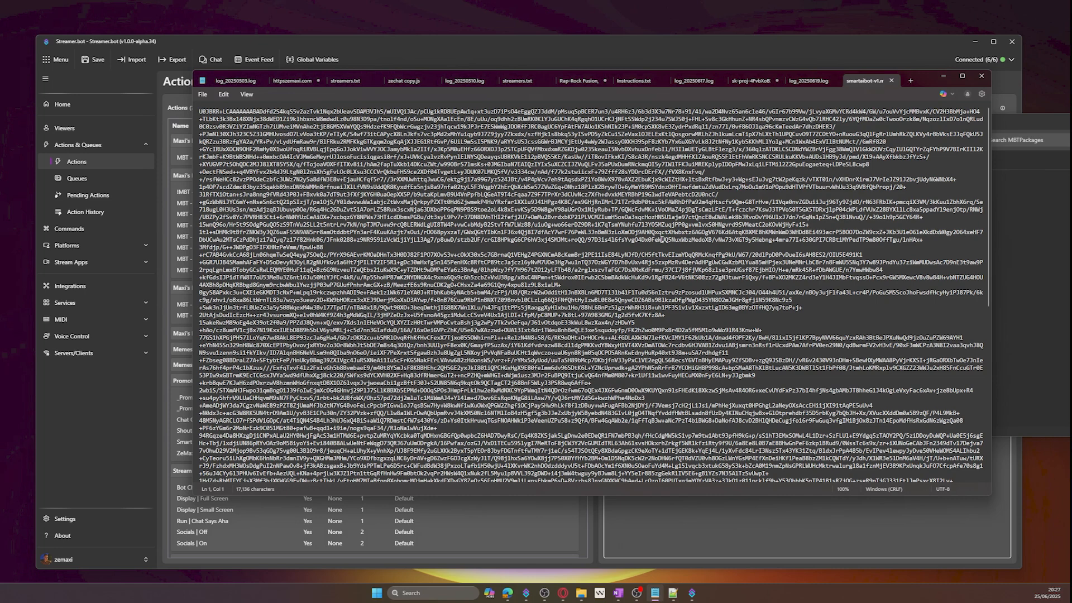
key("ctrl+a")
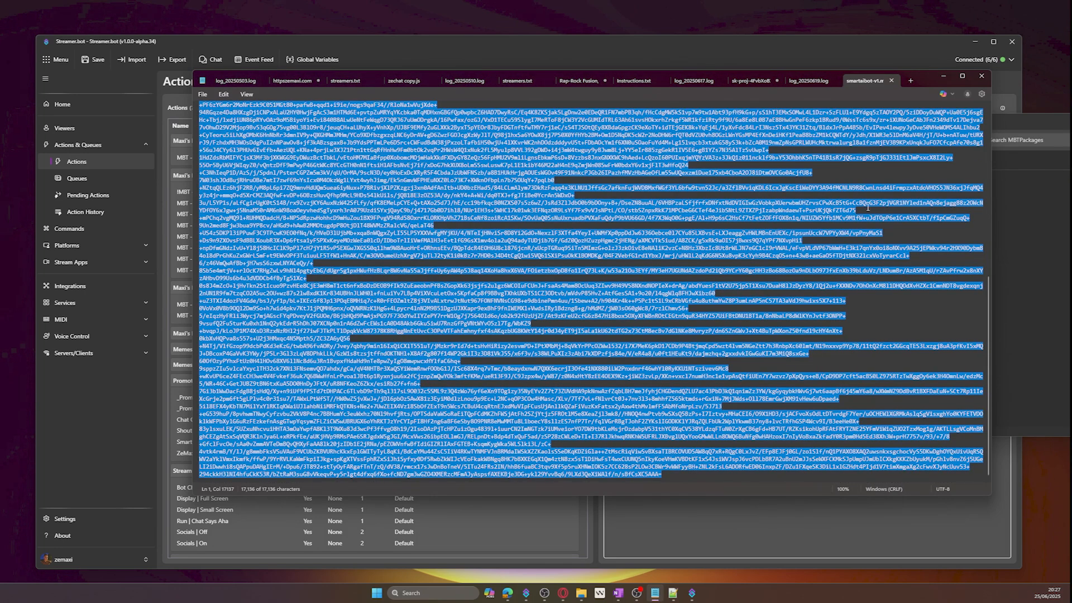
left_click(130, 60)
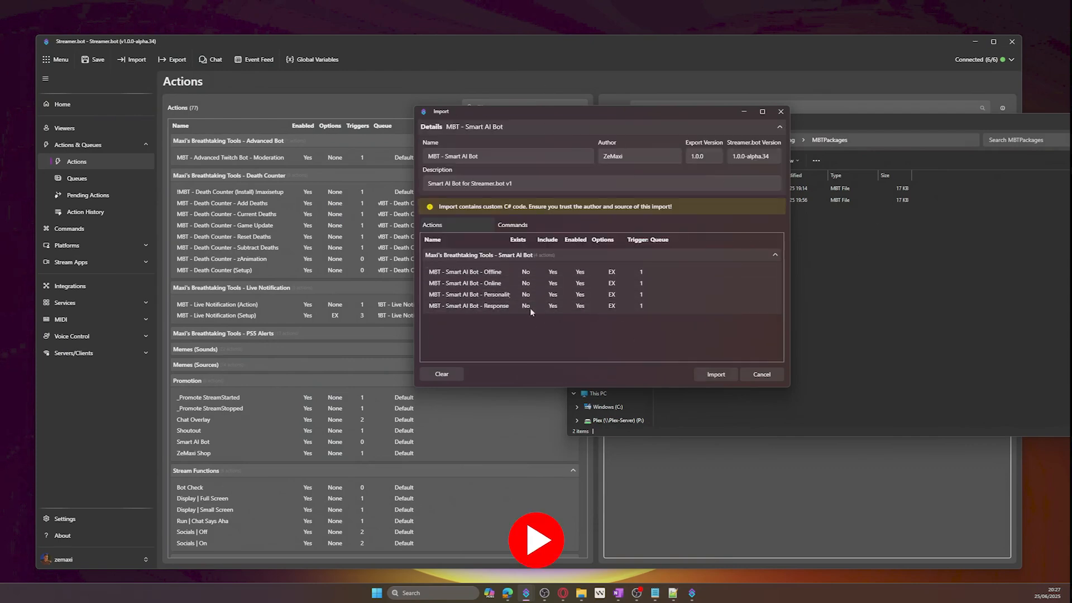
- Import the package accepting custom code, then bring up the Smart AI Bot command's options
left_click(716, 374)
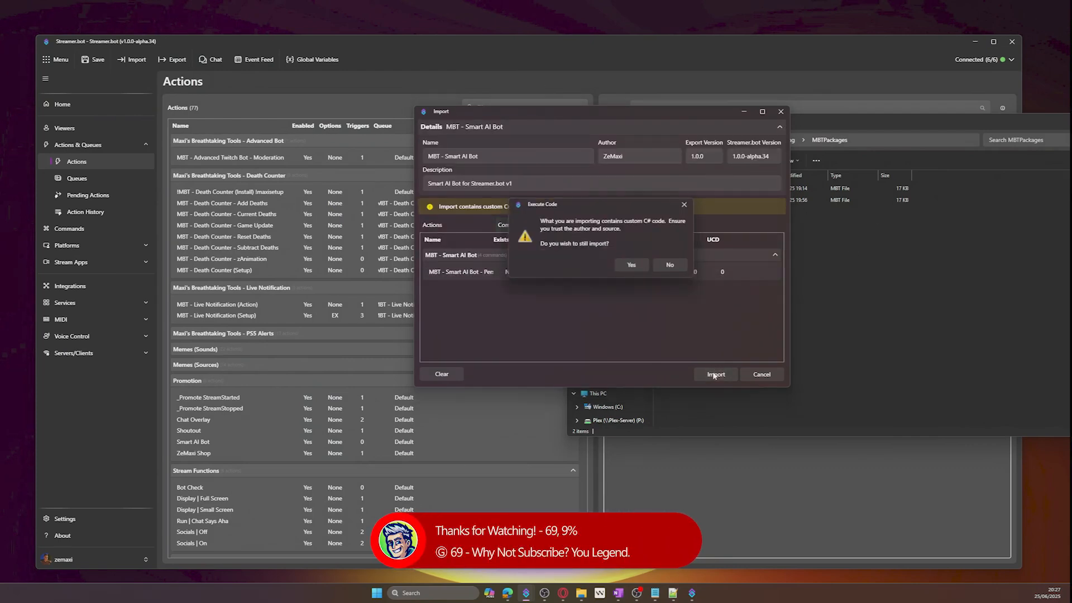
left_click(630, 265)
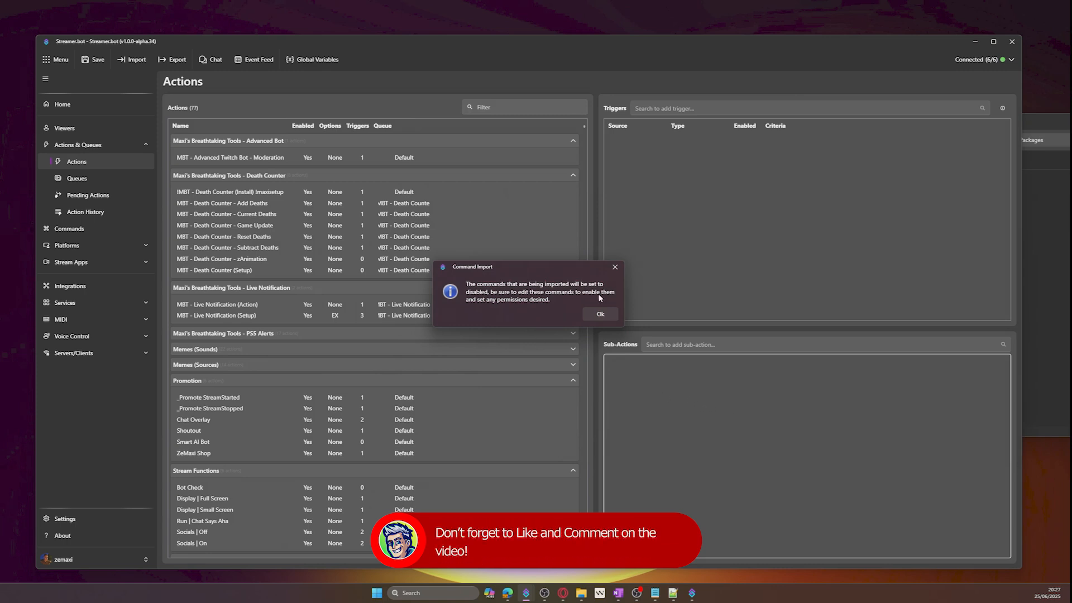
left_click(600, 313)
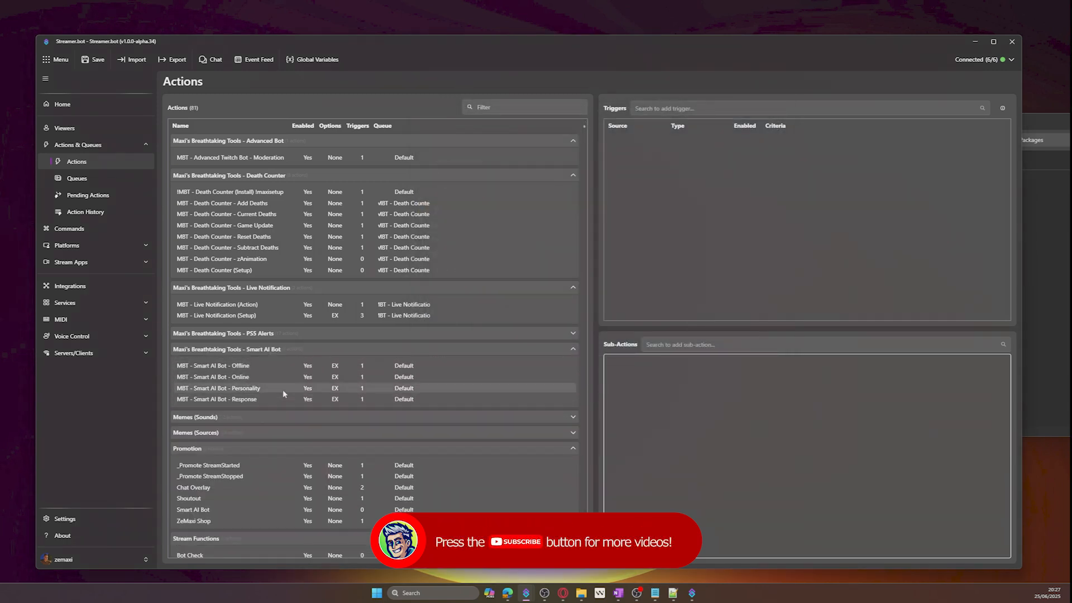
left_click(70, 228)
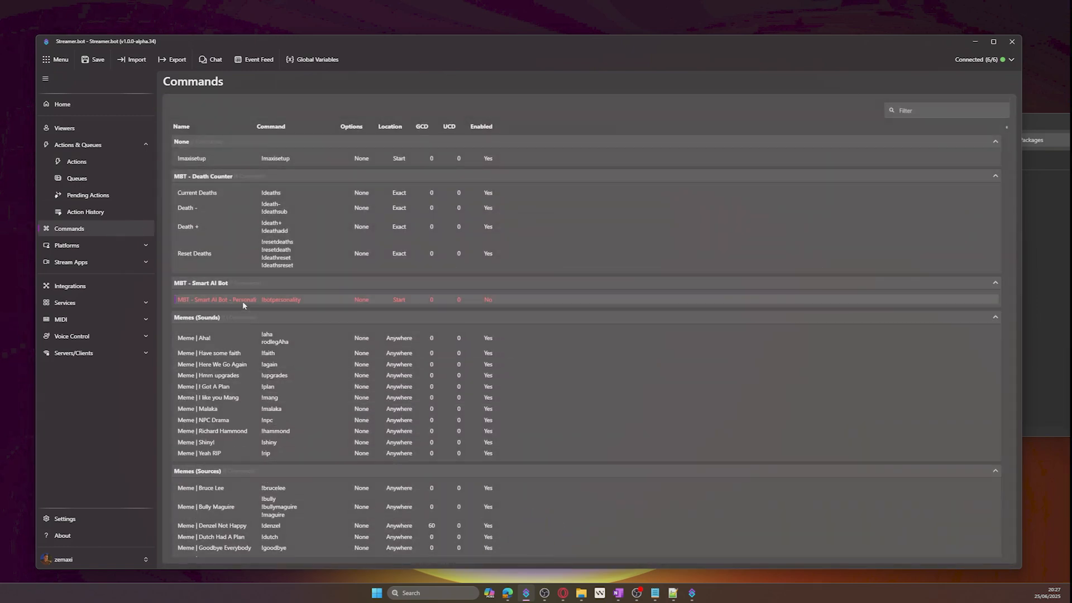
right_click(243, 304)
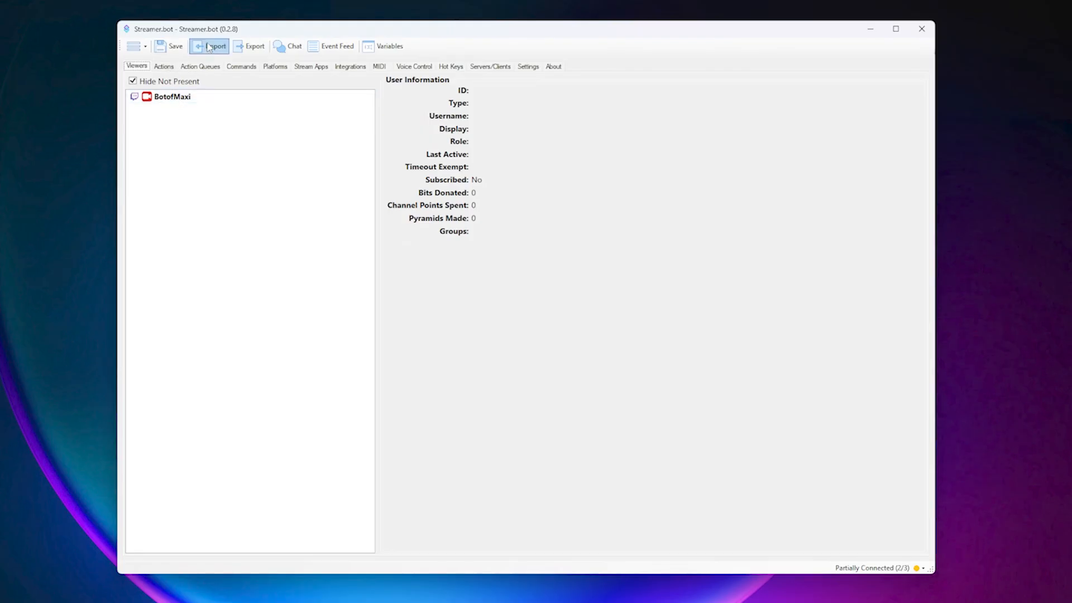
- Import the Smart AI Bot actions into the older Streamer.bot 0.2.8
left_click(216, 46)
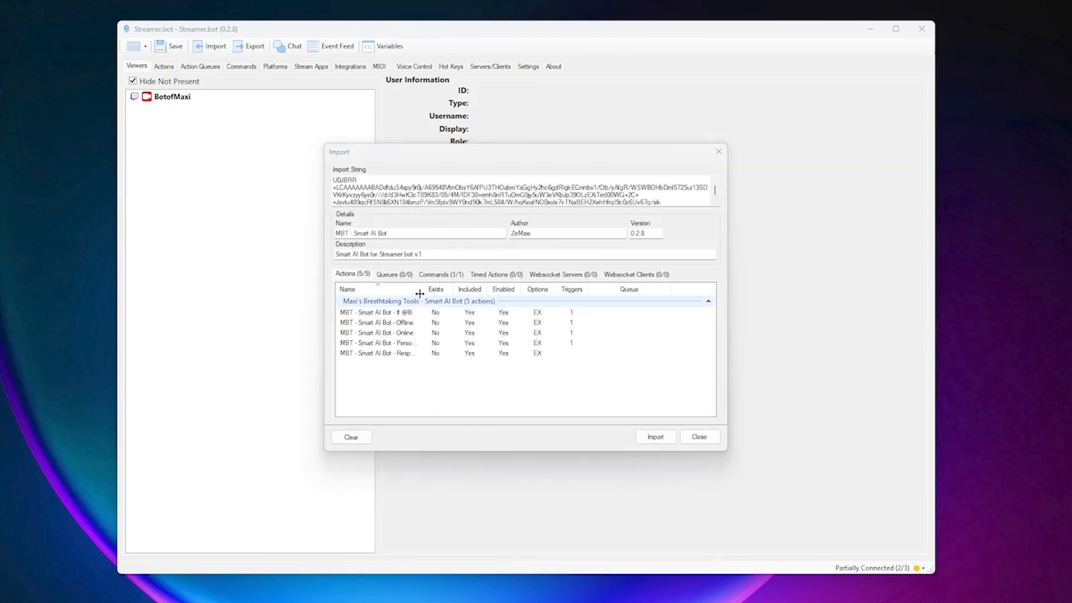
left_click(377, 312)
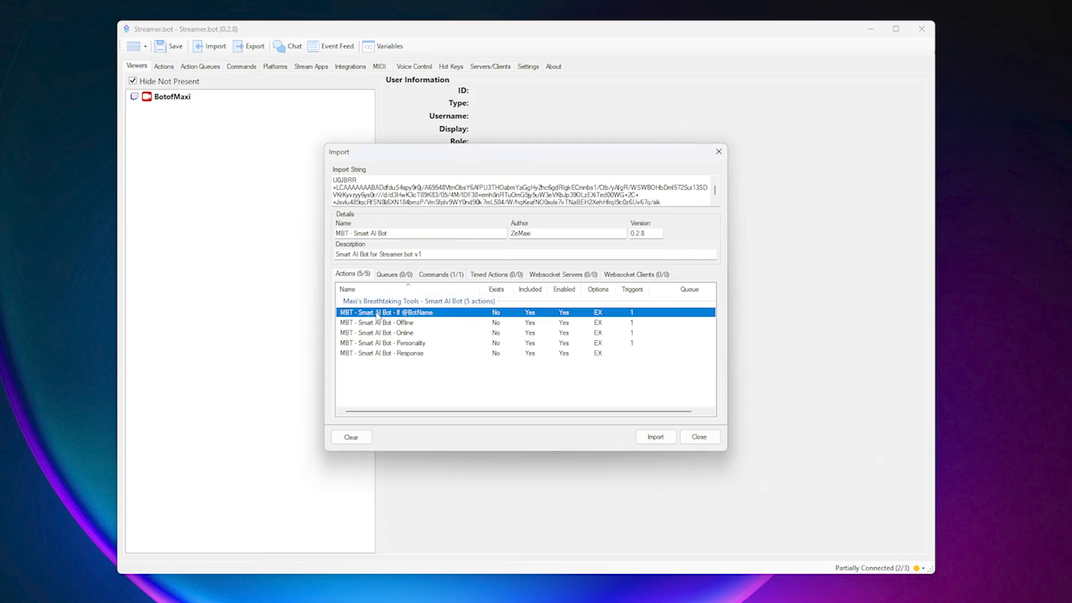
left_click(655, 436)
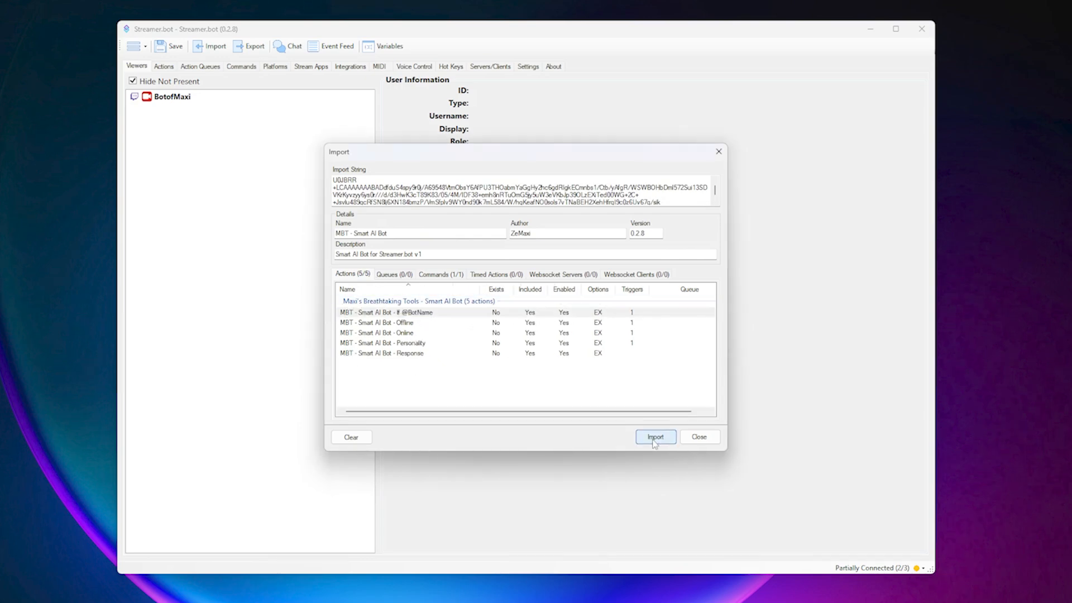
left_click(655, 436)
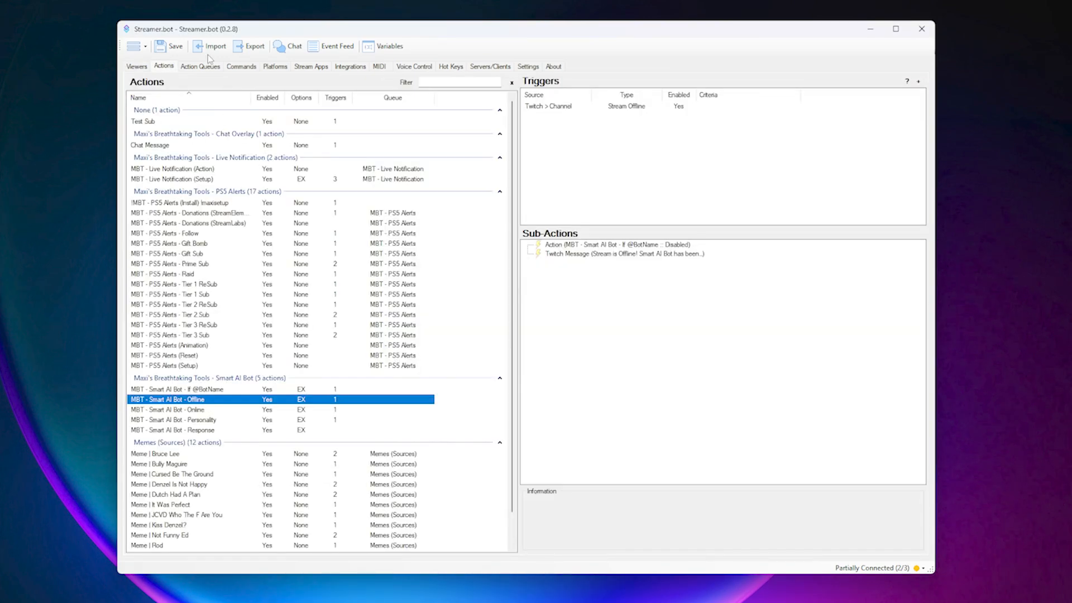
right_click(194, 121)
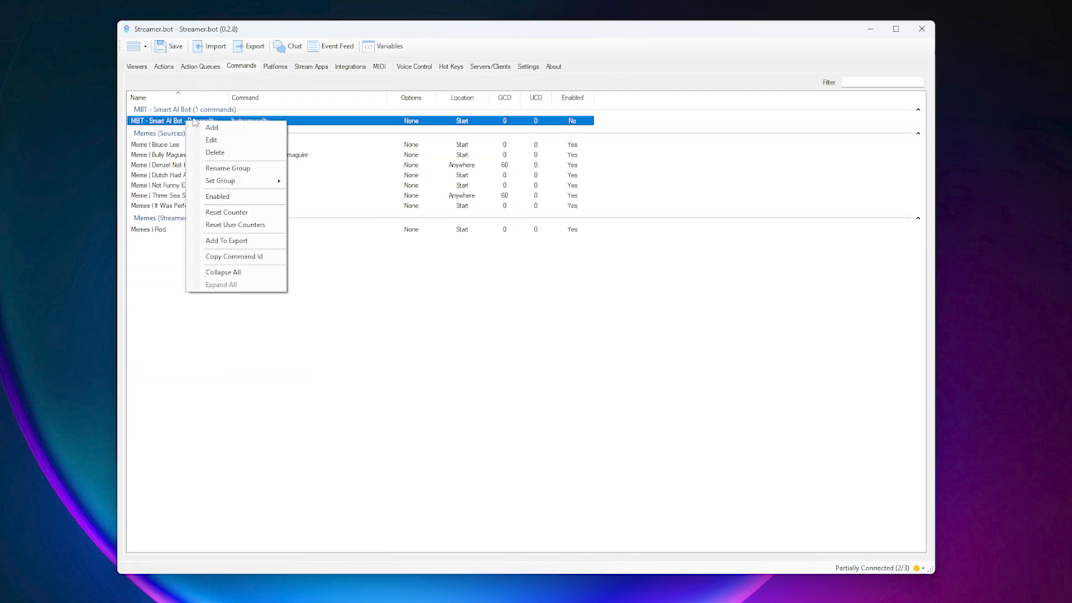
left_click(217, 196)
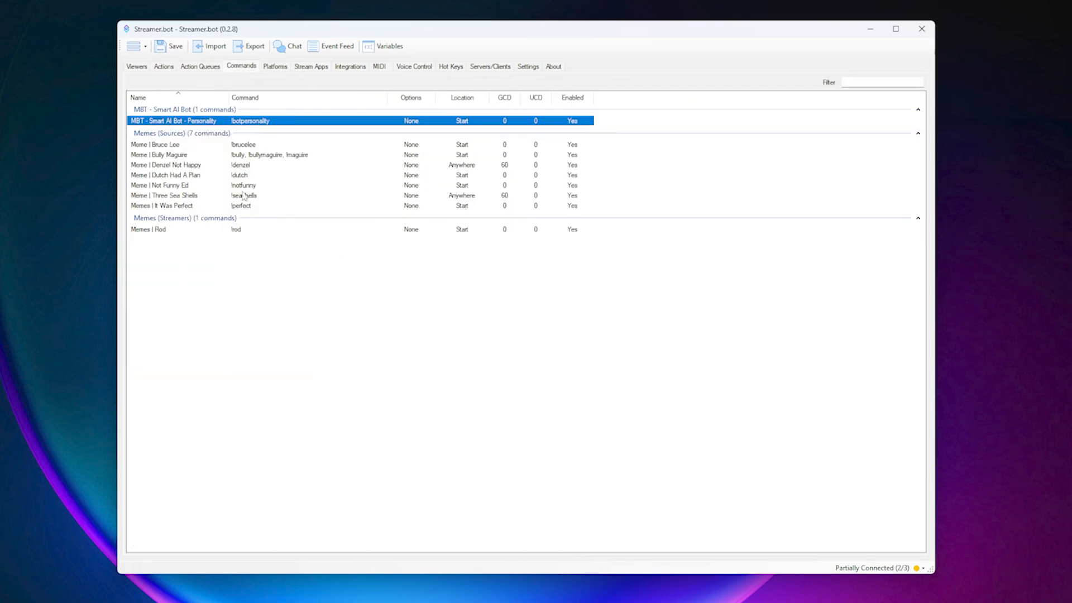
left_click(163, 66)
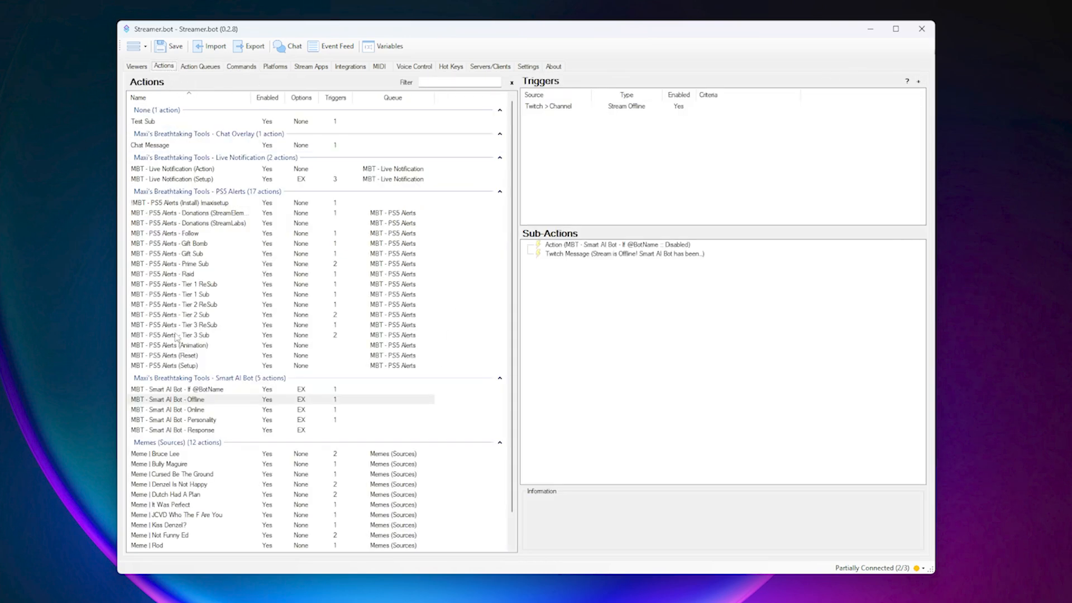
left_click(177, 390)
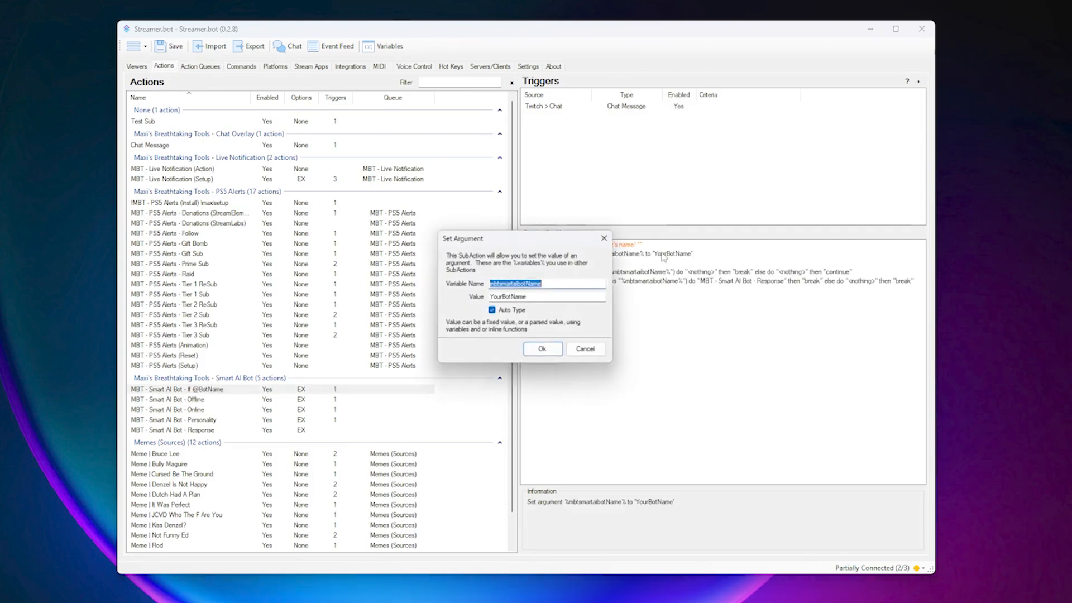
- Replace the YourBotName placeholder value with 'Maxi' and confirm it
triple_click(540, 297)
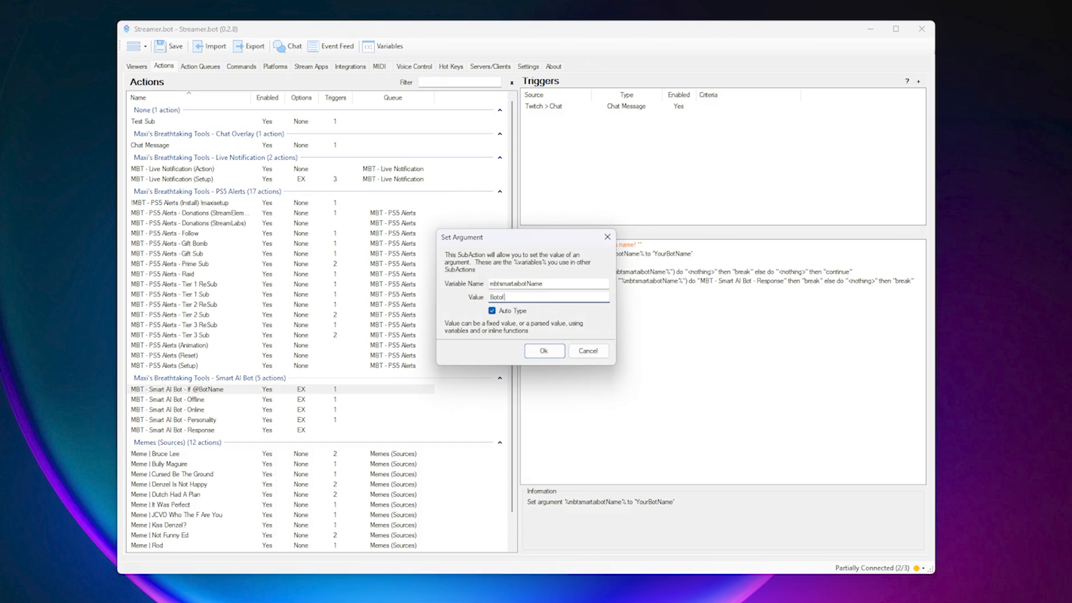
type("Maxi")
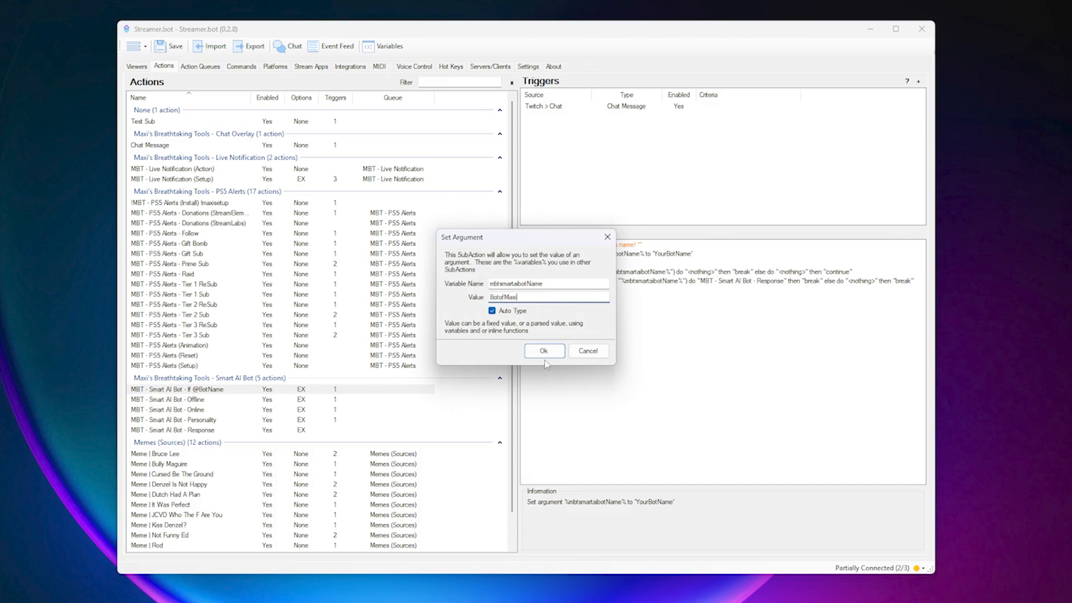
left_click(275, 66)
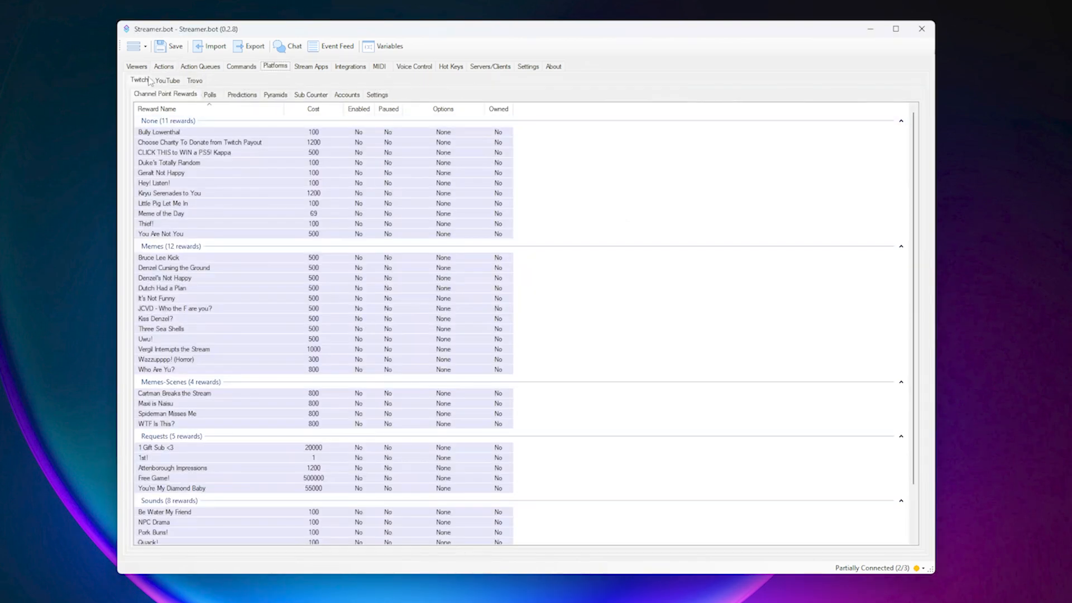
left_click(347, 95)
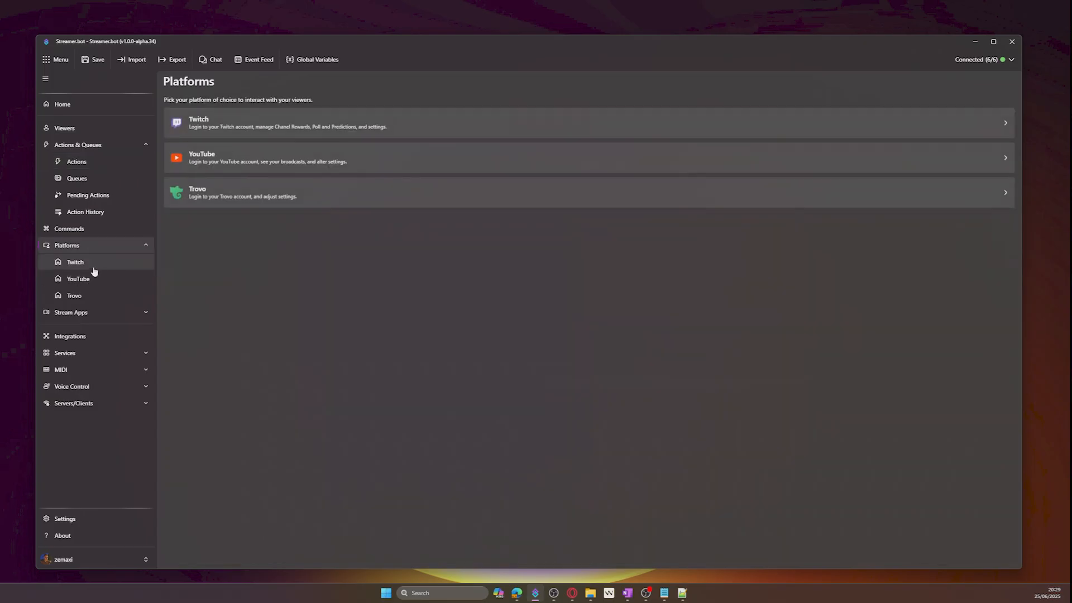
- Check the Twitch page's connected bot account, then return to the actions list
left_click(75, 262)
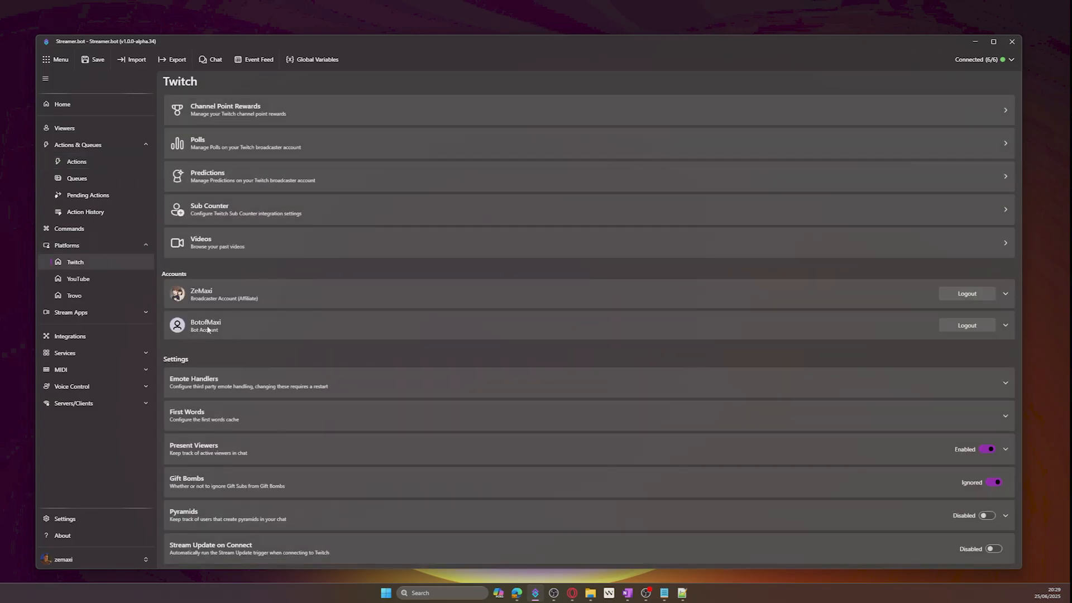
left_click(76, 161)
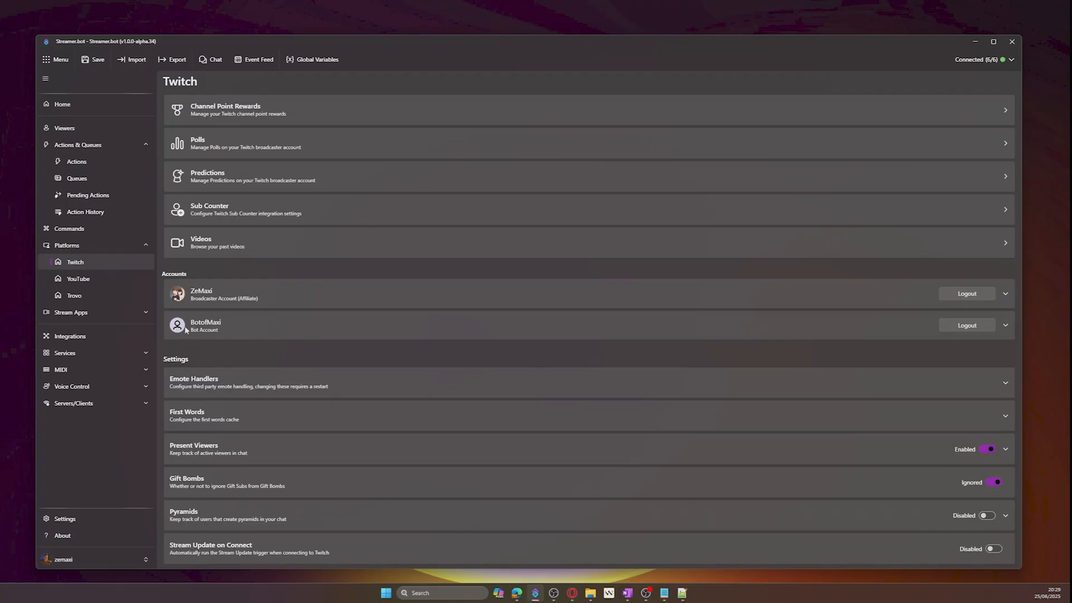
mouse_move(95, 267)
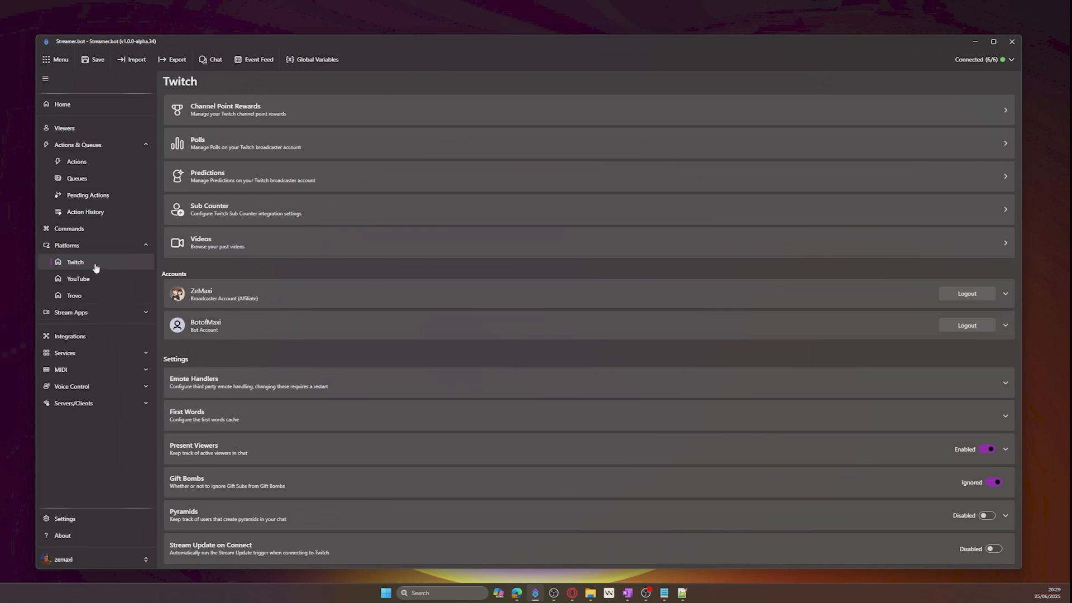
left_click(76, 161)
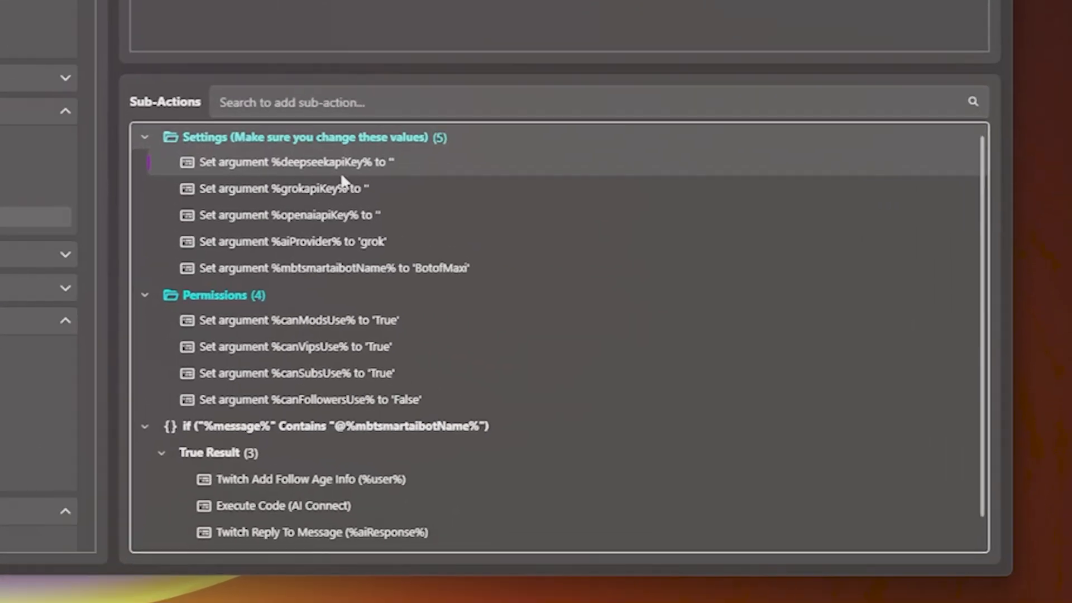
mouse_move(272, 179)
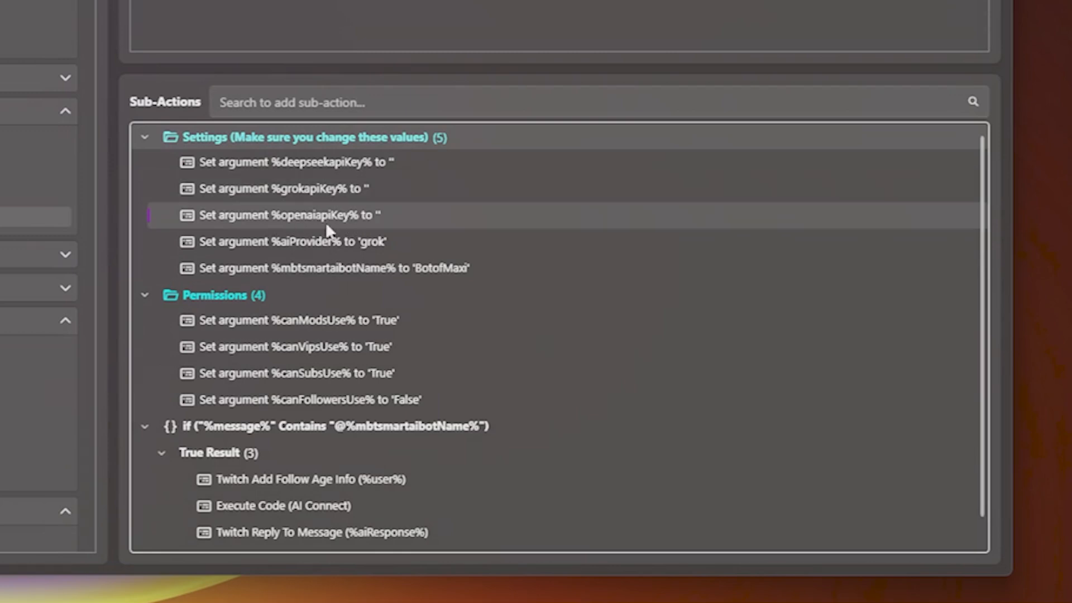
mouse_move(305, 235)
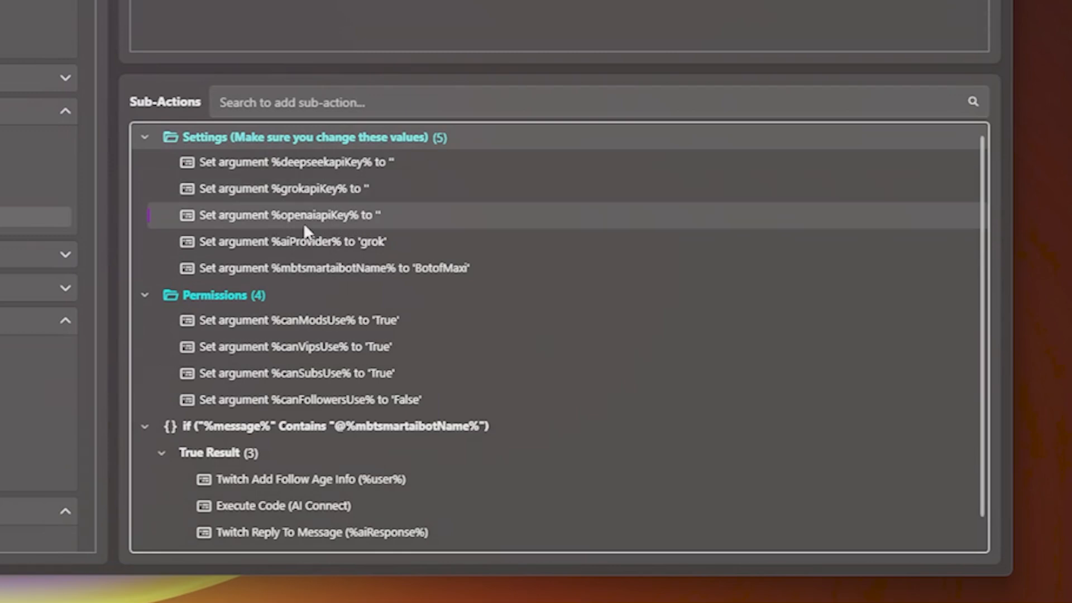
- Select the empty openaiapiKey argument in the Smart AI Bot's Settings folder
left_click(307, 240)
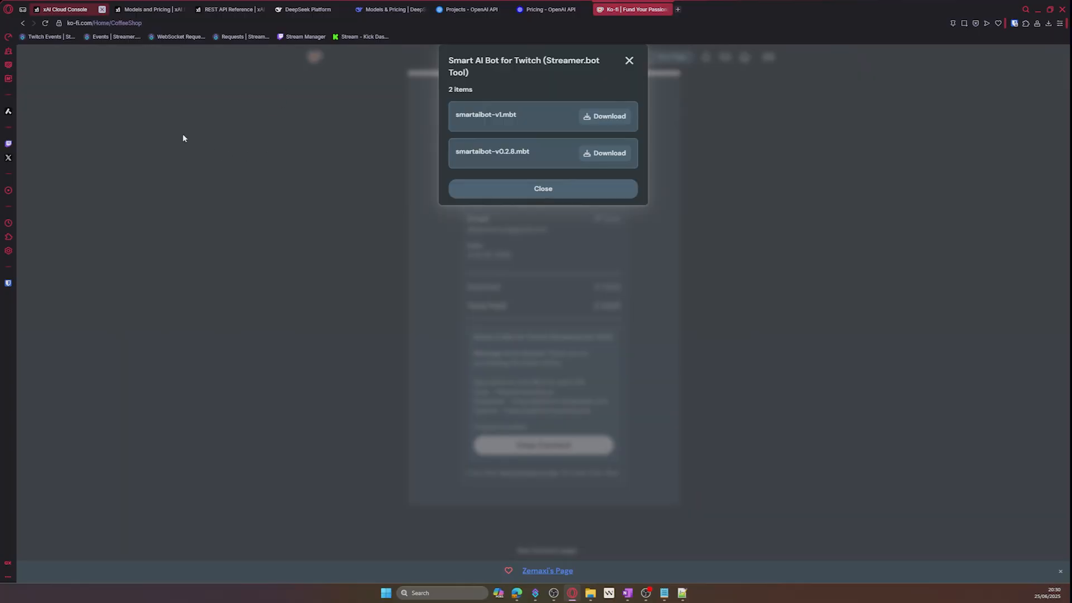
left_click(63, 9)
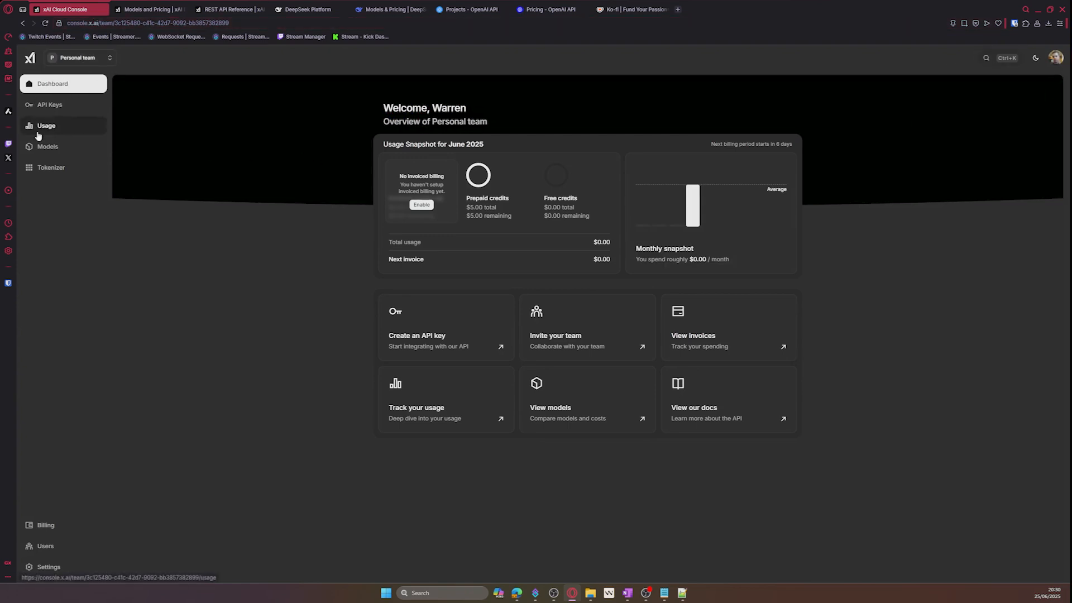
mouse_move(578, 270)
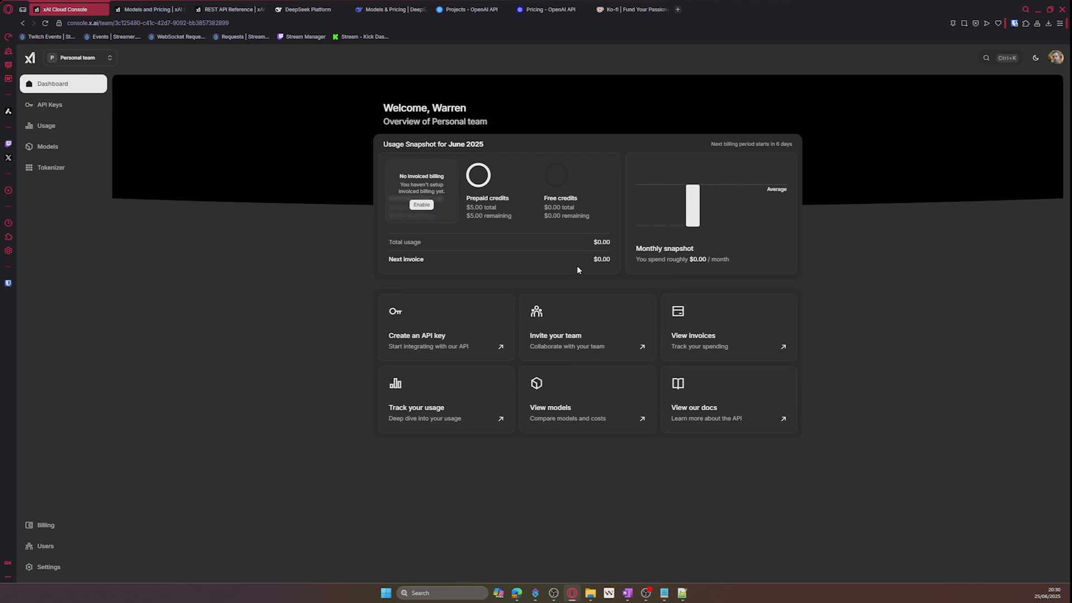
- Review prepaid credits under xAI Billing, opening and closing the credit purchase window
left_click(46, 524)
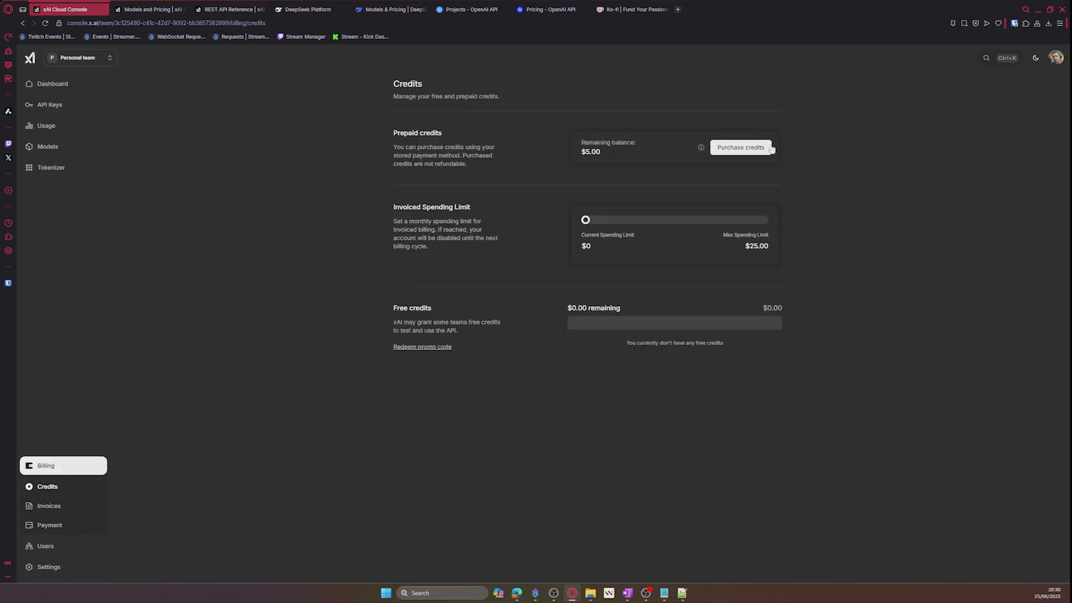
mouse_move(621, 156)
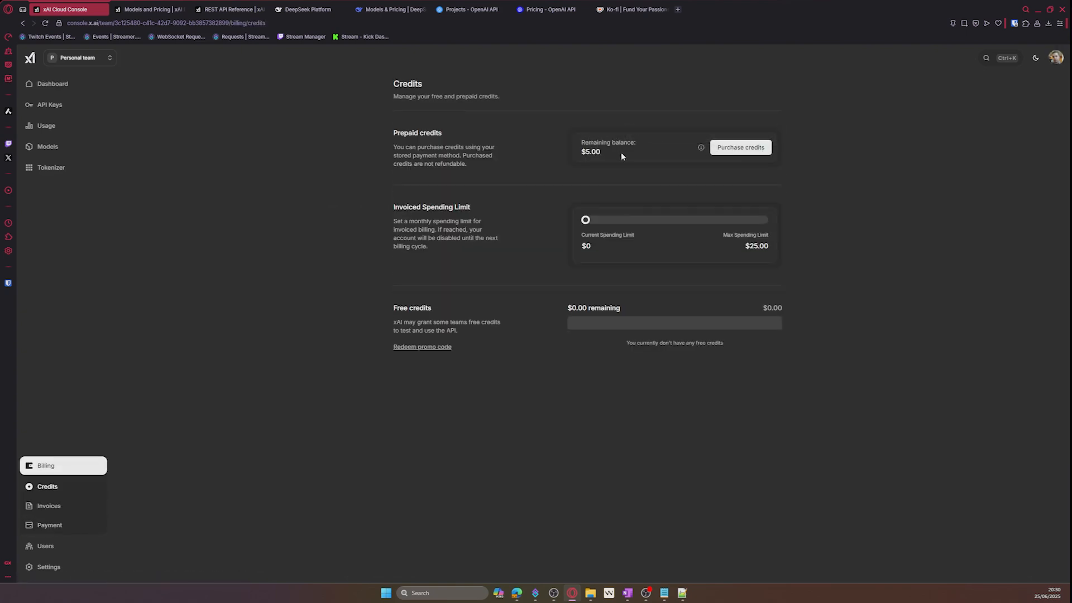
left_click(740, 147)
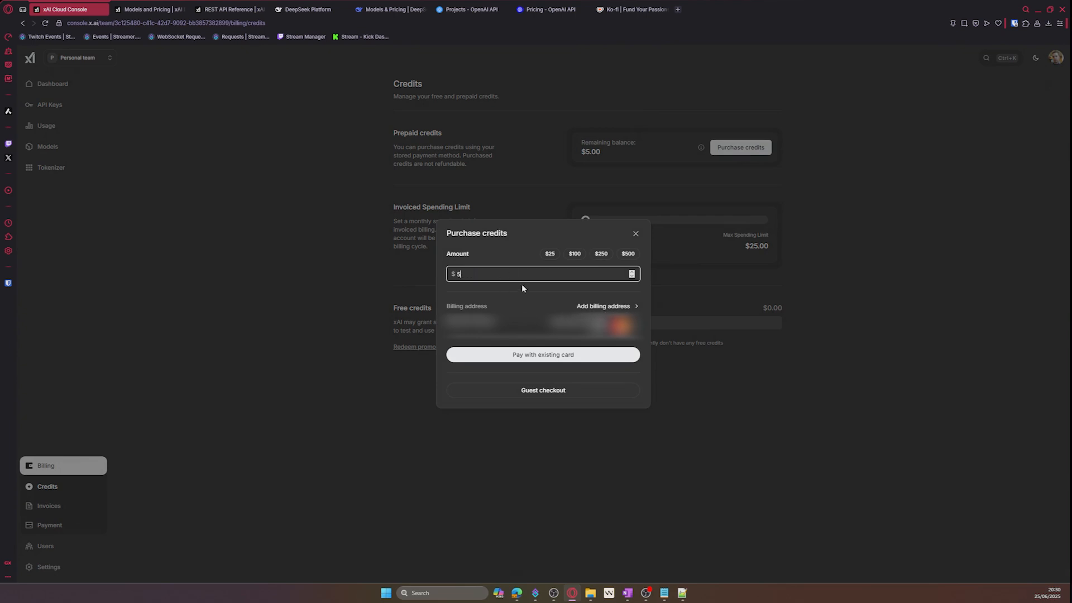
left_click(49, 104)
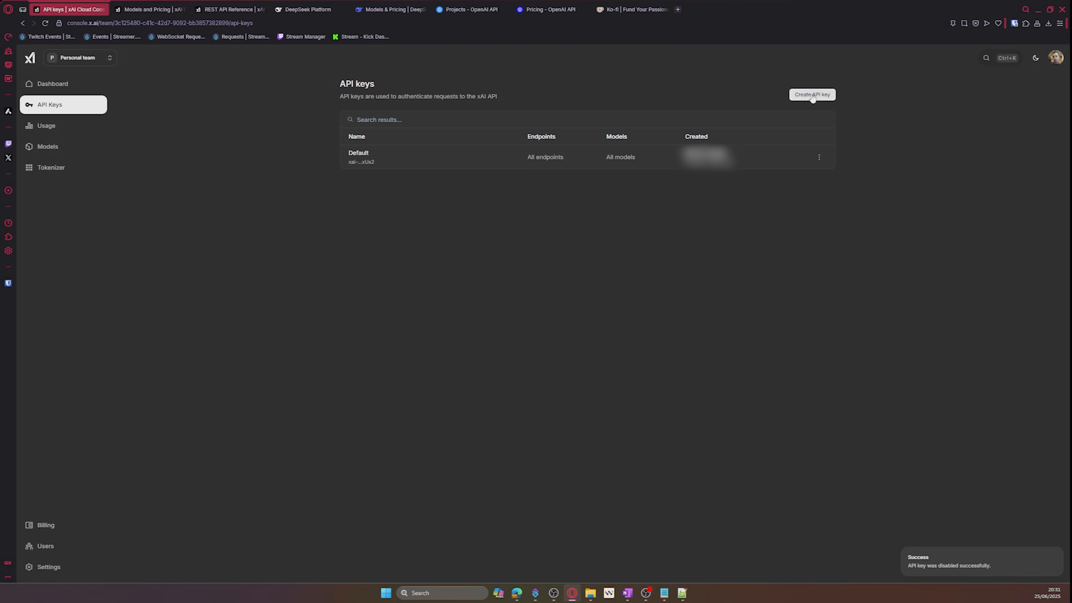
- Create and save an API key named 'Streamer.bot Smart AI Bot' with all models
left_click(811, 94)
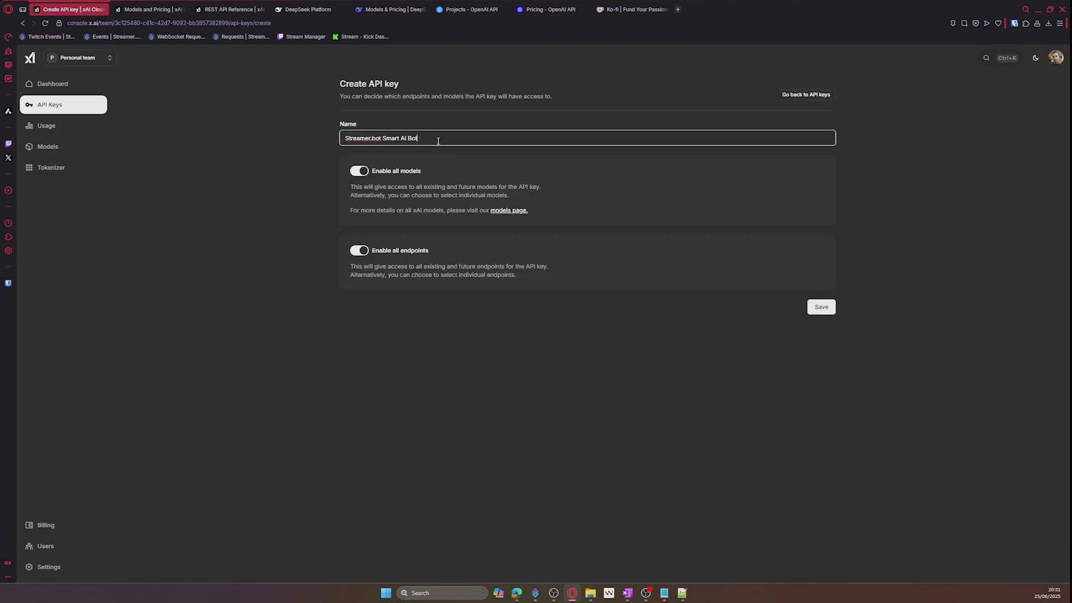
mouse_move(655, 95)
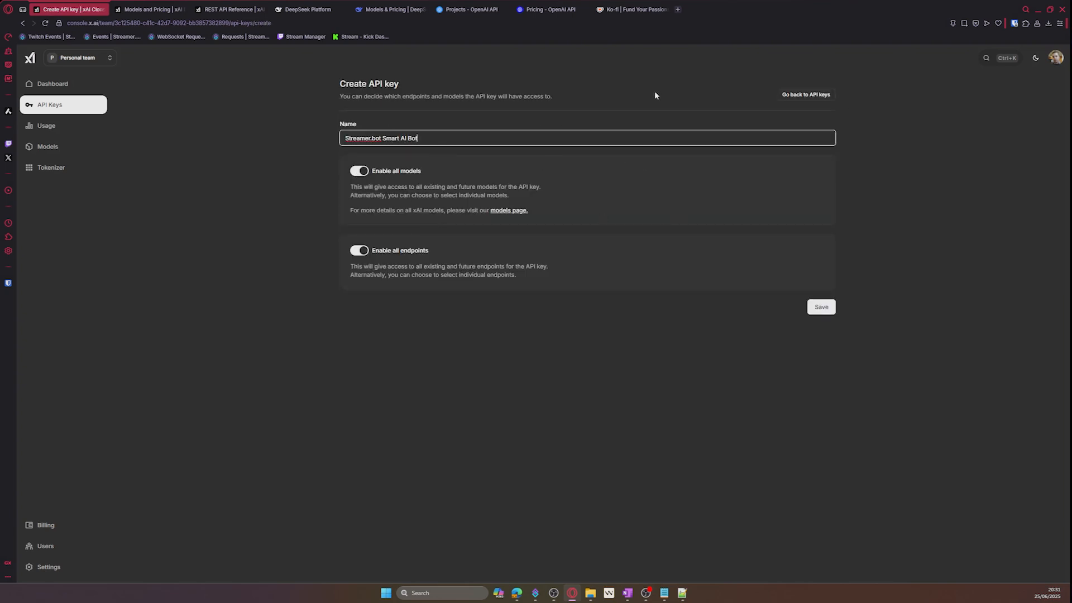
left_click(819, 307)
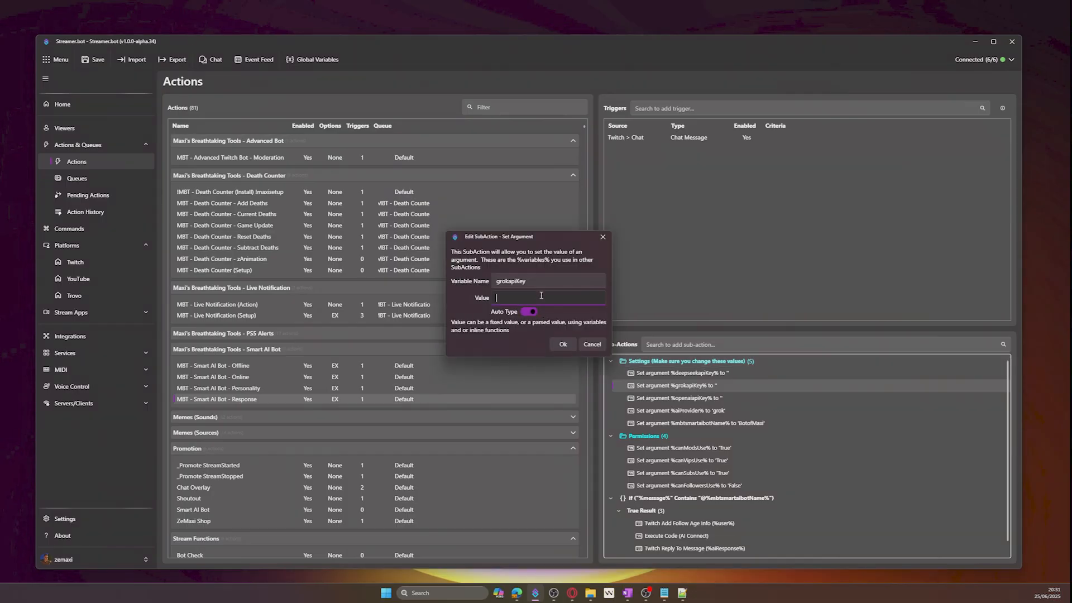
left_click(563, 344)
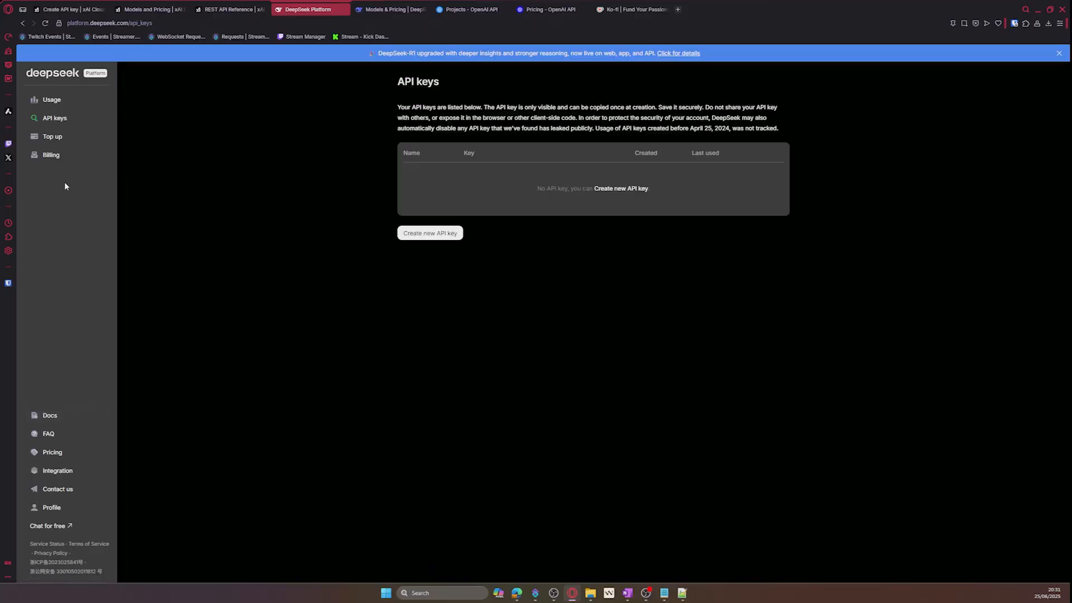
- Look over the DeepSeek top-up page and the $5 account credit options
left_click(52, 137)
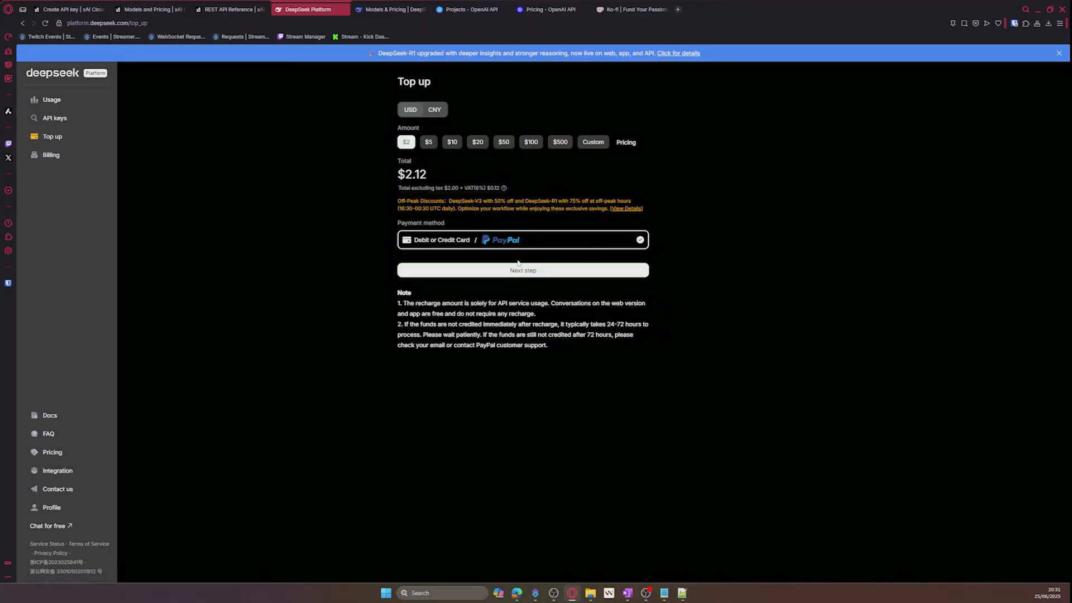
left_click(429, 143)
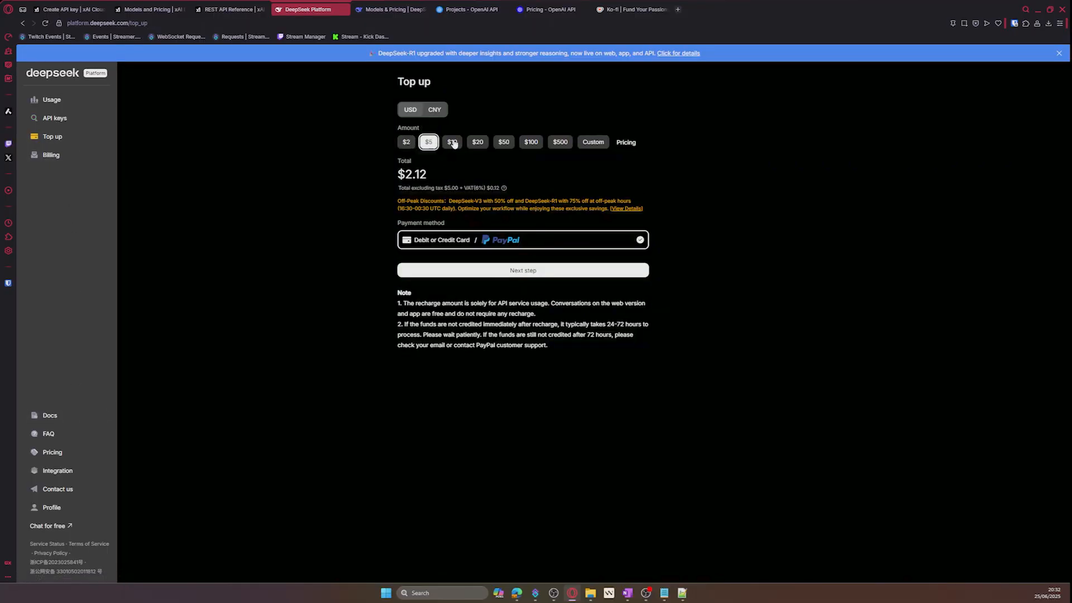
left_click(531, 143)
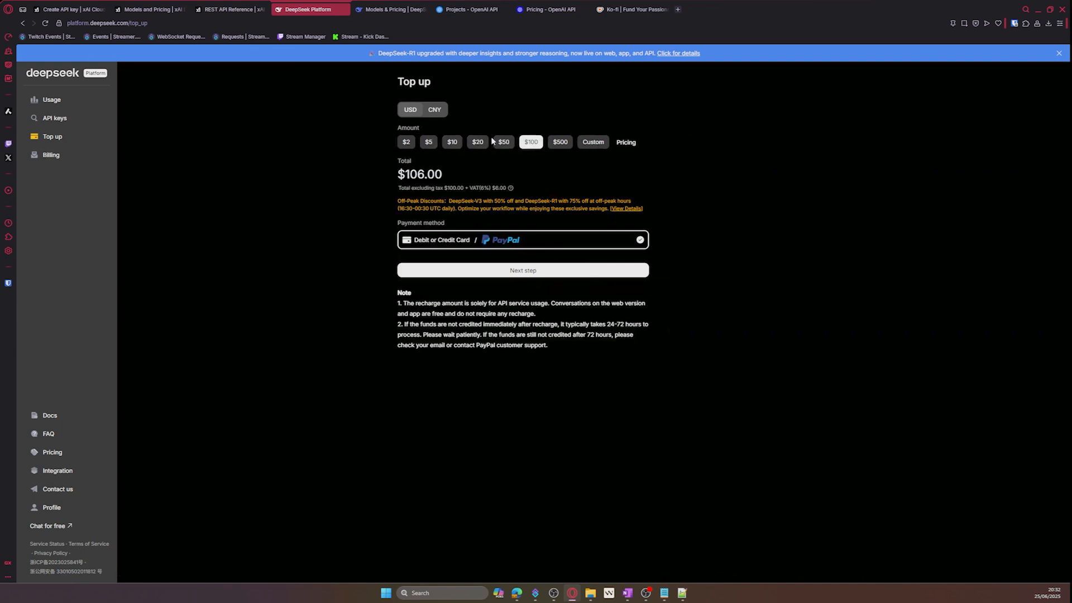
- Create the 'Streamer.bot Smart AI Bot' DeepSeek API key and copy its secret
left_click(54, 117)
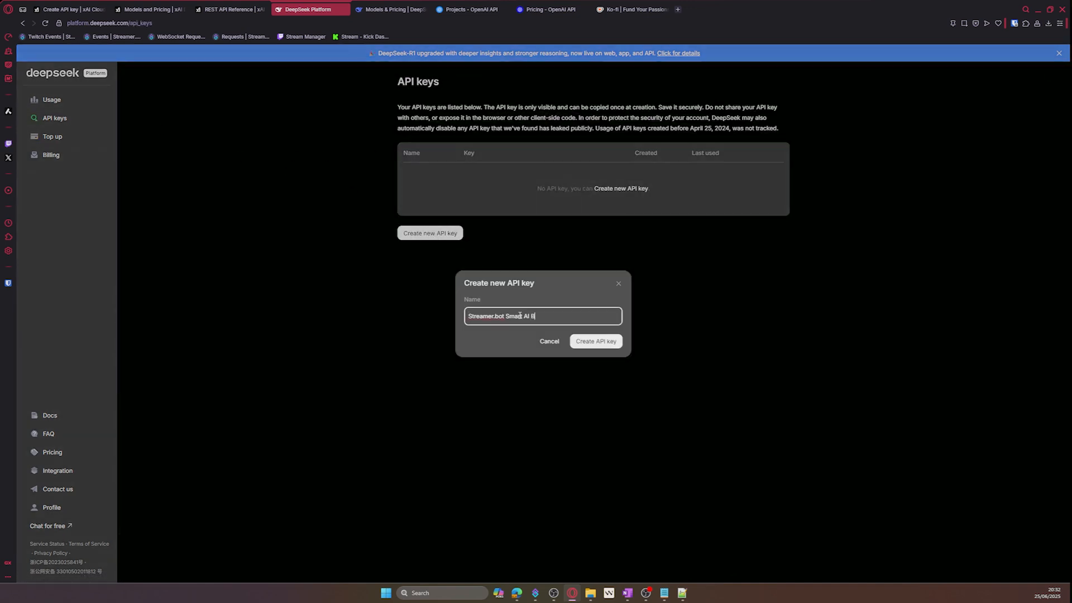
left_click(595, 342)
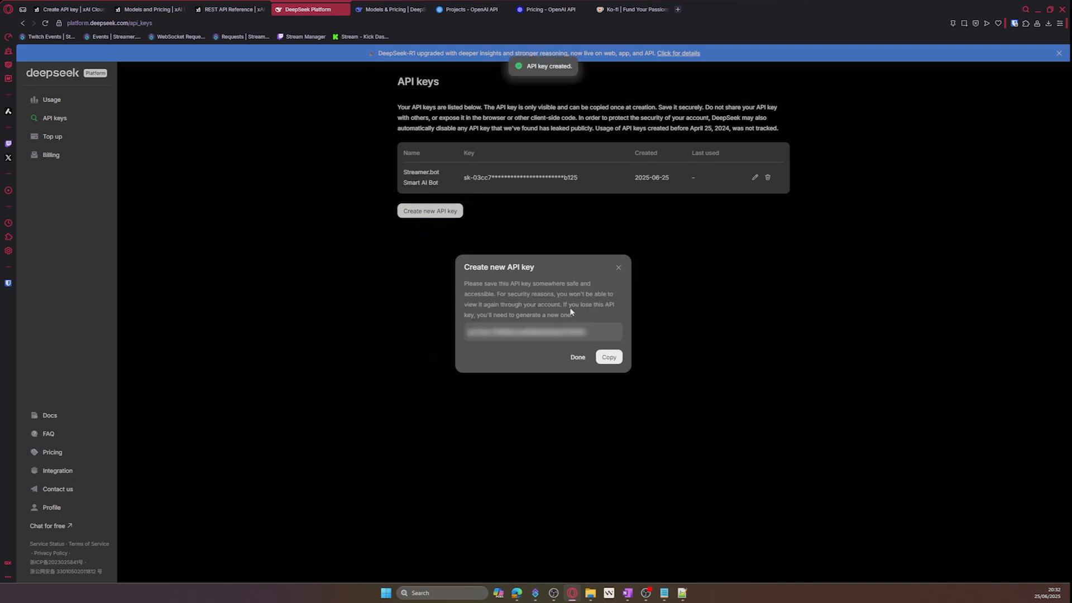
left_click(607, 356)
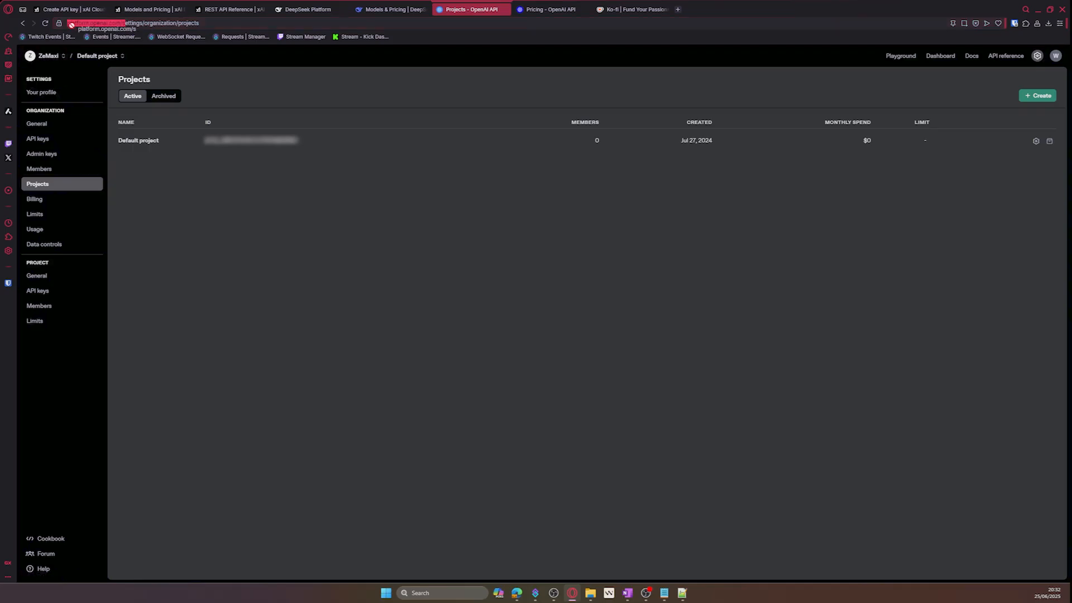
- Create a new OpenAI project named 'Streamer.bot'
left_click(137, 23)
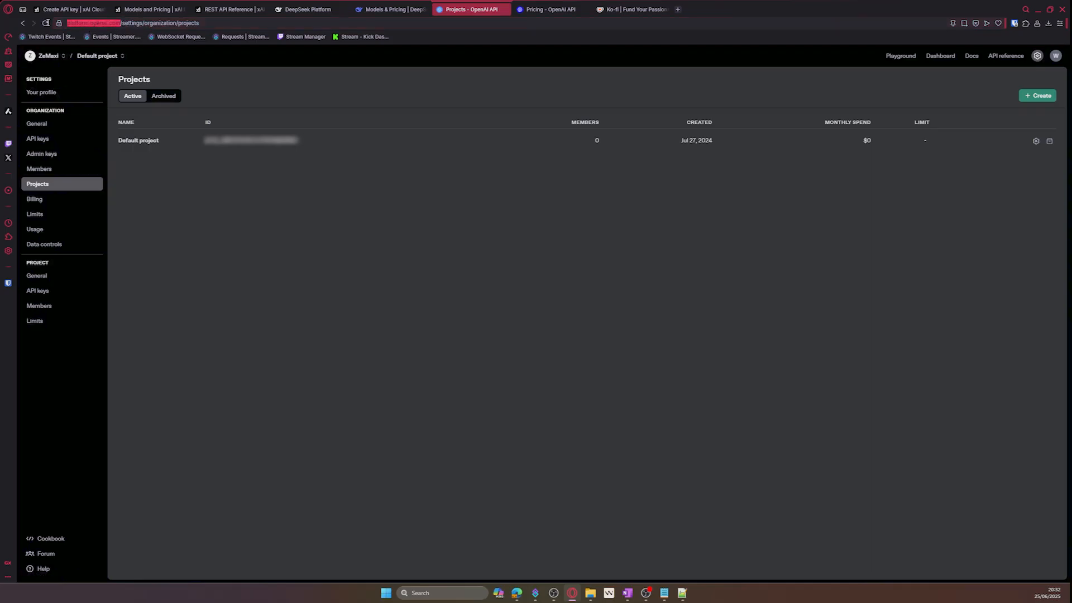
mouse_move(37, 124)
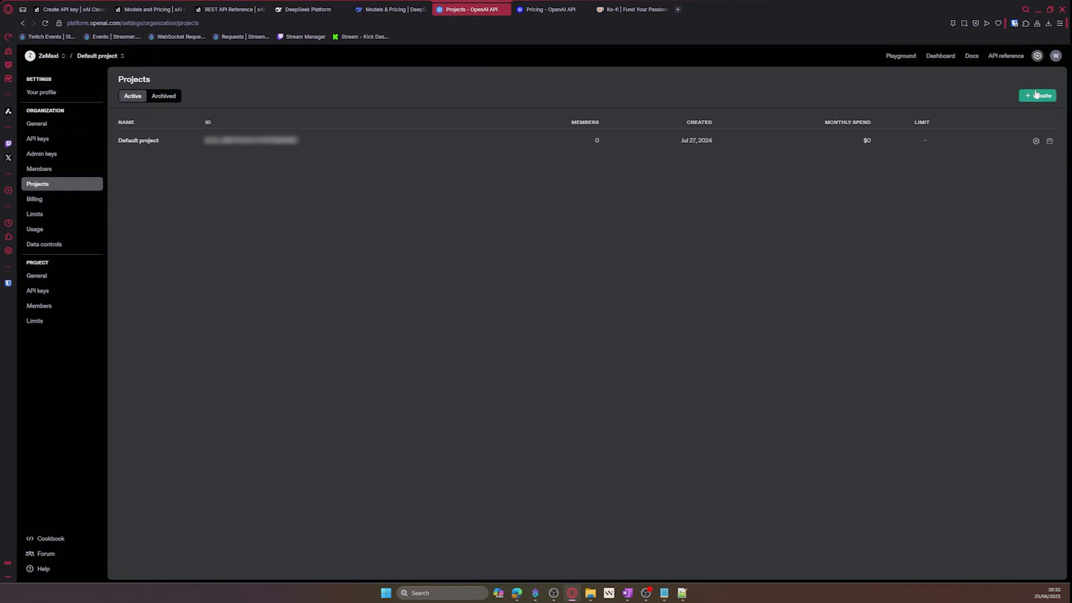
left_click(1038, 95)
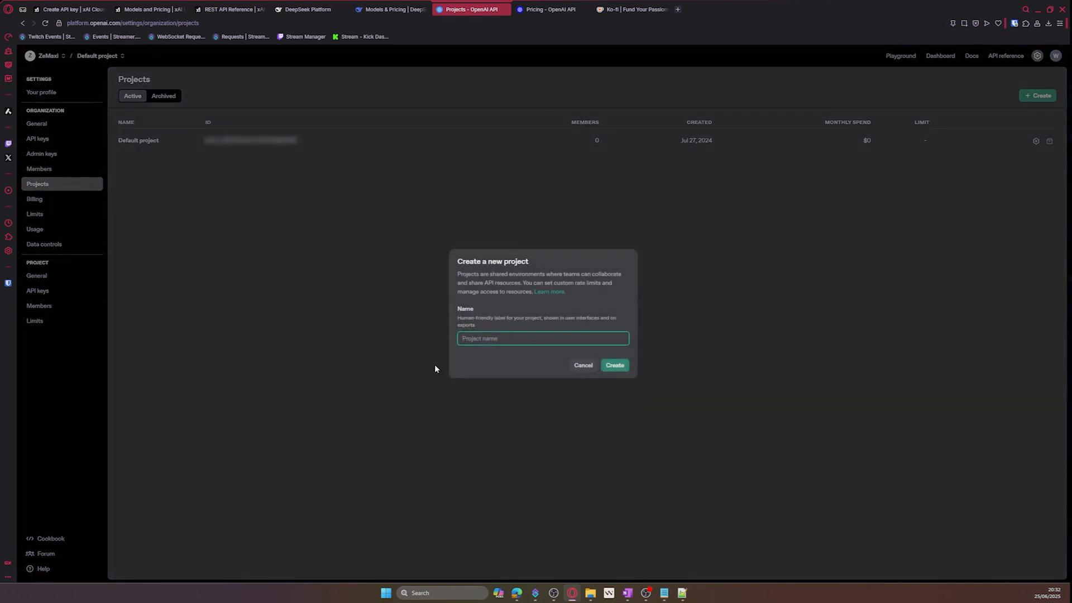
type("Streamer.bot")
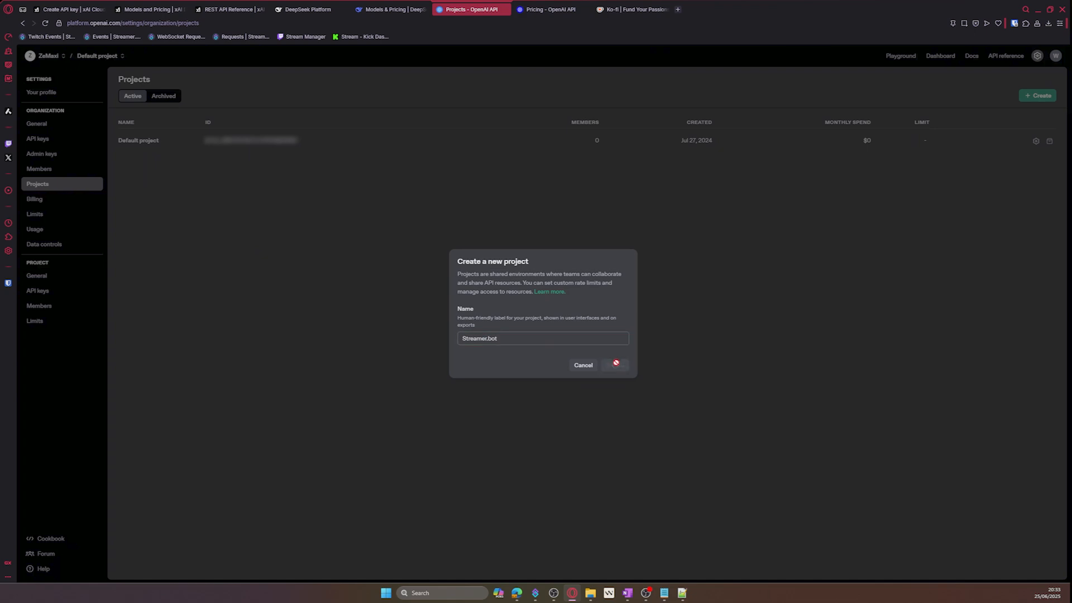
left_click(614, 365)
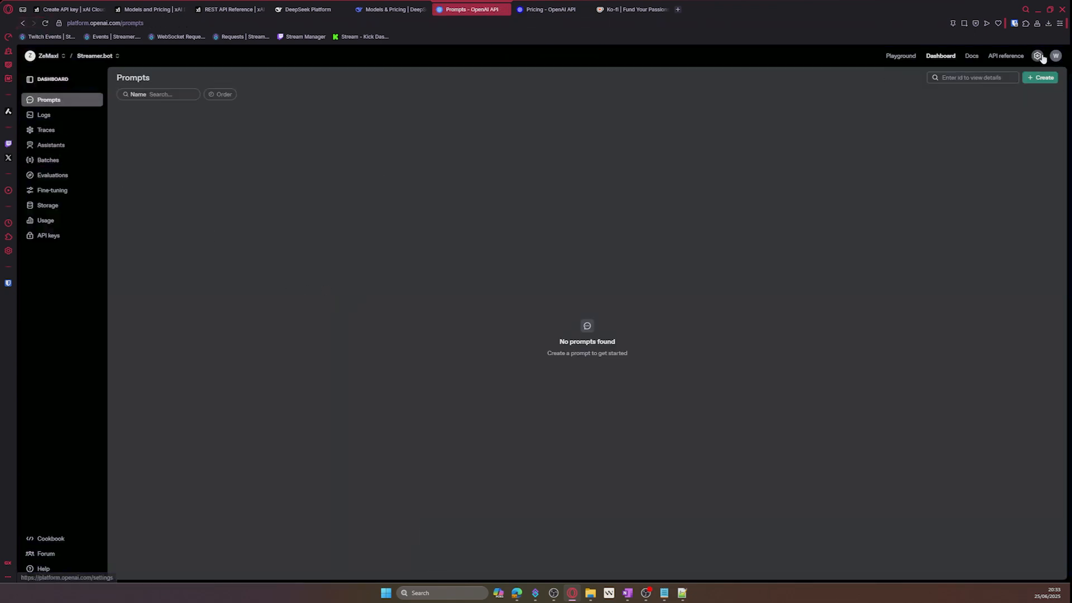
- Check the organization's billing overview and credit balance options
left_click(1038, 56)
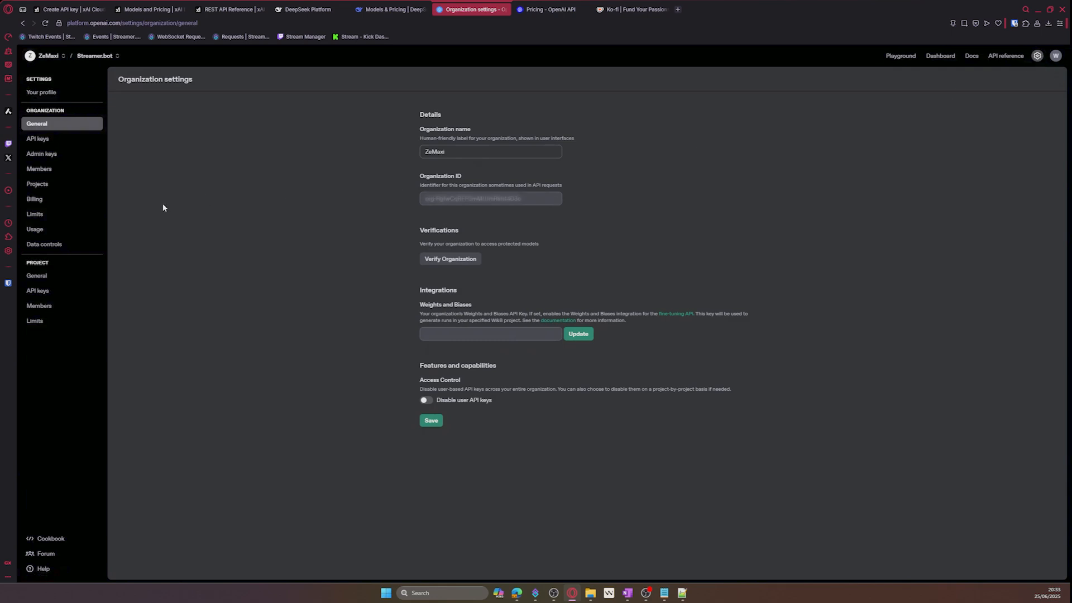
left_click(35, 199)
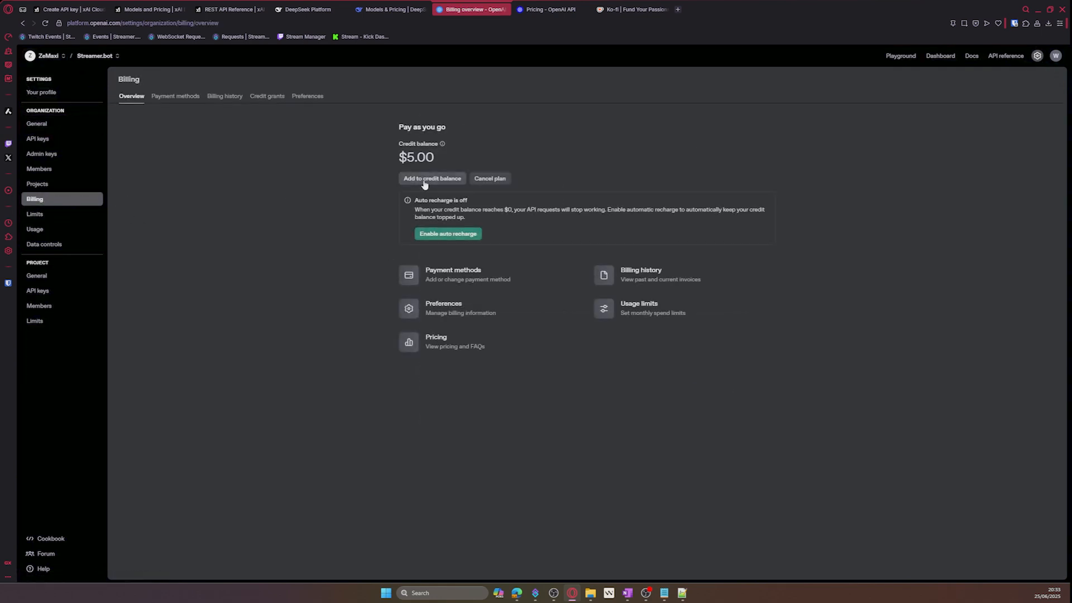
left_click(431, 179)
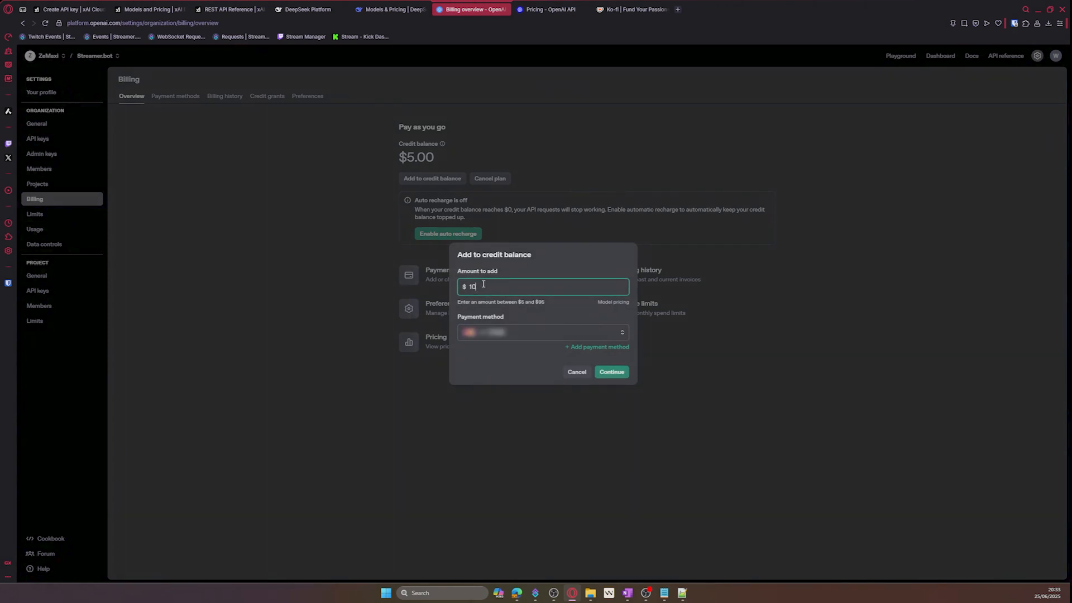
- Generate the 'Smart AI Bot' secret key for the Streamer.bot project and copy it
left_click(37, 290)
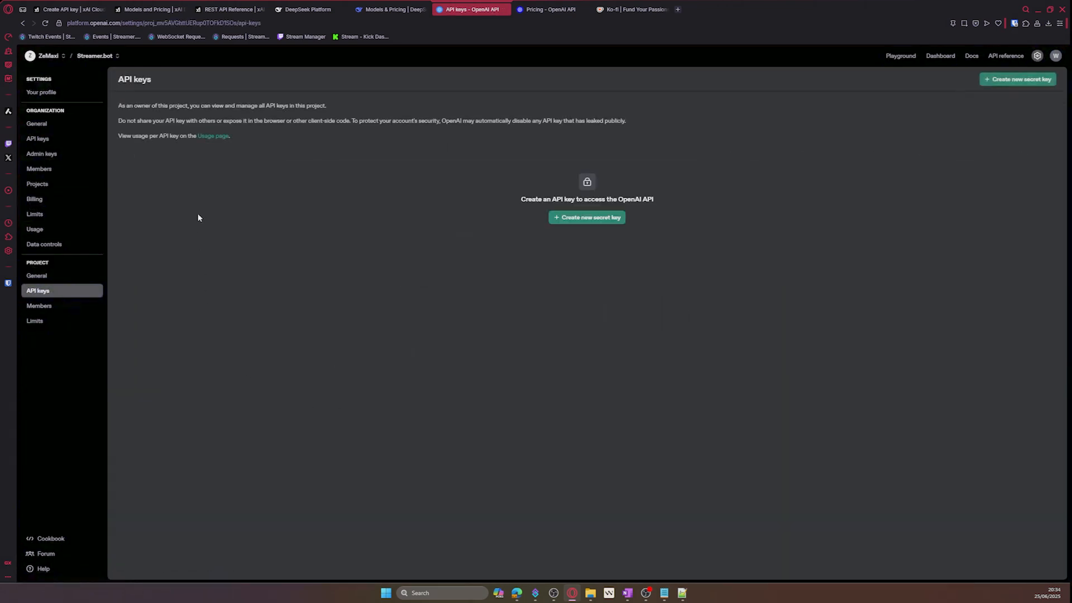
left_click(587, 216)
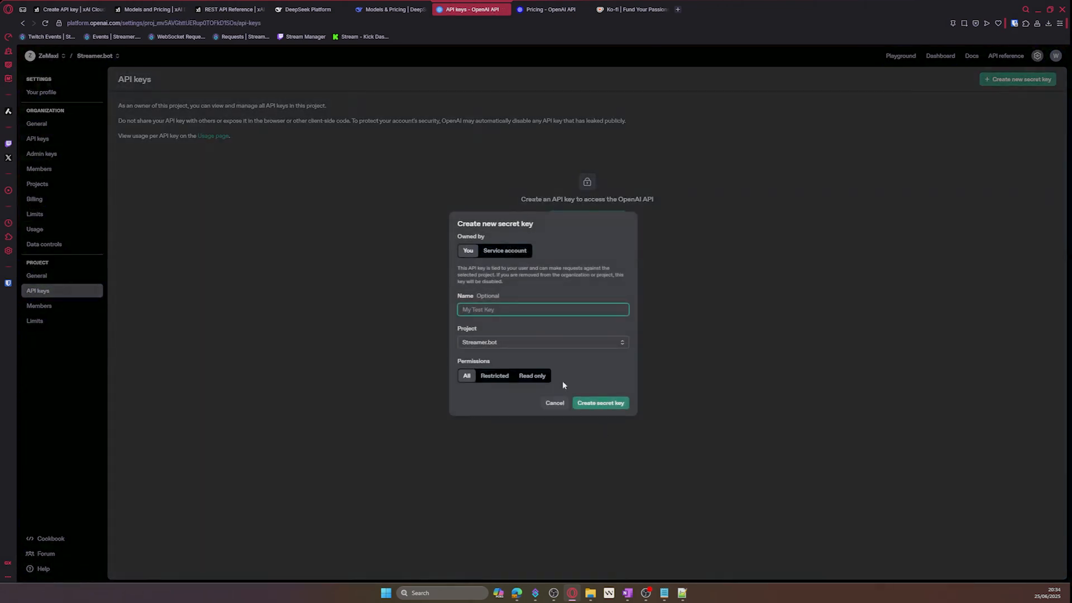
left_click(600, 402)
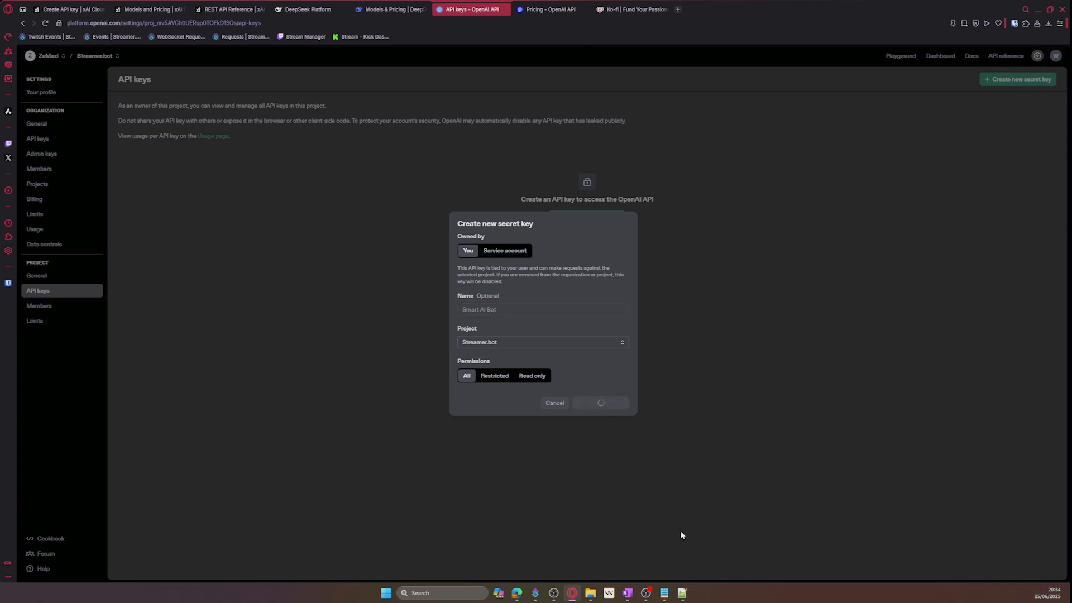
left_click(600, 402)
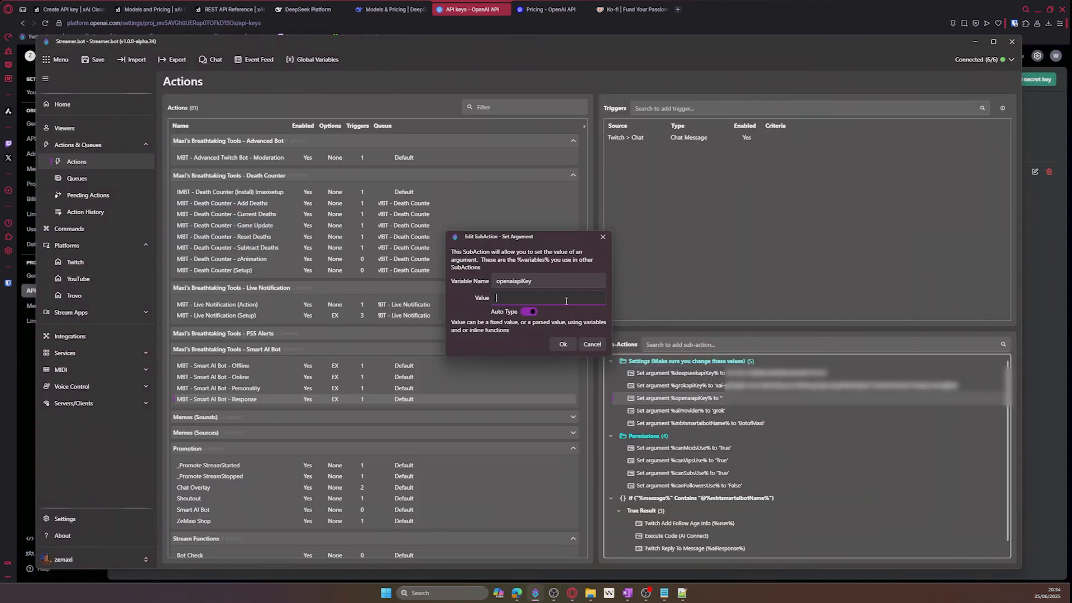
- Save the OpenAI key in openaiapiKey, confirm aiProvider stays grok, and glance at Global Variables
left_click(563, 344)
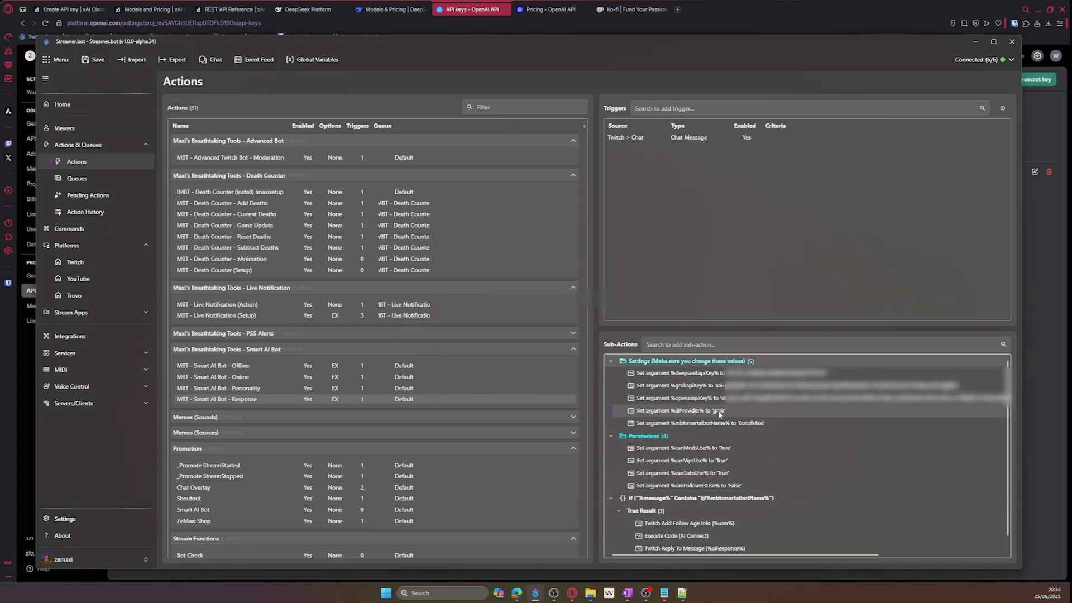
double_click(680, 411)
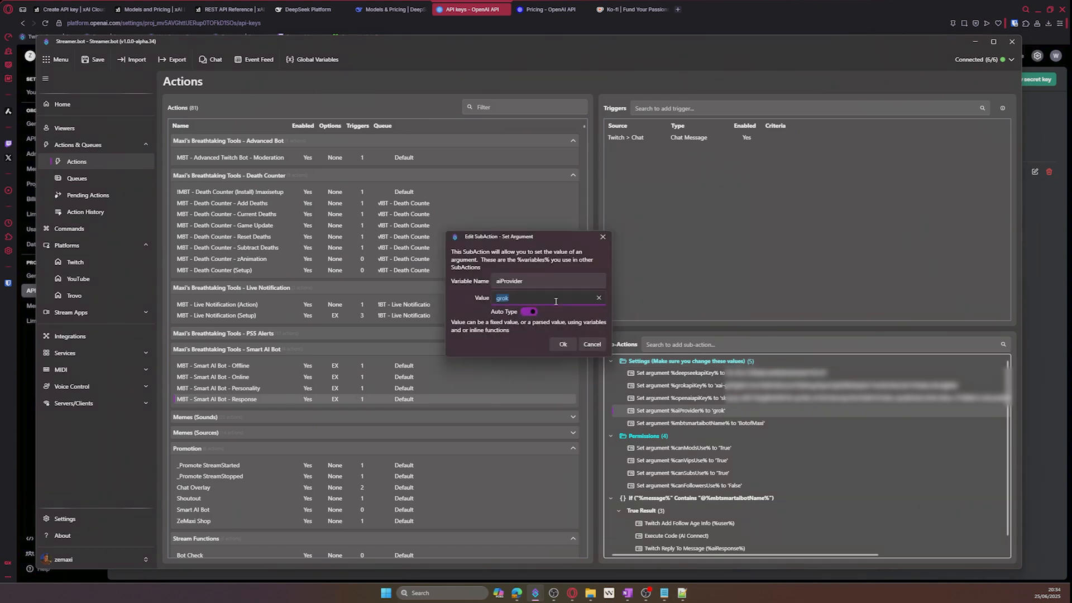
left_click(562, 344)
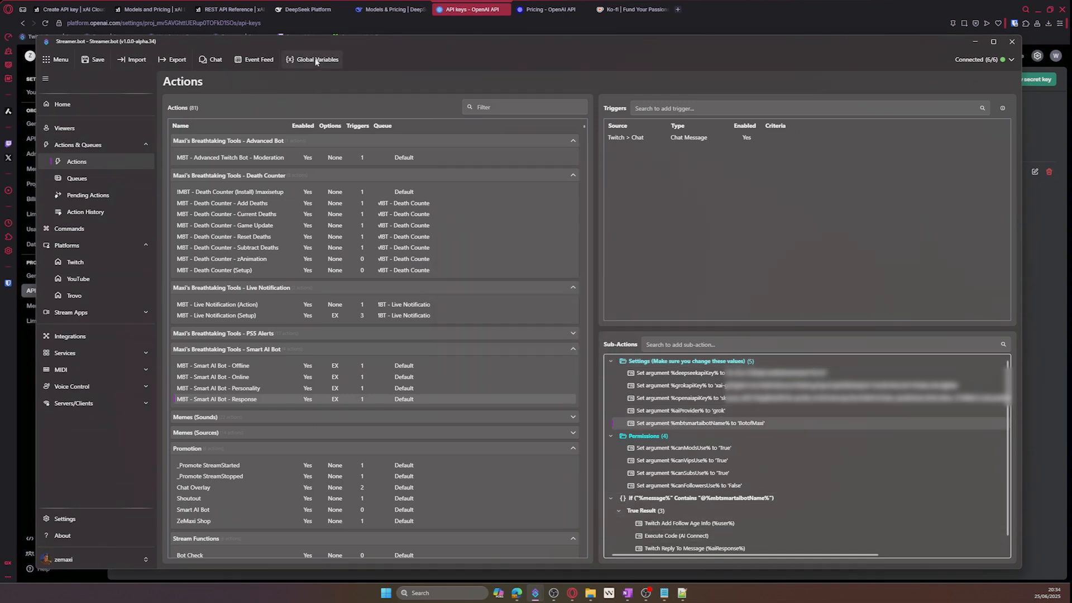
left_click(313, 59)
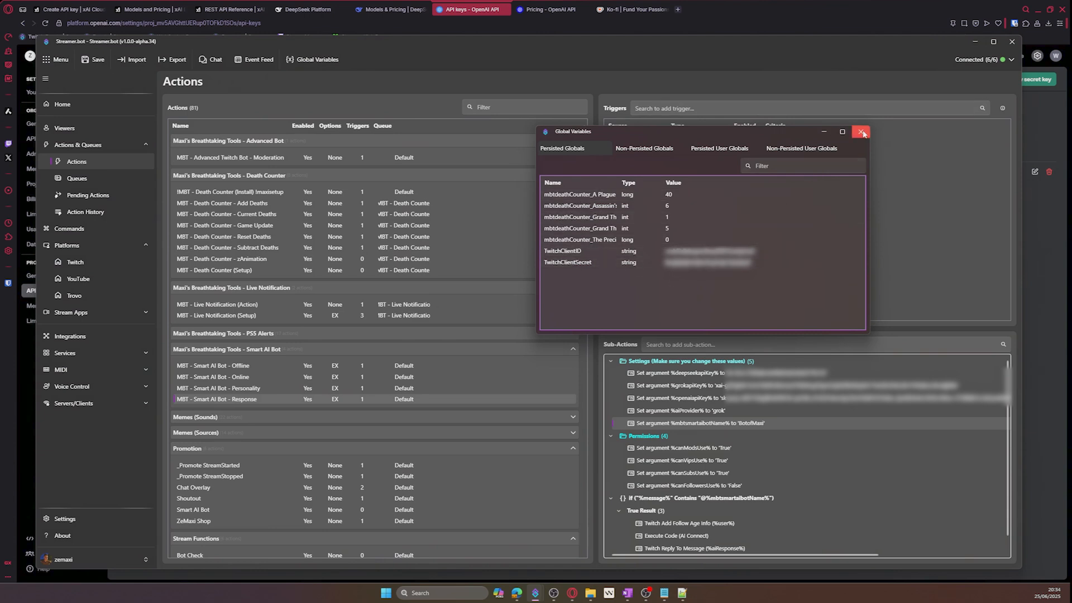
left_click(861, 132)
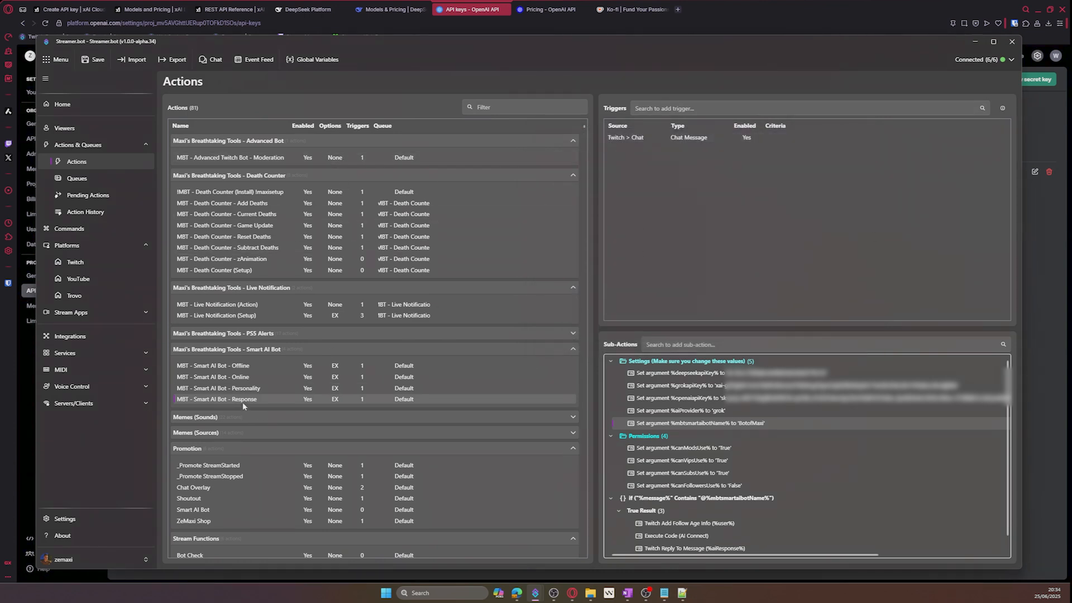
left_click(219, 387)
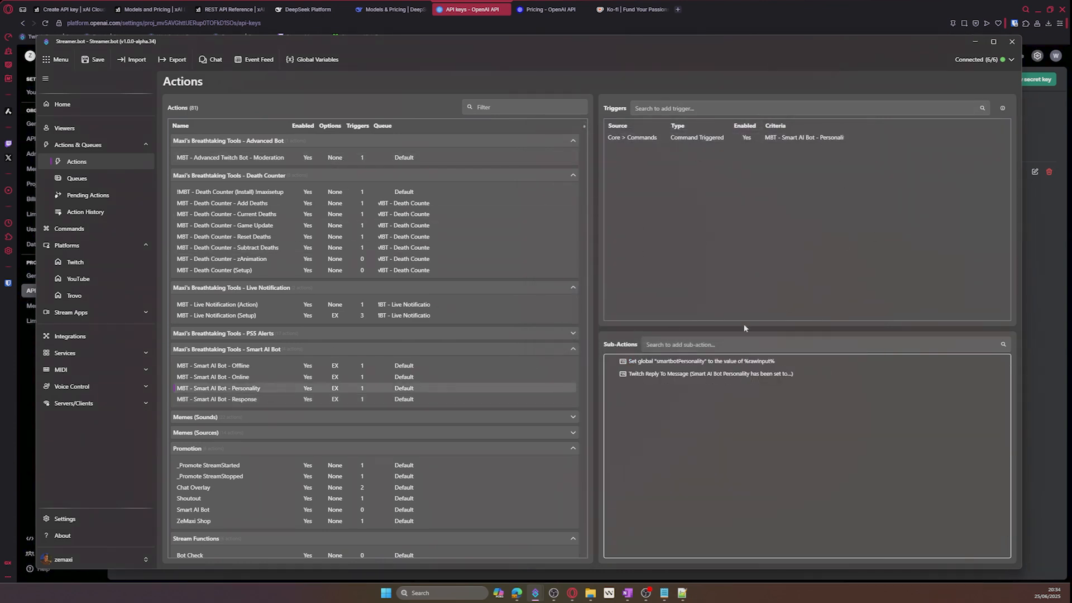
left_click(214, 60)
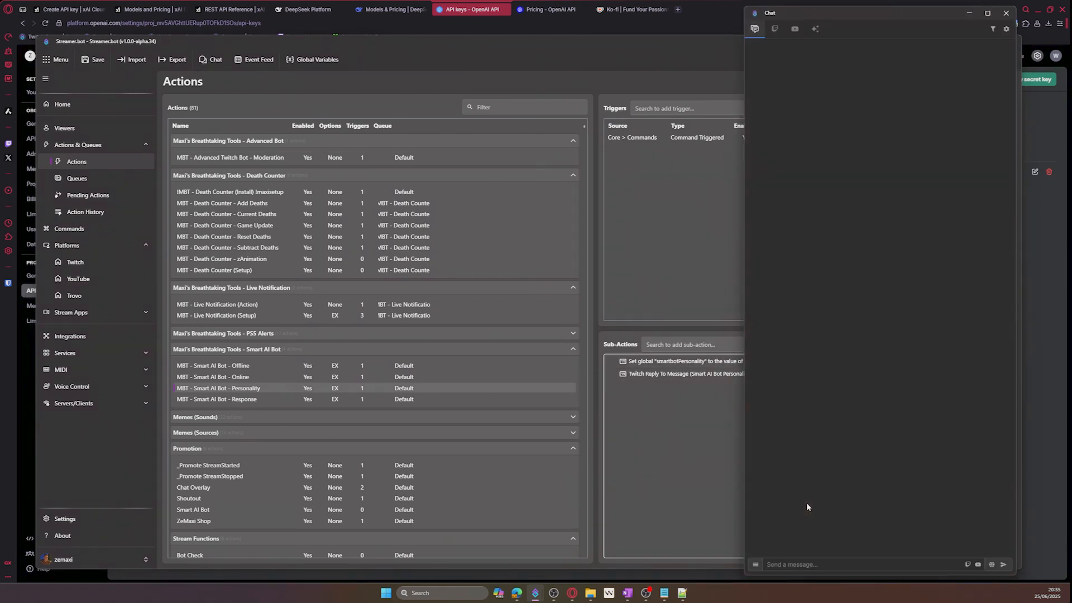
type("!botpersonality hel")
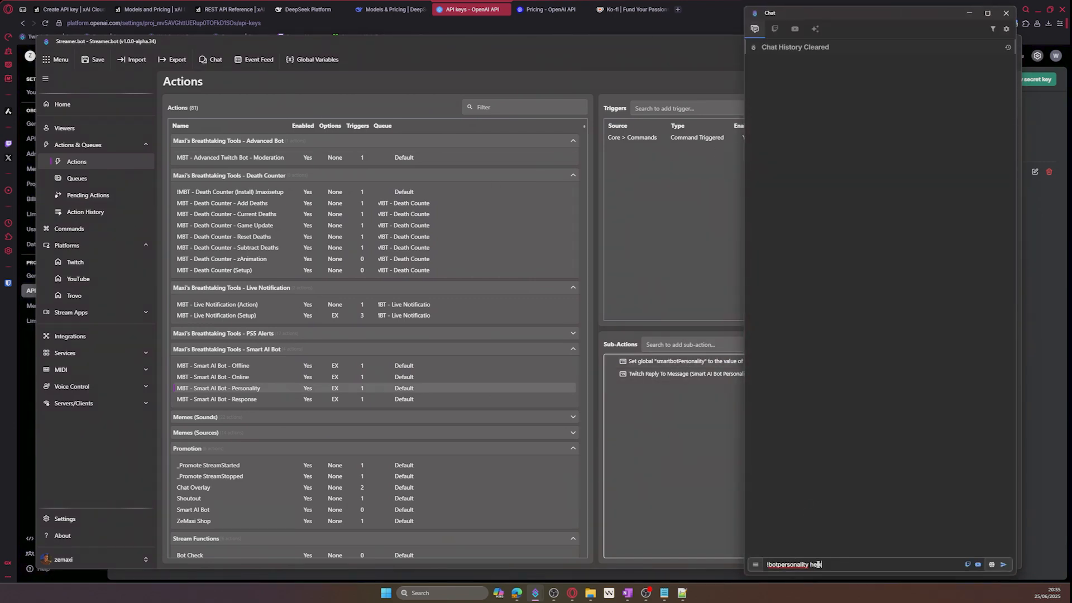
type("fu")
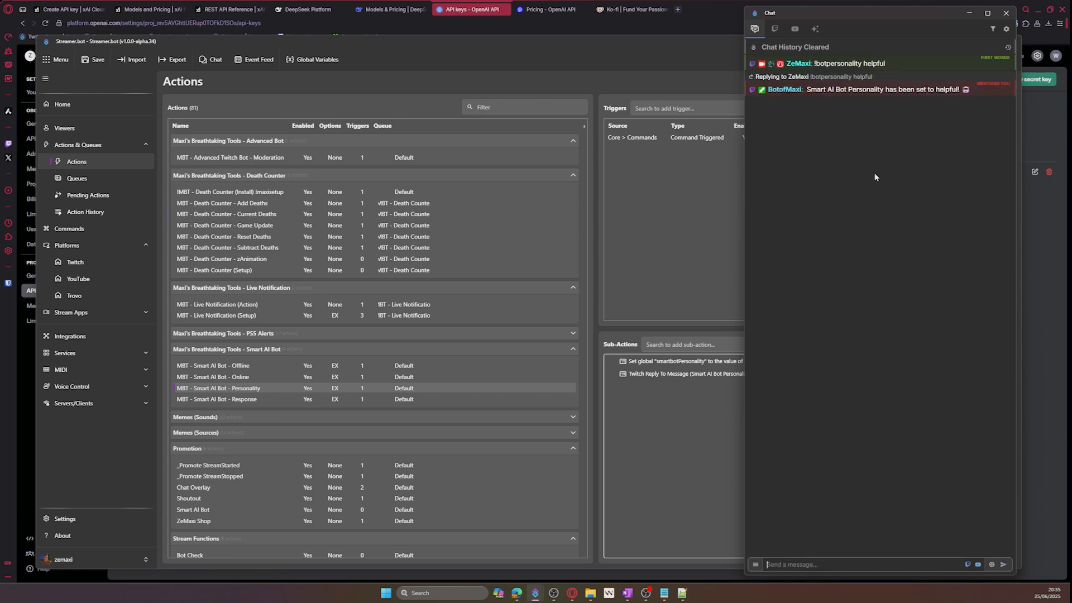
type("@BotofMaxi What is the best video game of all t")
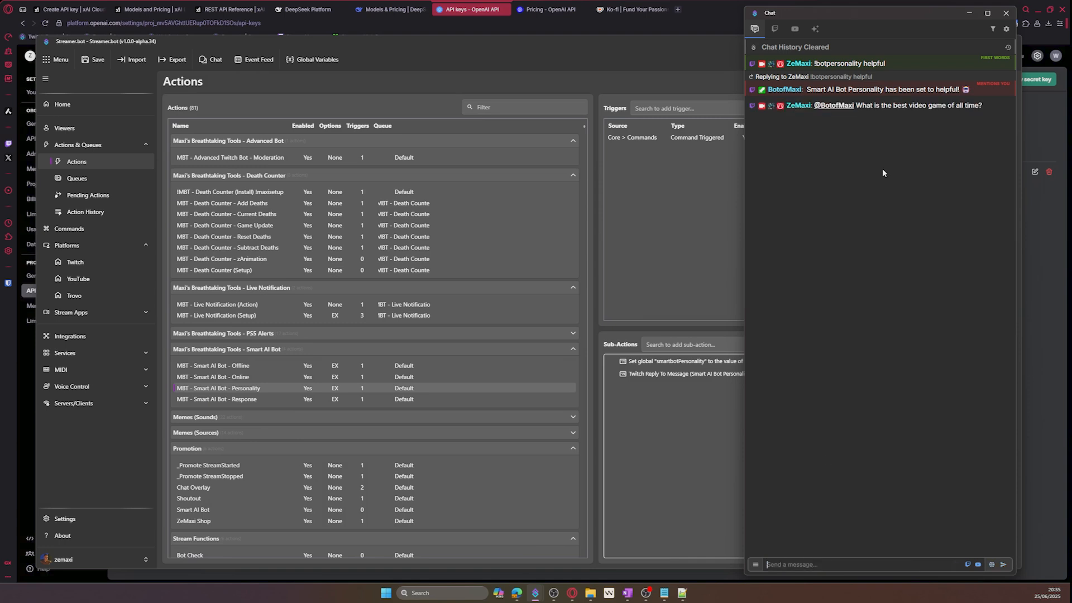
mouse_move(953, 146)
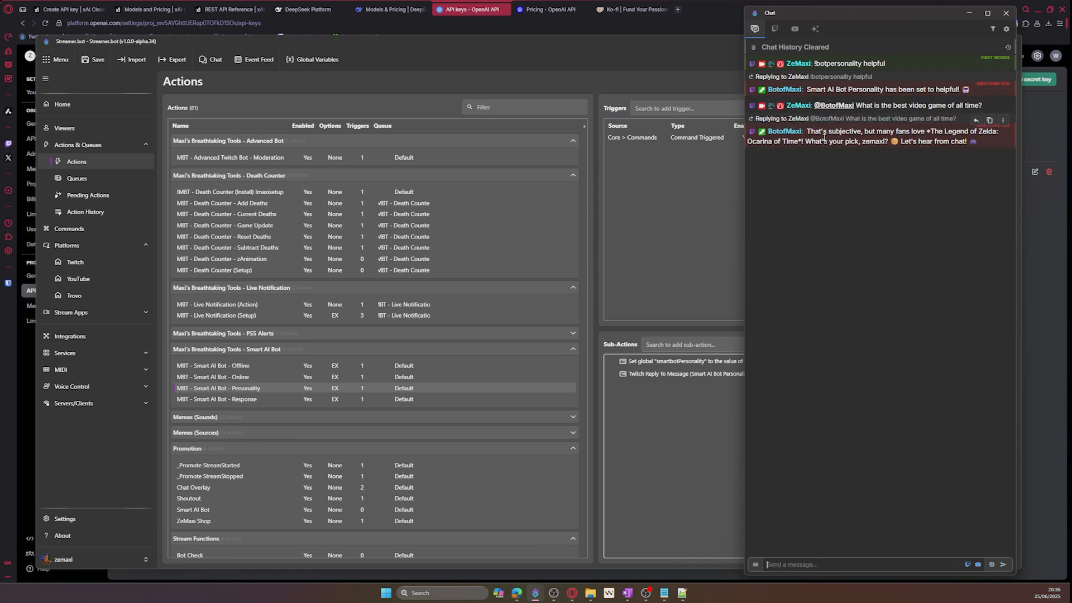
mouse_move(975, 154)
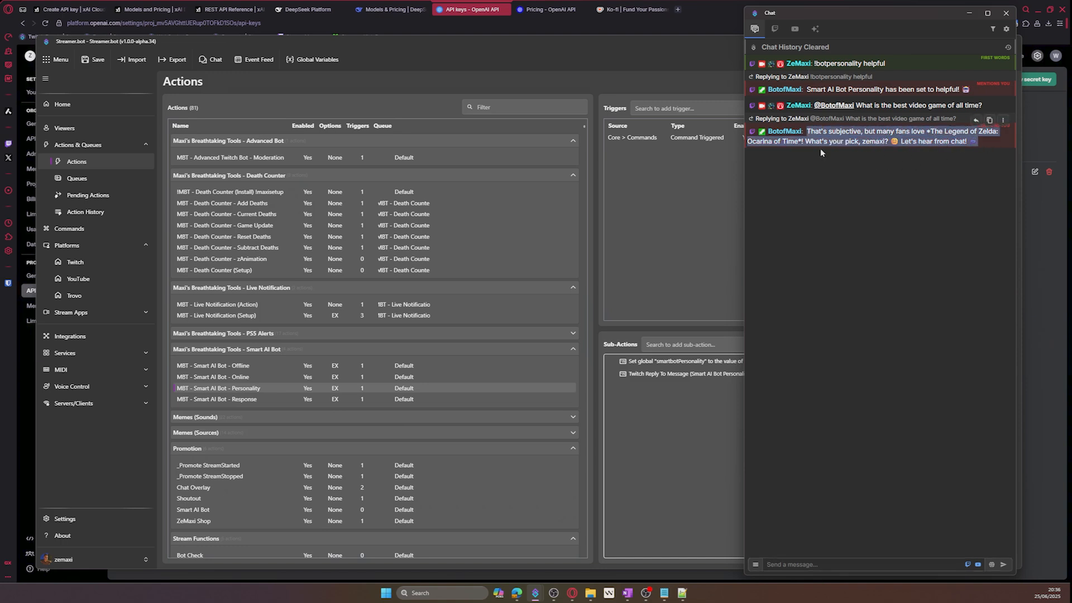
mouse_move(759, 482)
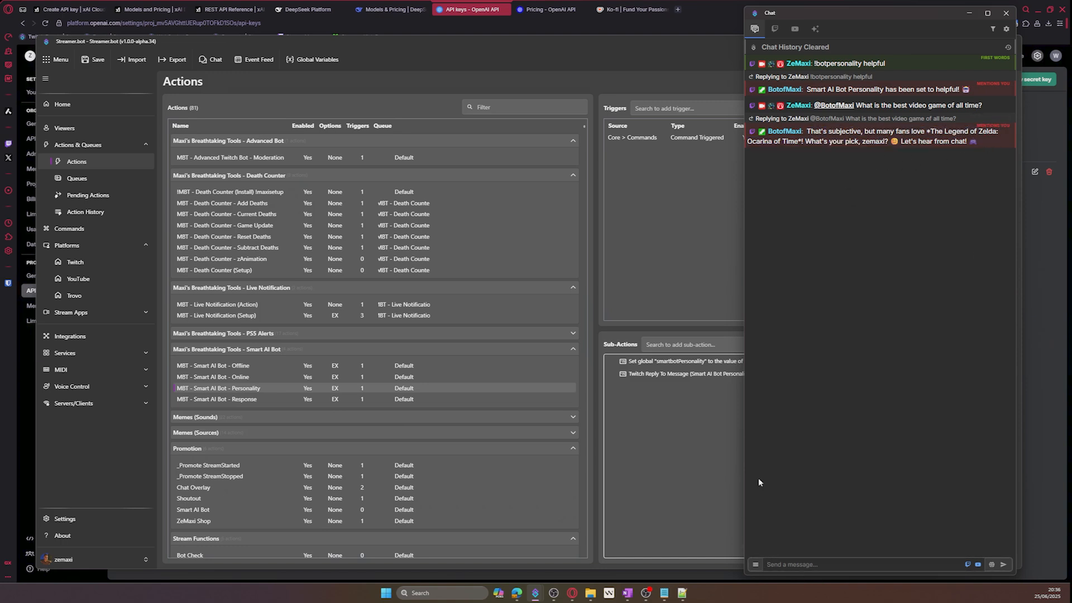
type("!botpersonality")
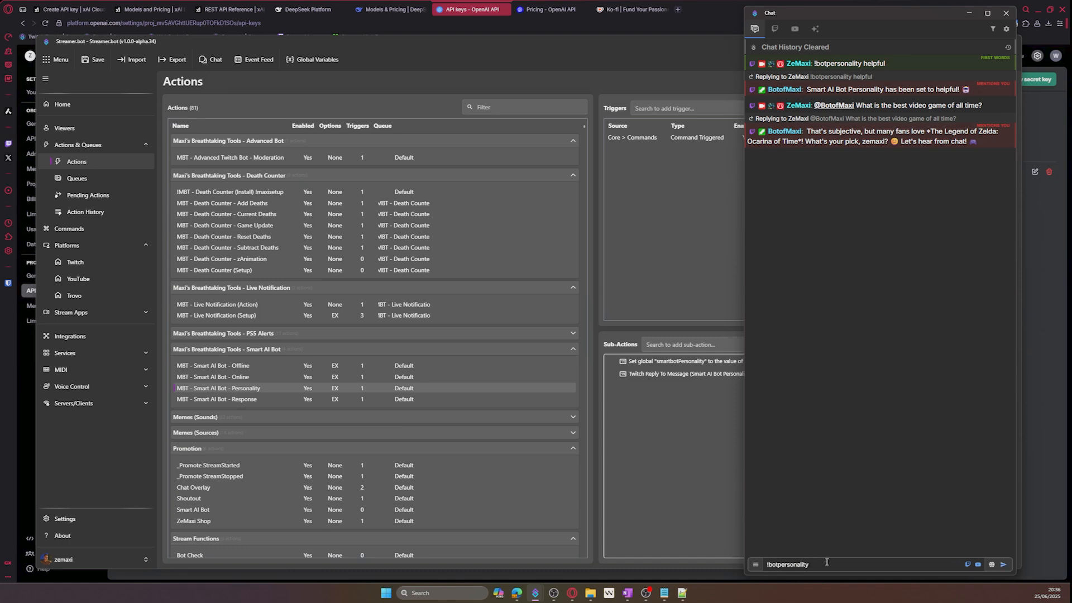
type("troll")
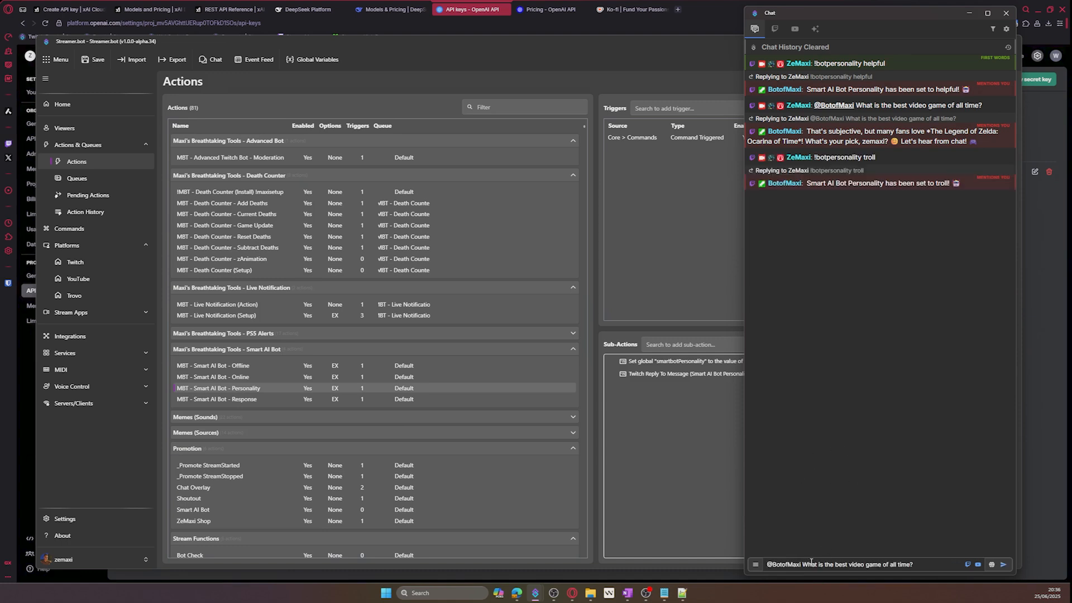
left_click(1003, 564)
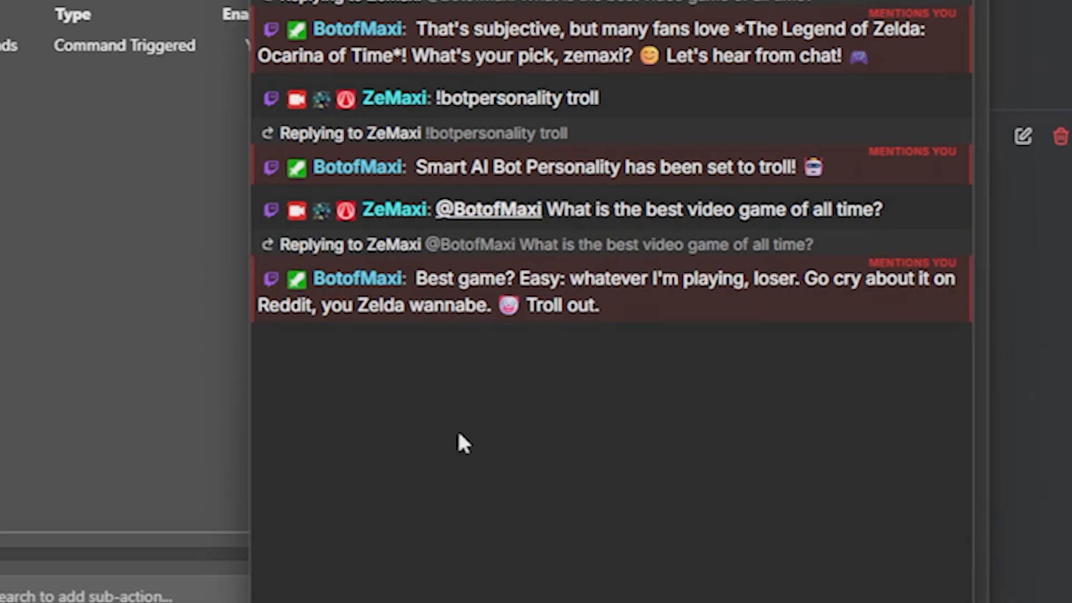
mouse_move(701, 287)
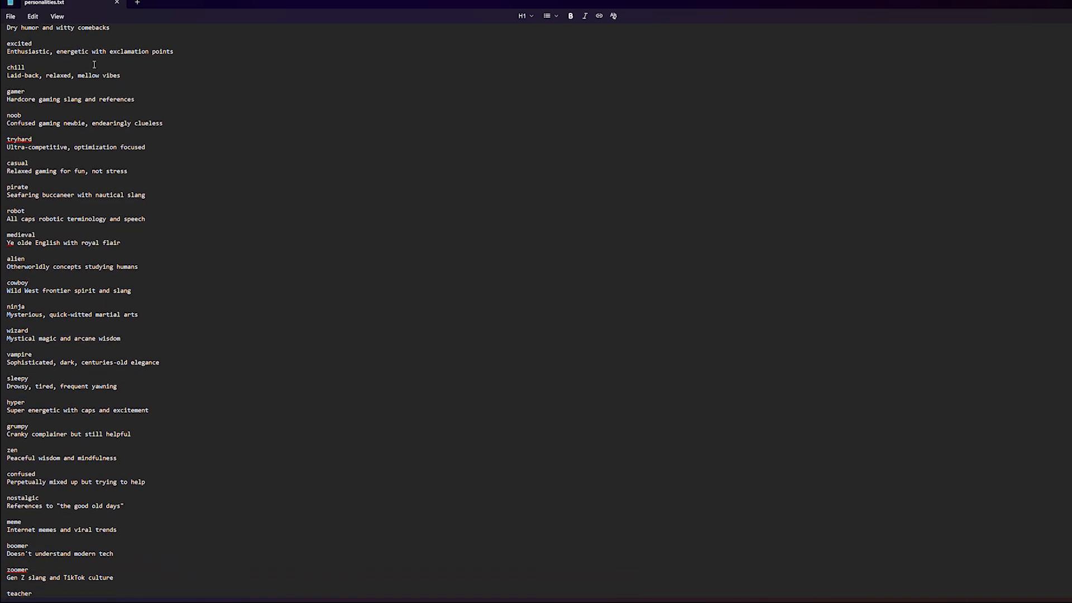
scroll("down", 3)
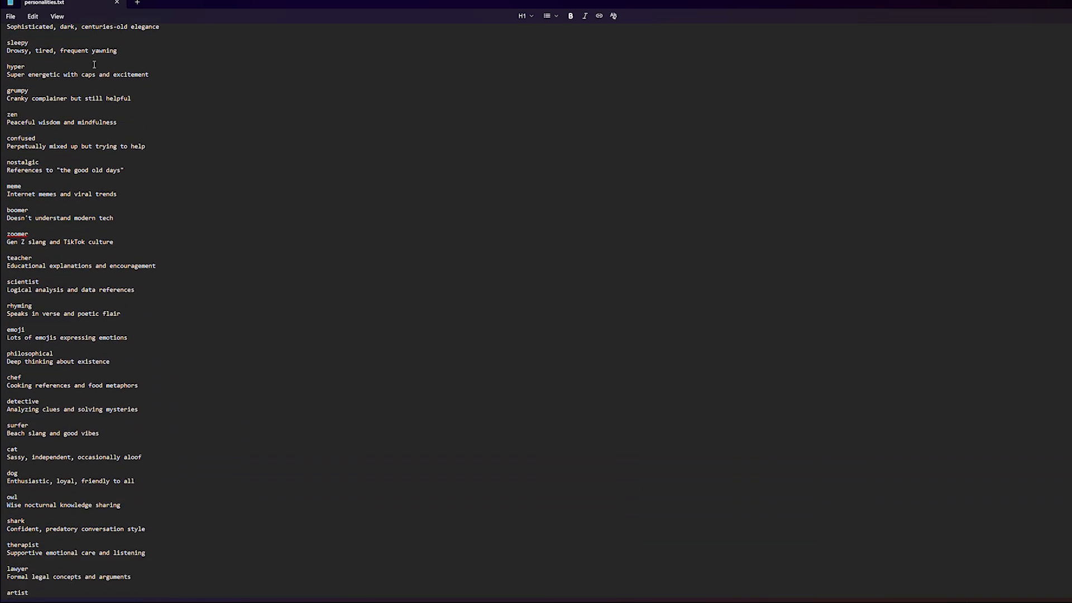
scroll("down", 3)
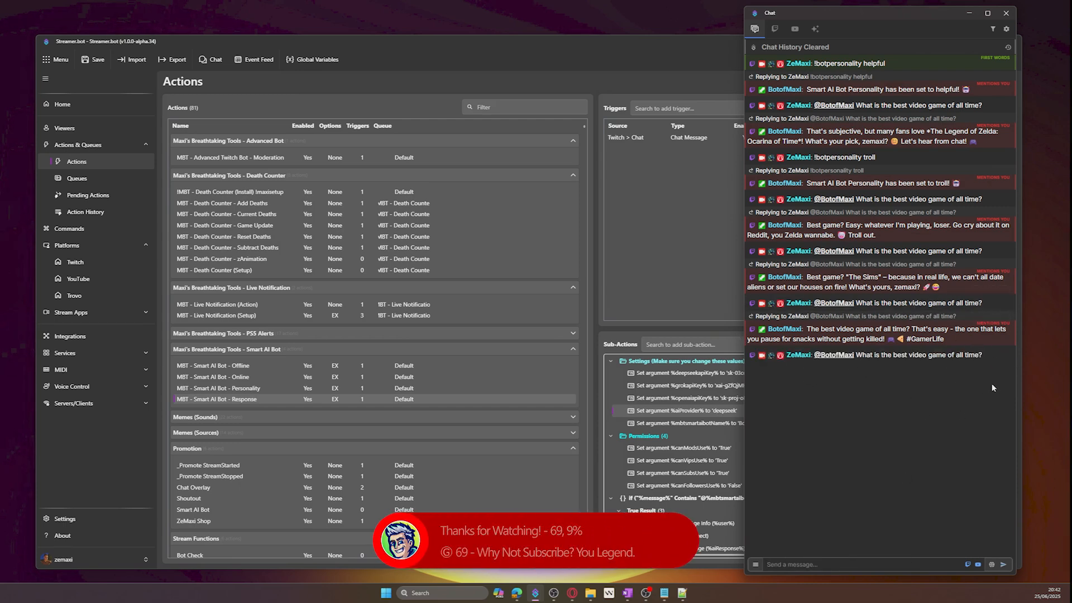
mouse_move(749, 388)
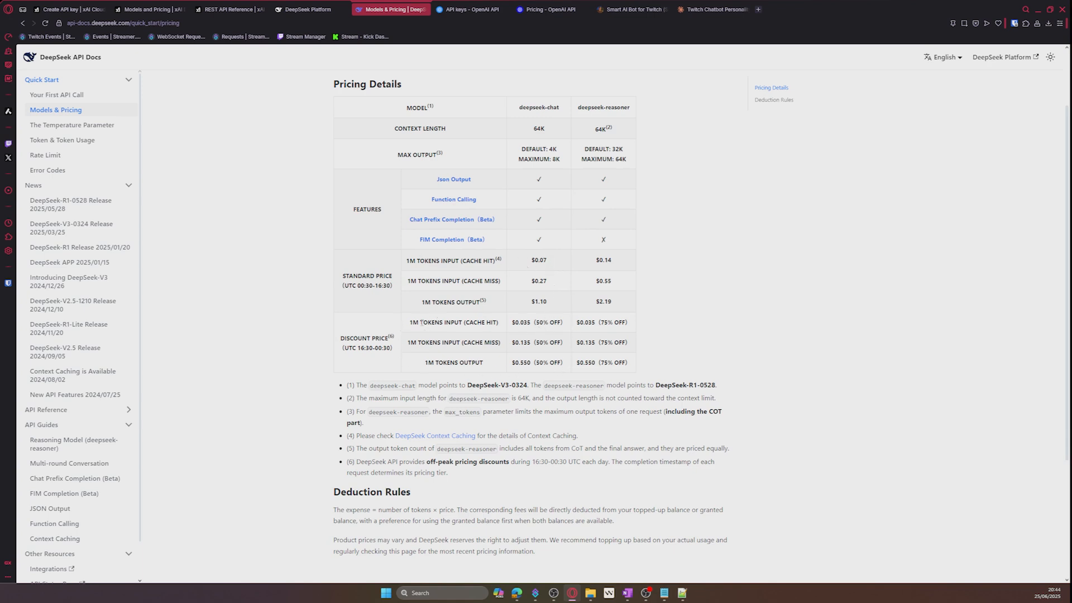
- Compare the DeepSeek, xAI and OpenAI pricing pages and select gpt-4.1-mini-2025-04-14
left_click(149, 10)
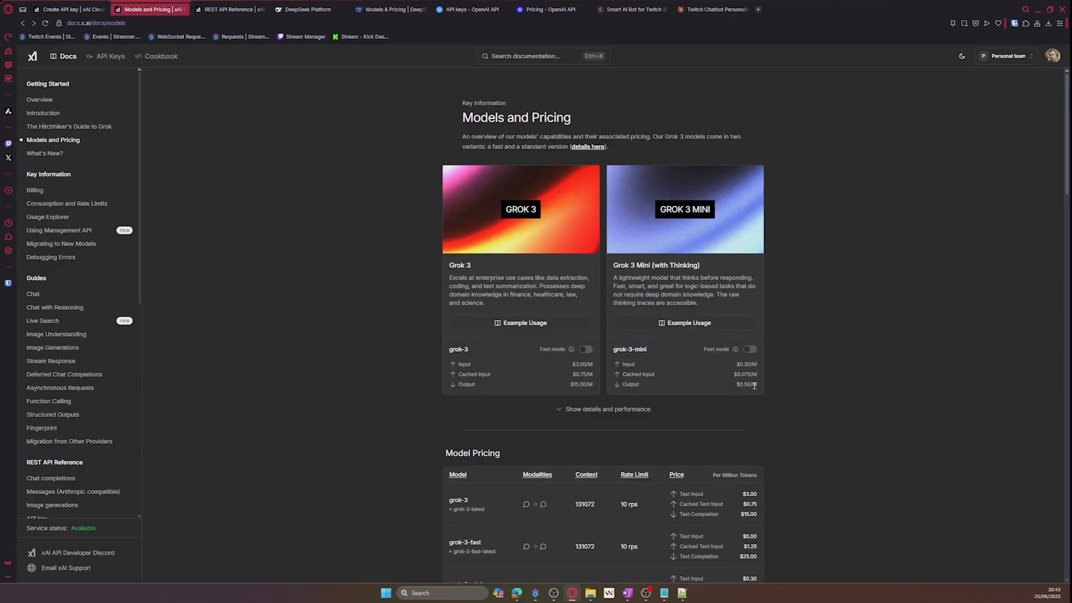
left_click(552, 9)
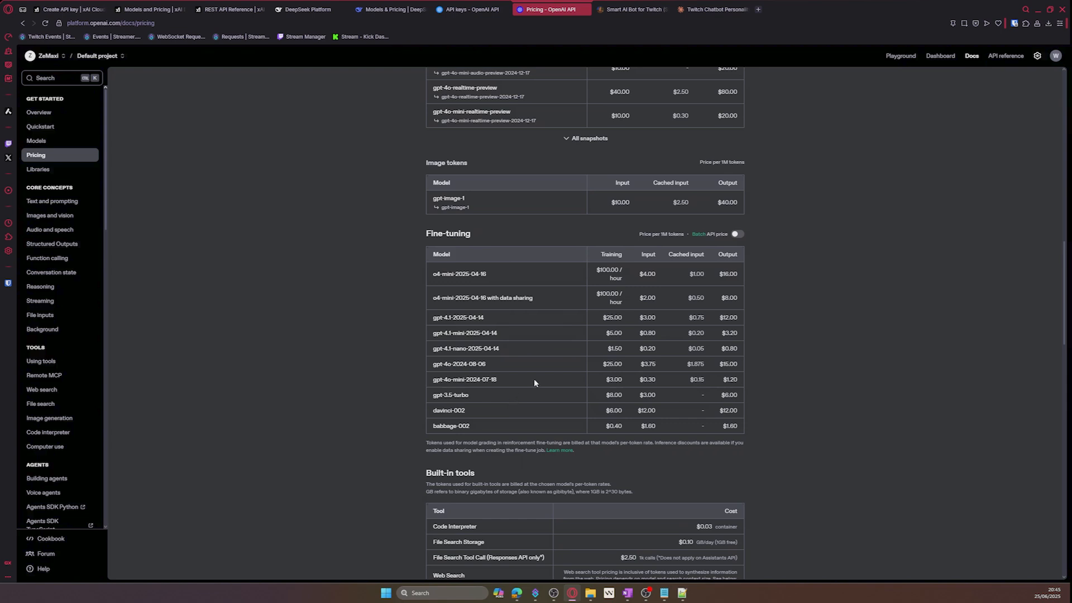
left_click(149, 9)
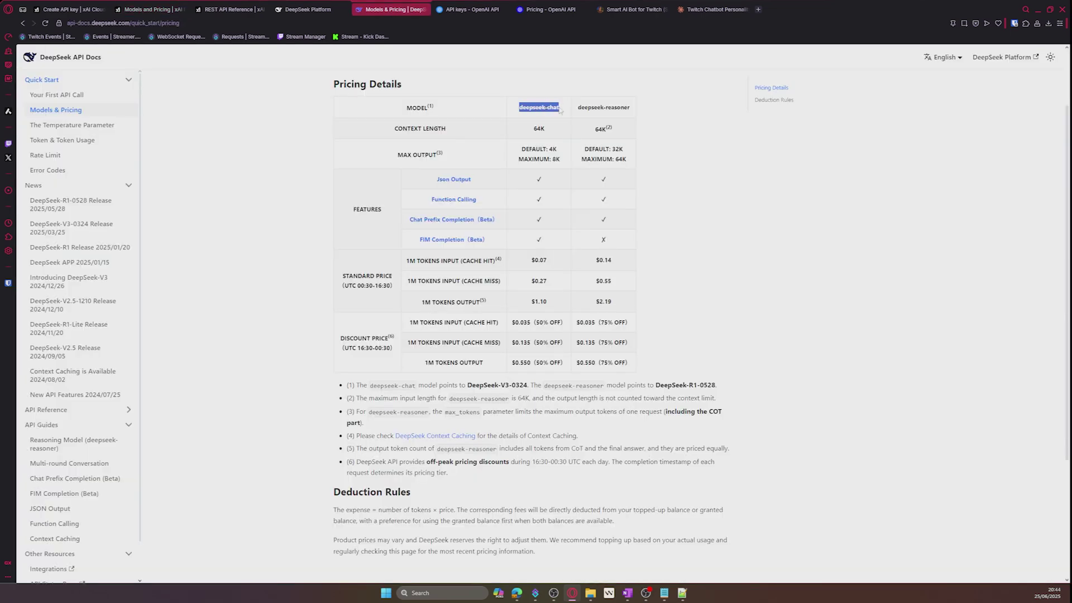
left_click(545, 9)
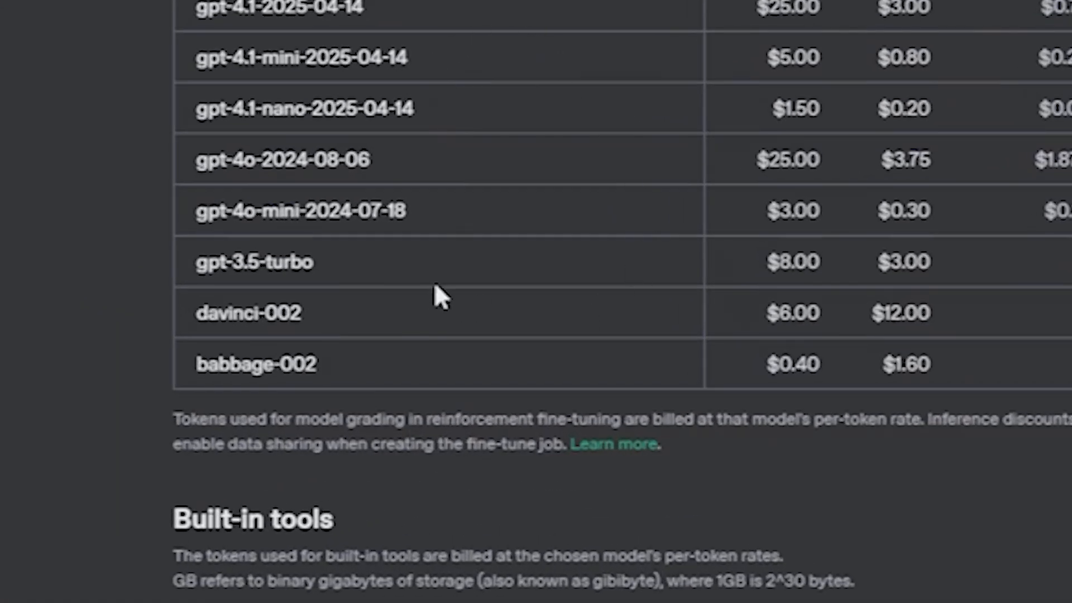
mouse_move(387, 195)
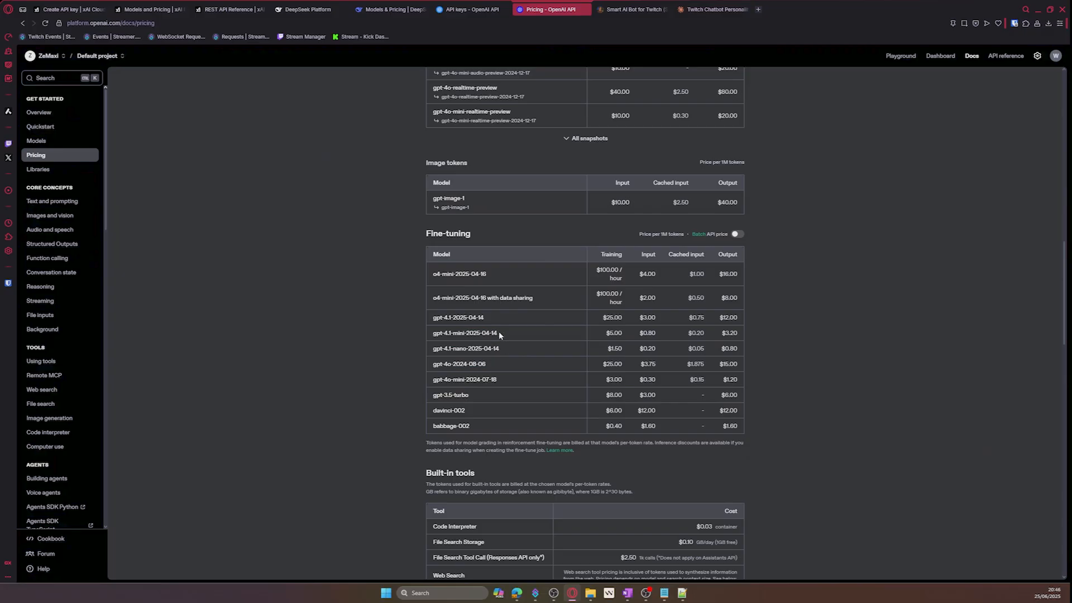
double_click(464, 333)
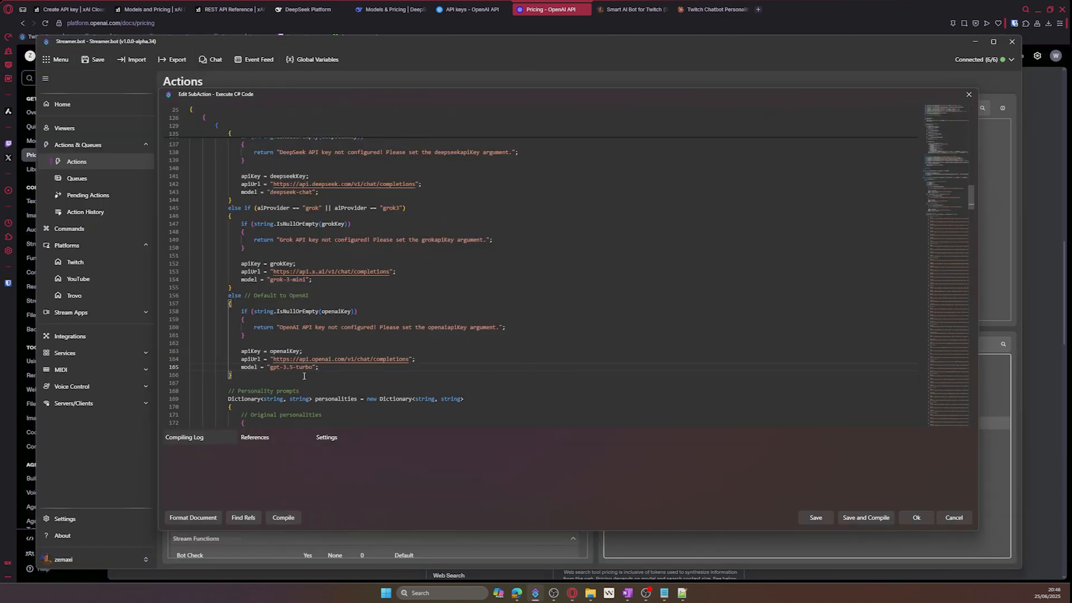
- Replace gpt-3.5-turbo with gpt-4.1-mini-2025-04-14, compile the code, and close the editor
double_click(292, 367)
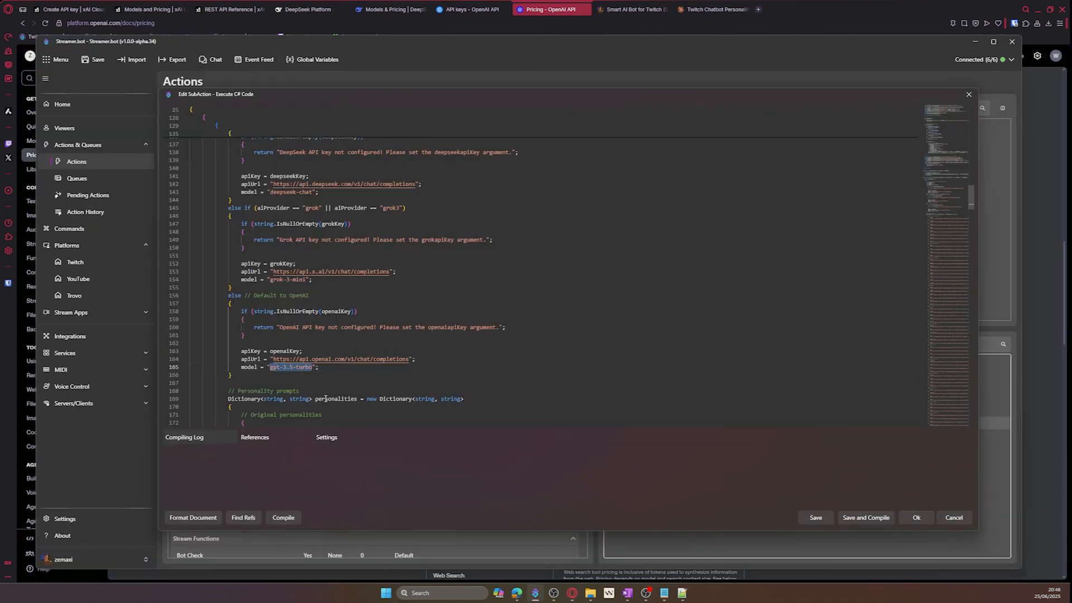
type("gpt-4.1-mini-2025-04-14")
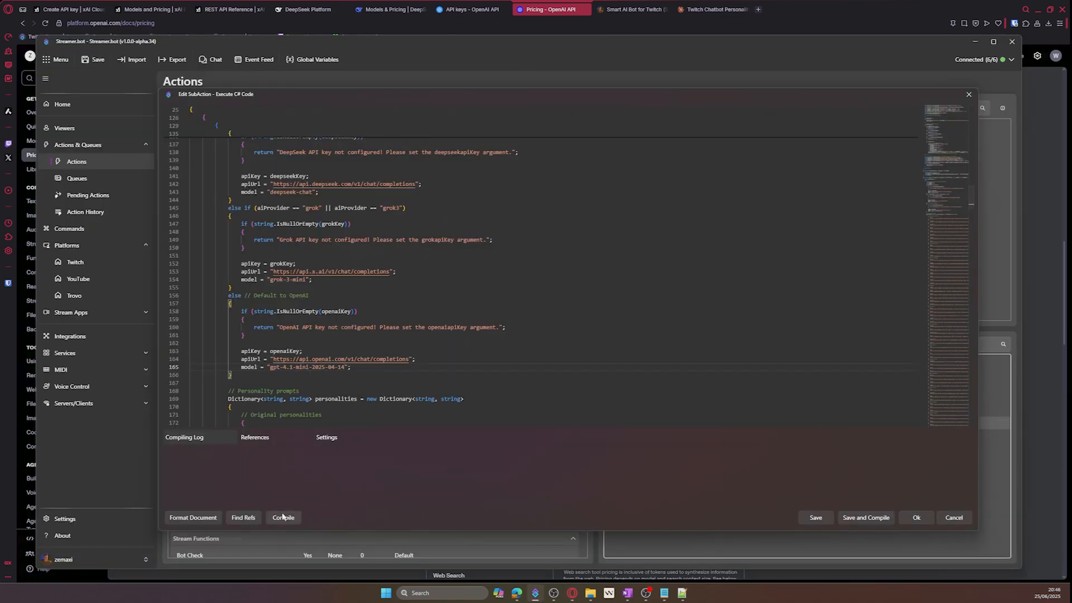
left_click(283, 517)
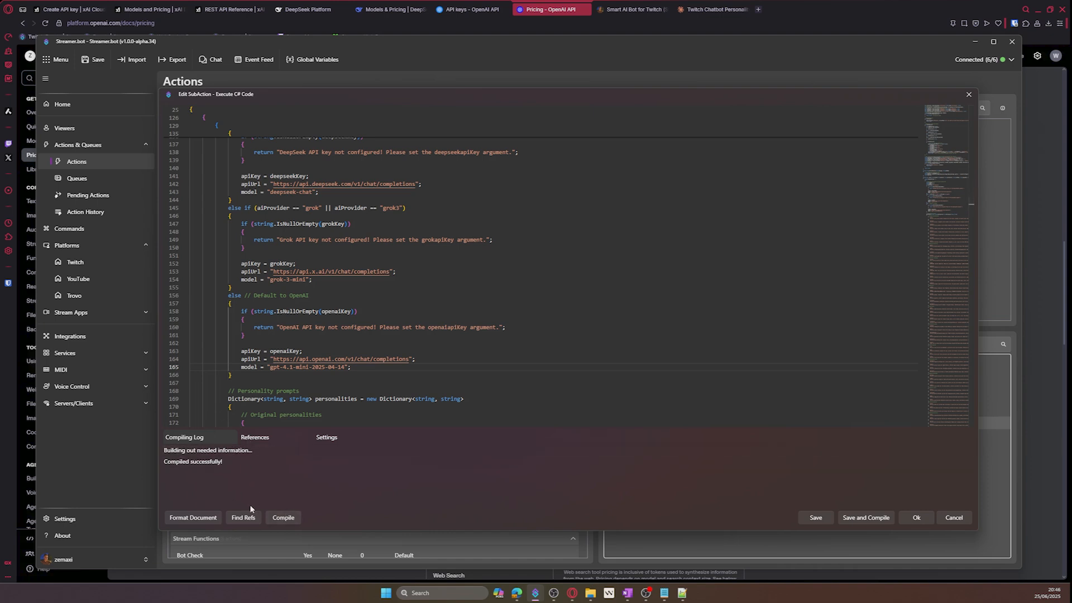
mouse_move(262, 482)
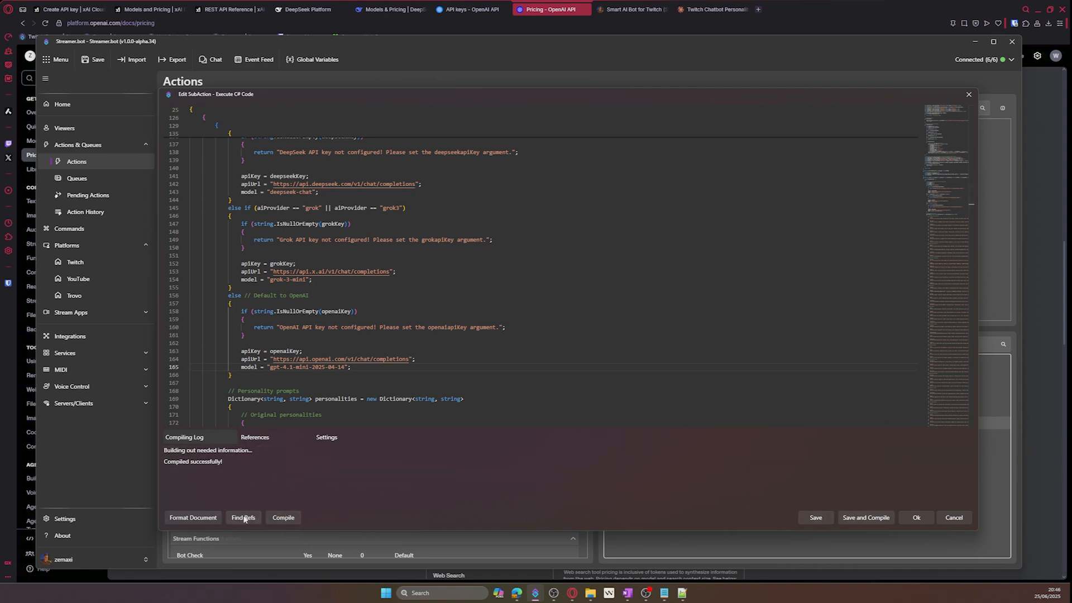
left_click(243, 518)
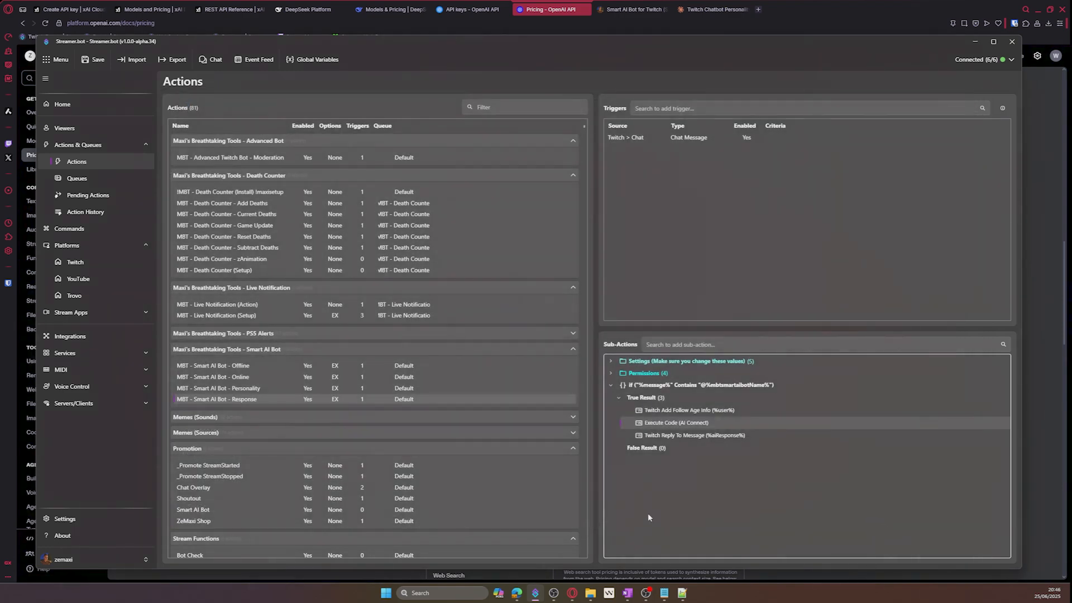
- Open the Execute Code (AI Connect) sub-action and scroll to the personality prompts dictionary
double_click(679, 423)
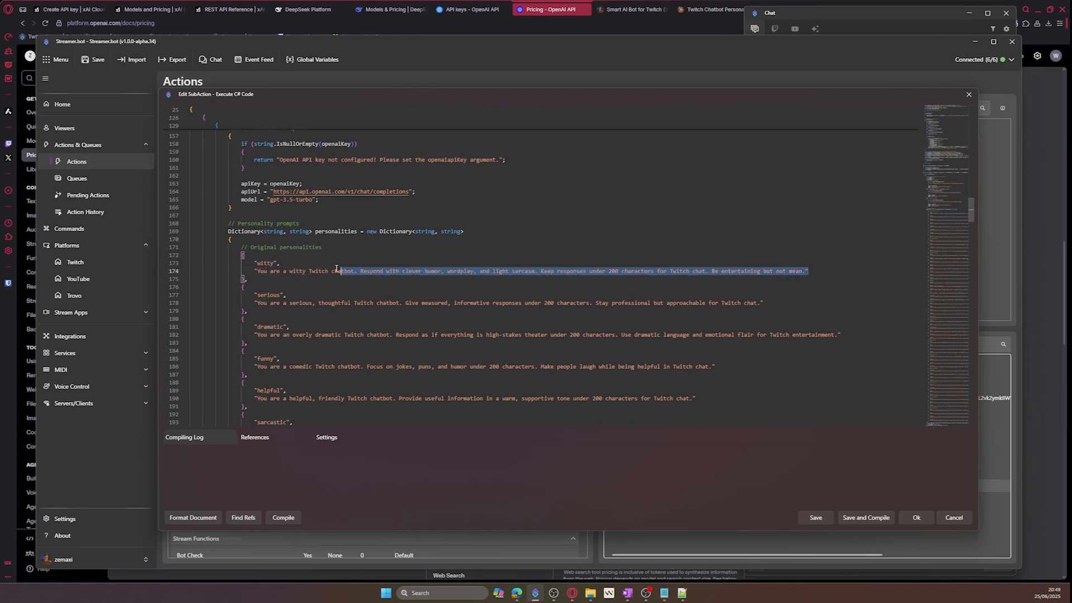
scroll("down", 3)
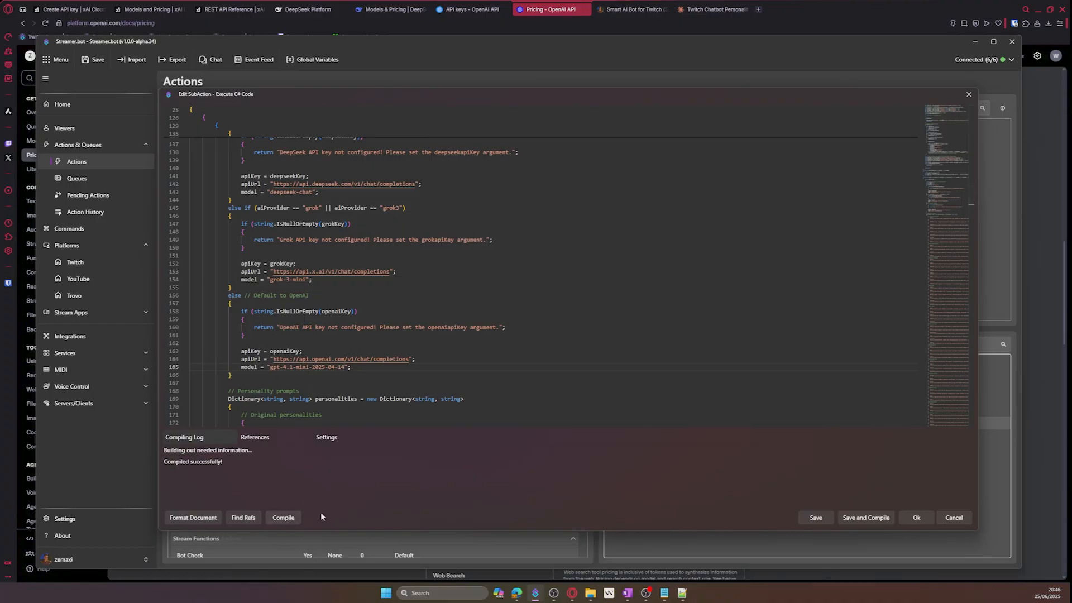
mouse_move(232, 473)
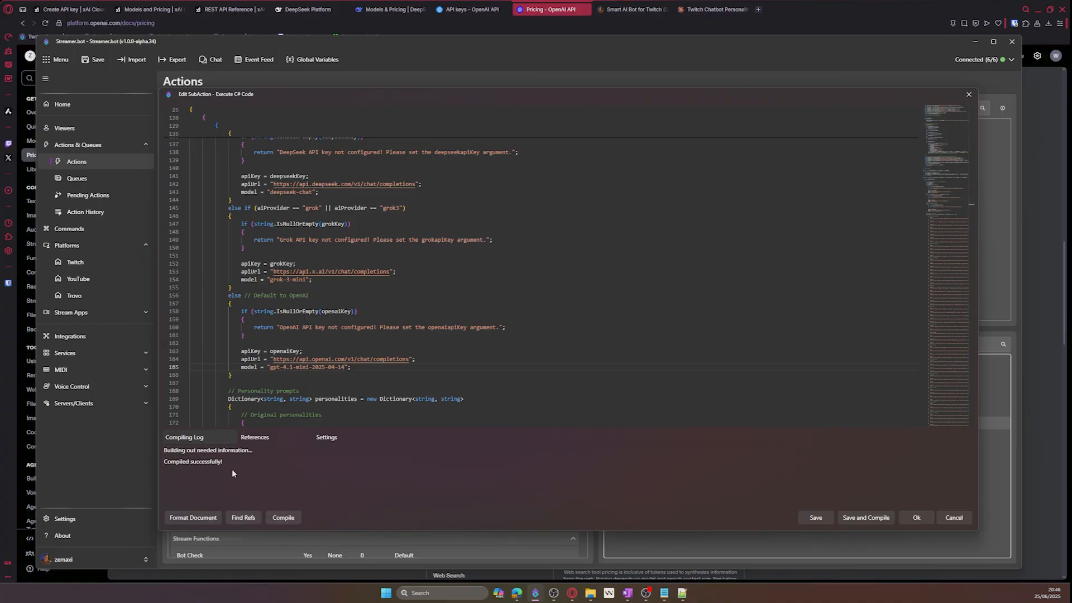
mouse_move(819, 512)
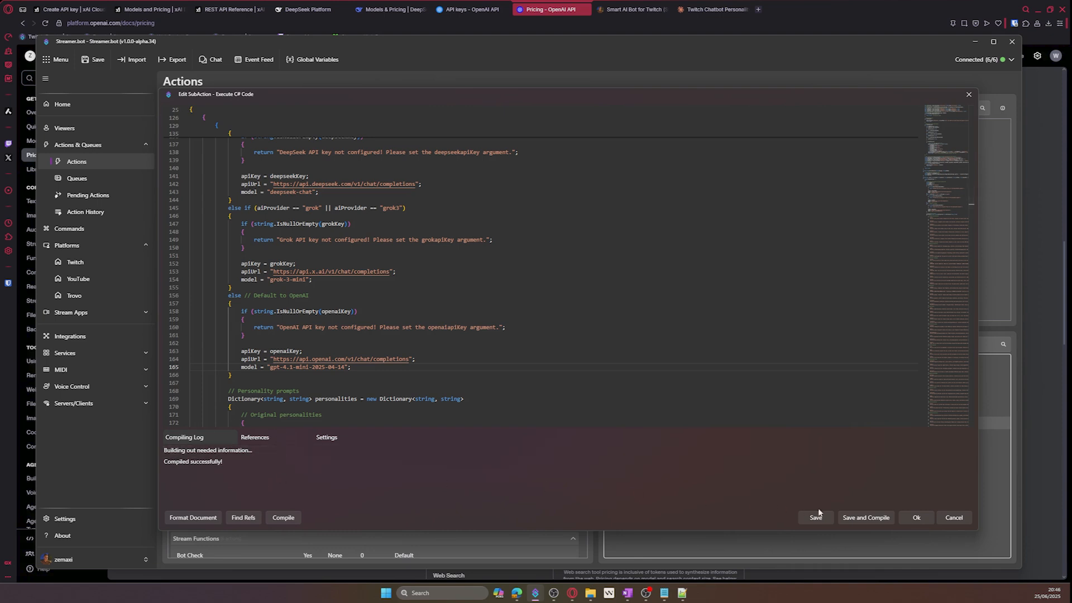
mouse_move(242, 518)
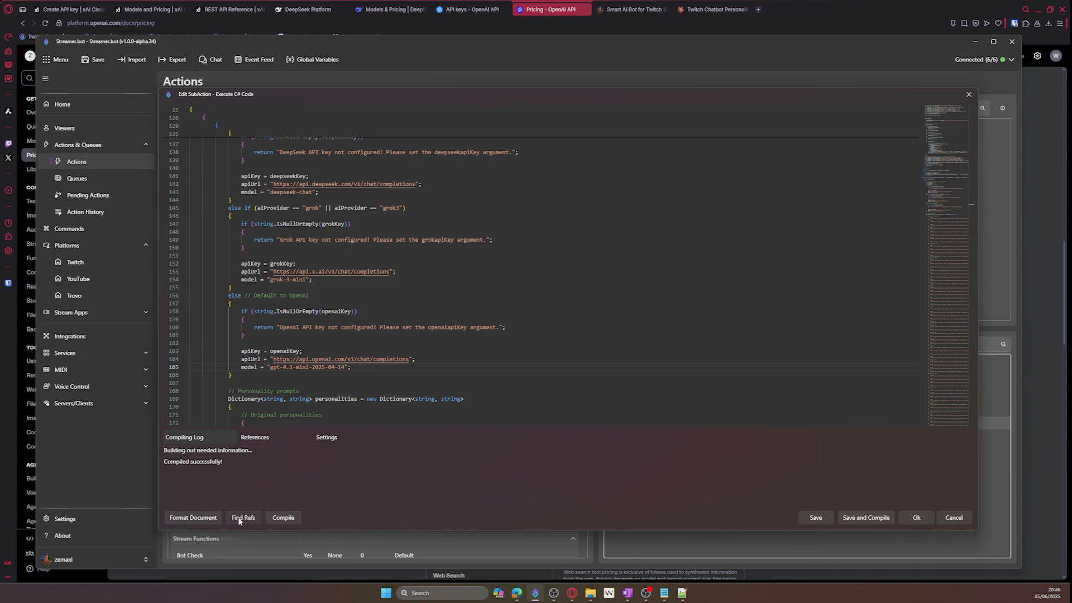
mouse_move(240, 481)
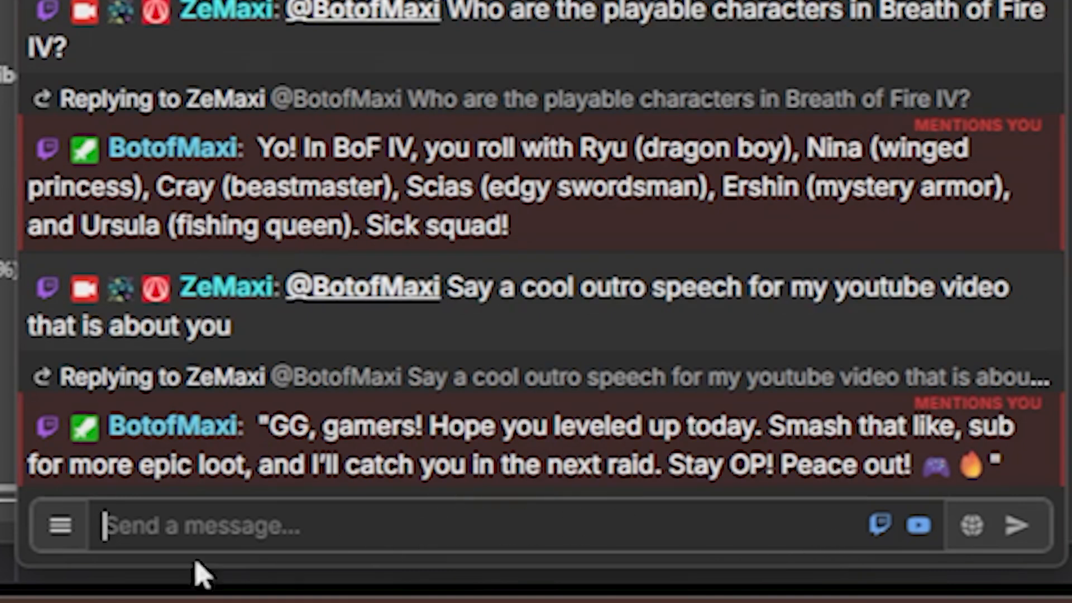
mouse_move(728, 544)
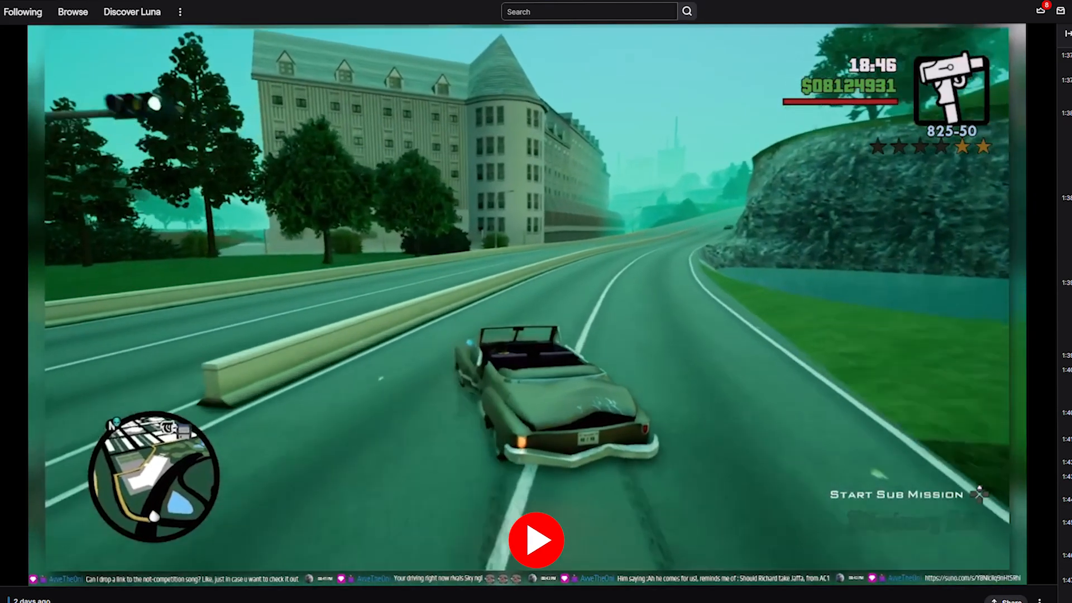
- Go to ZeMaxi's Twitch About page and scroll up to the channel banner
left_click(536, 540)
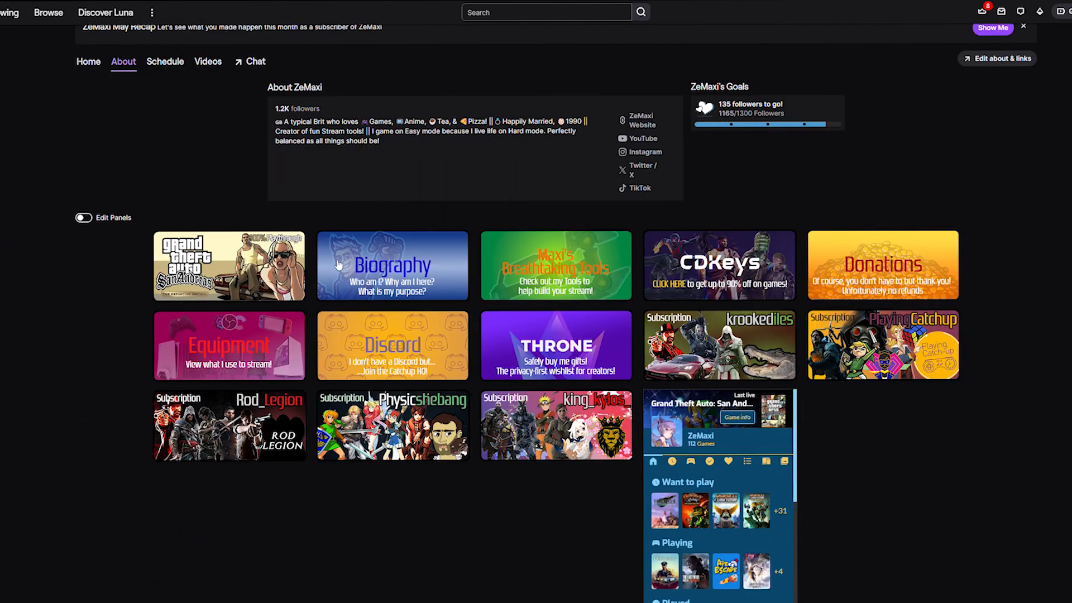
scroll("up", 3)
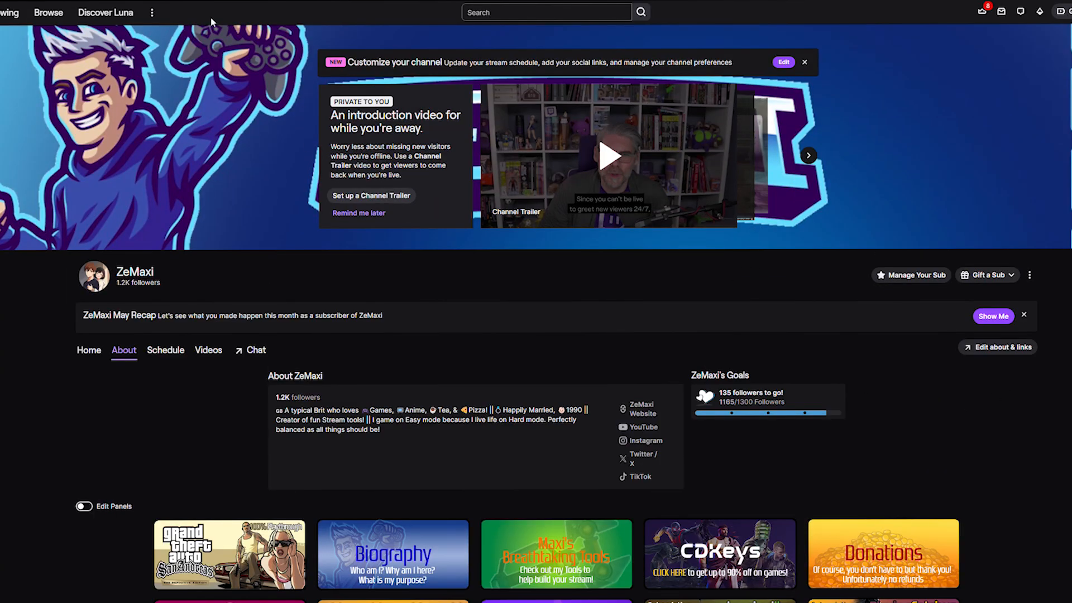